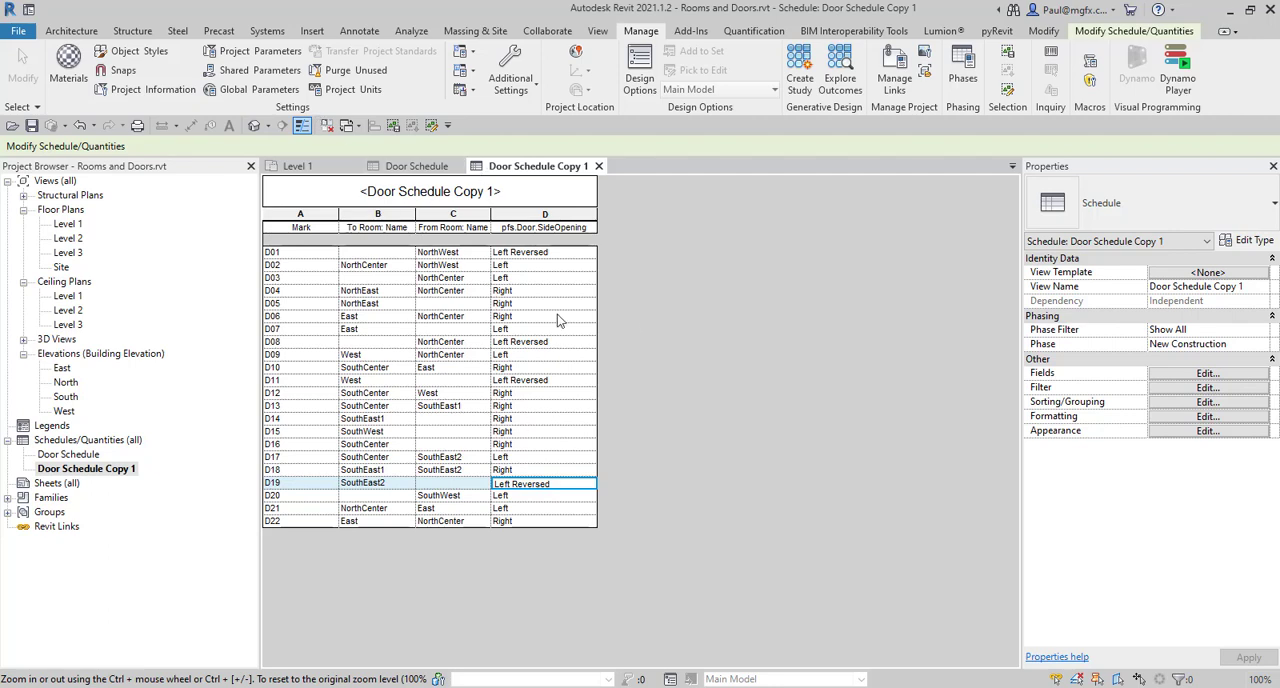
pyautogui.moveTo(722, 290)
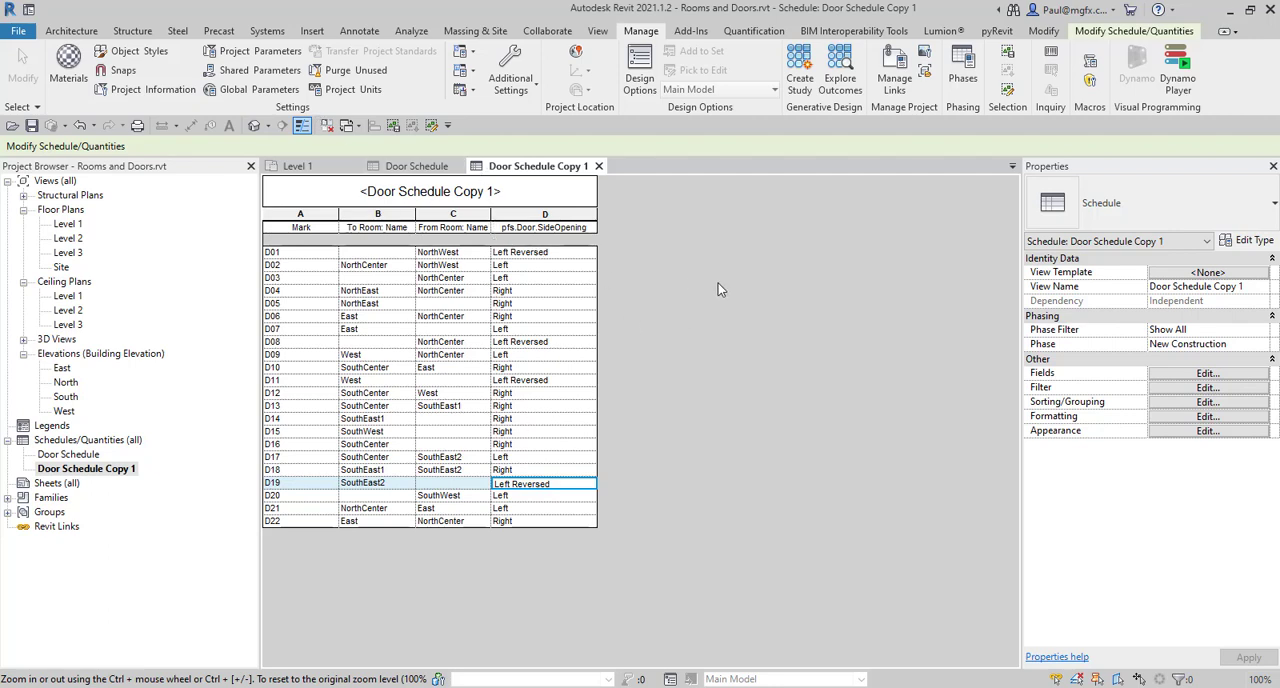
pyautogui.moveTo(296, 166)
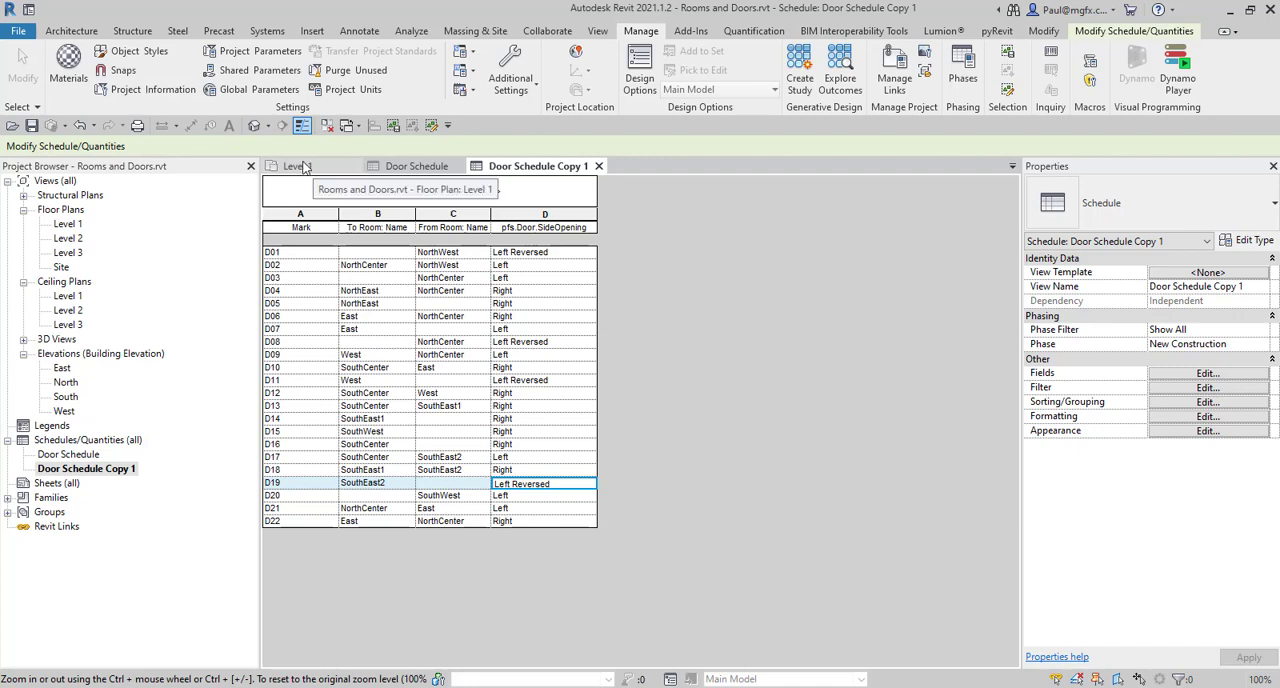
# Step: Switch to the Level 1 floor plan and read door D19's side opening, Left Reversed
pyautogui.click(296, 164)
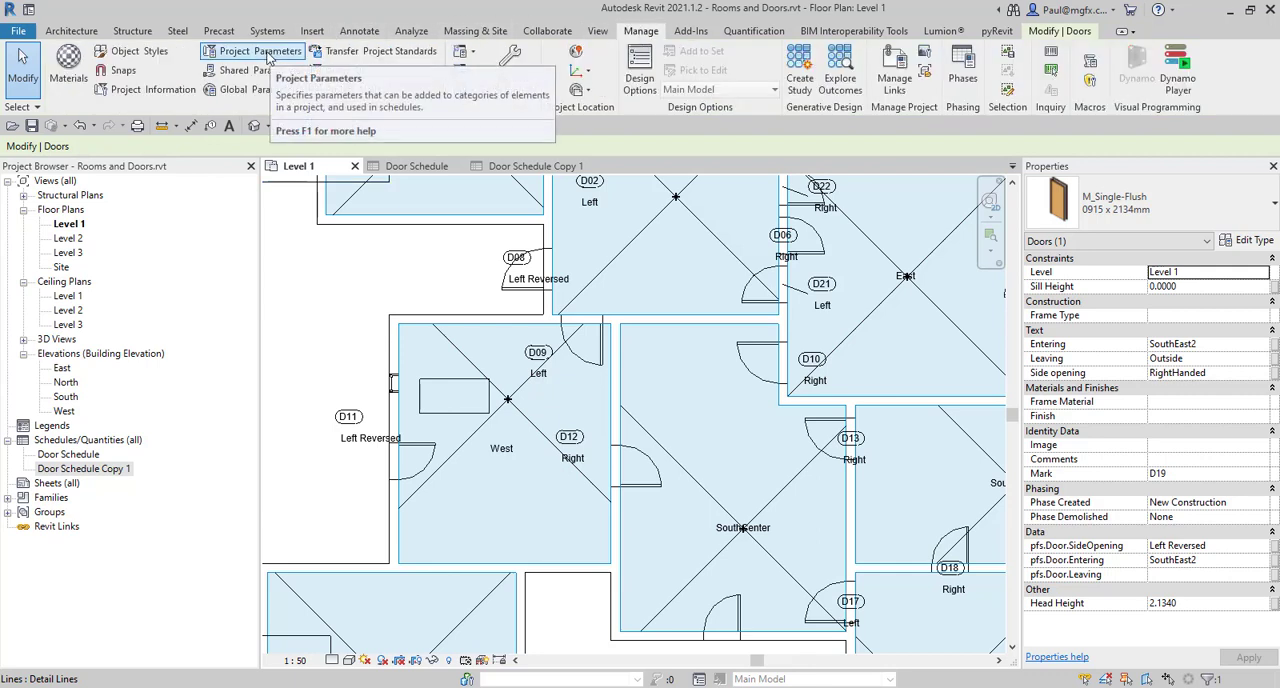
# Step: Review the Project Parameters list, close it, and return to Door Schedule Copy 1
pyautogui.click(252, 52)
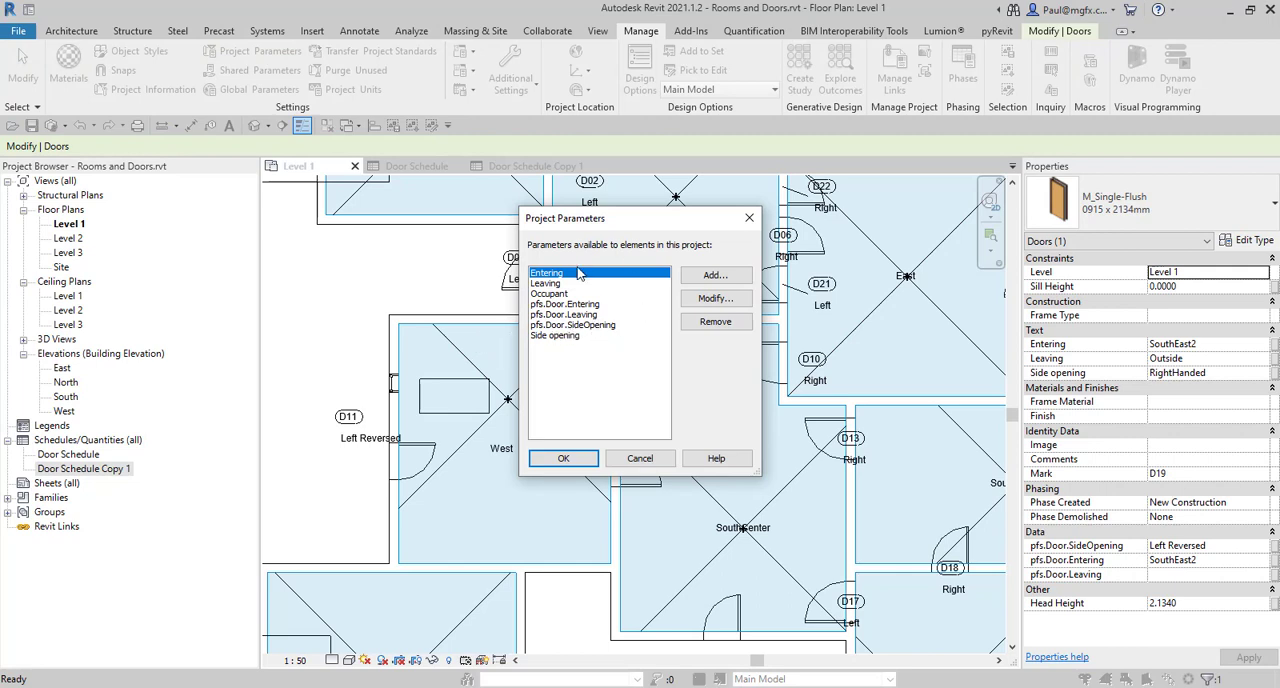
pyautogui.click(640, 458)
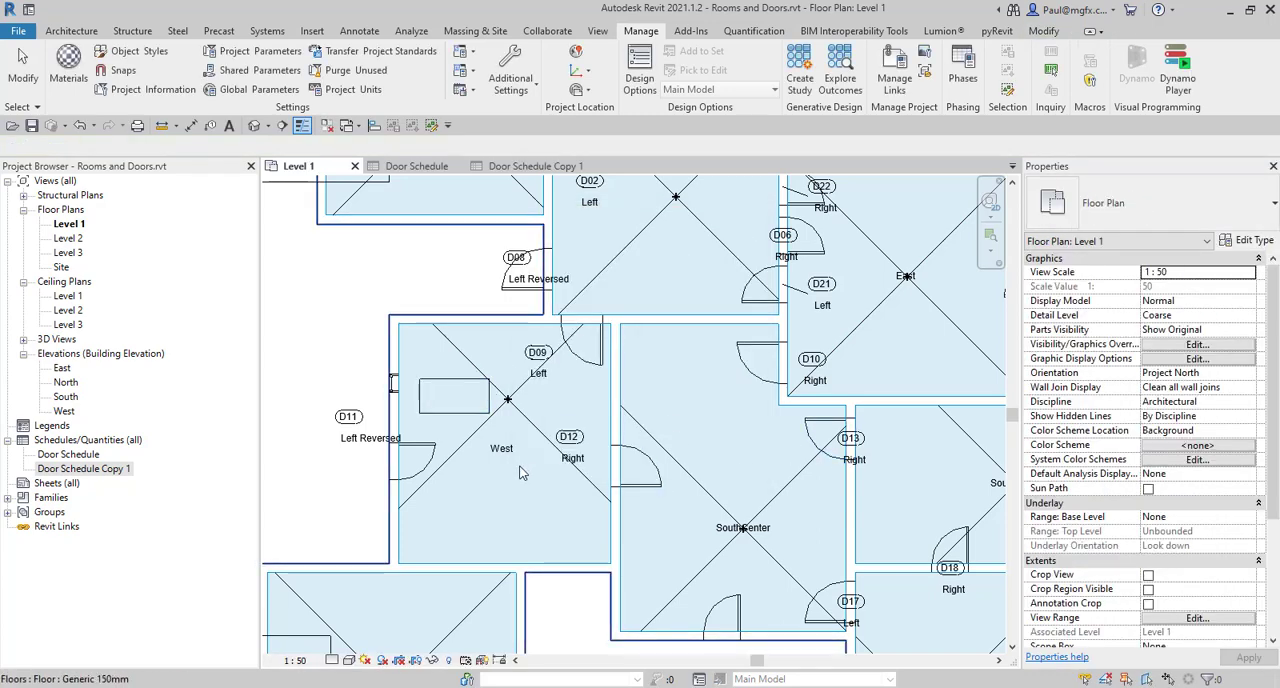
pyautogui.click(636, 470)
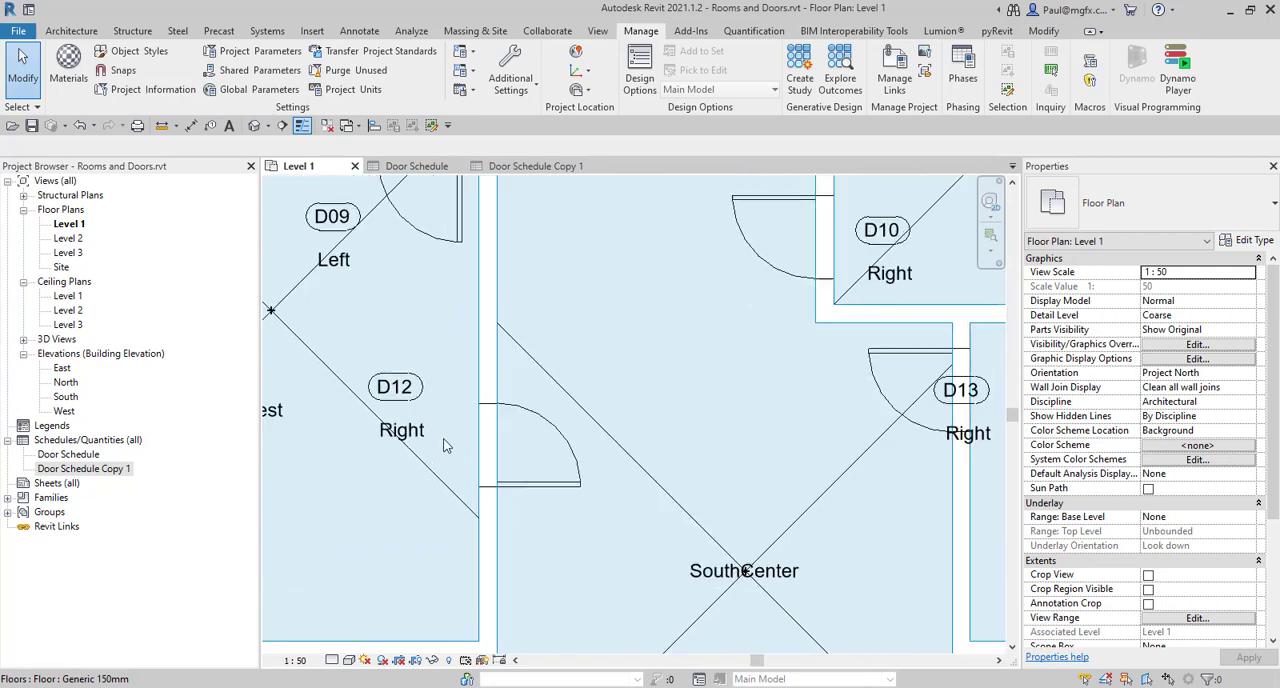
pyautogui.click(536, 166)
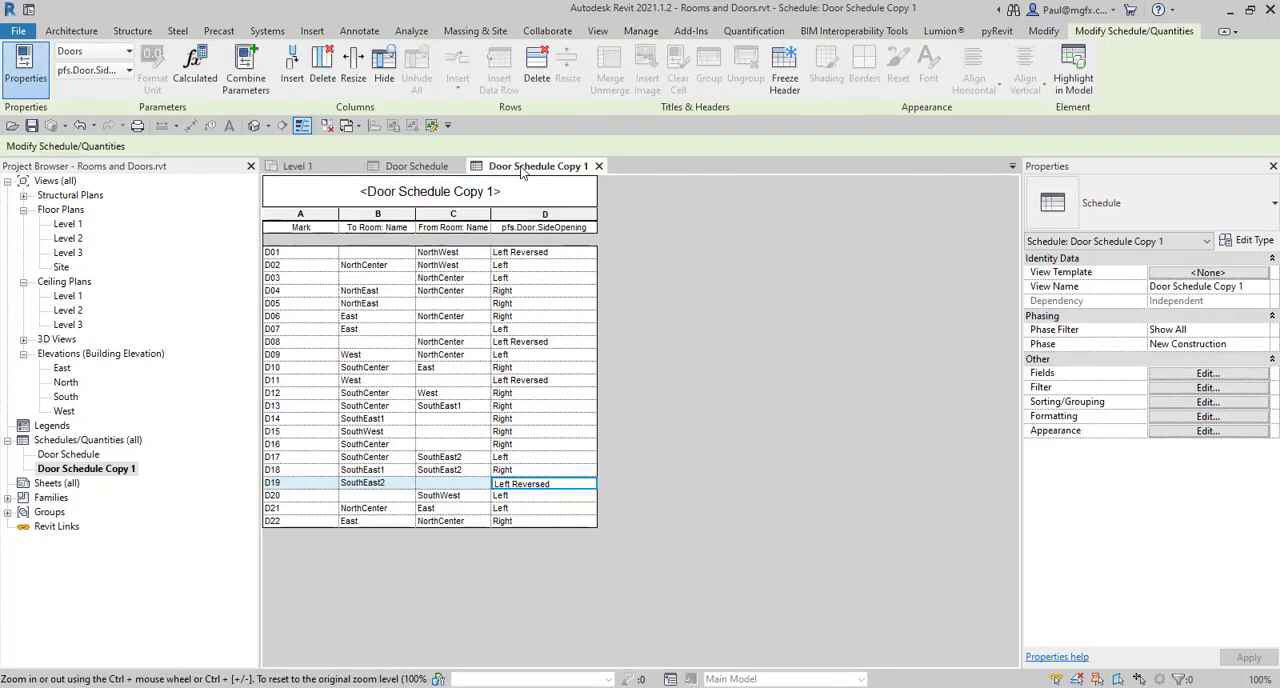
pyautogui.moveTo(540, 388)
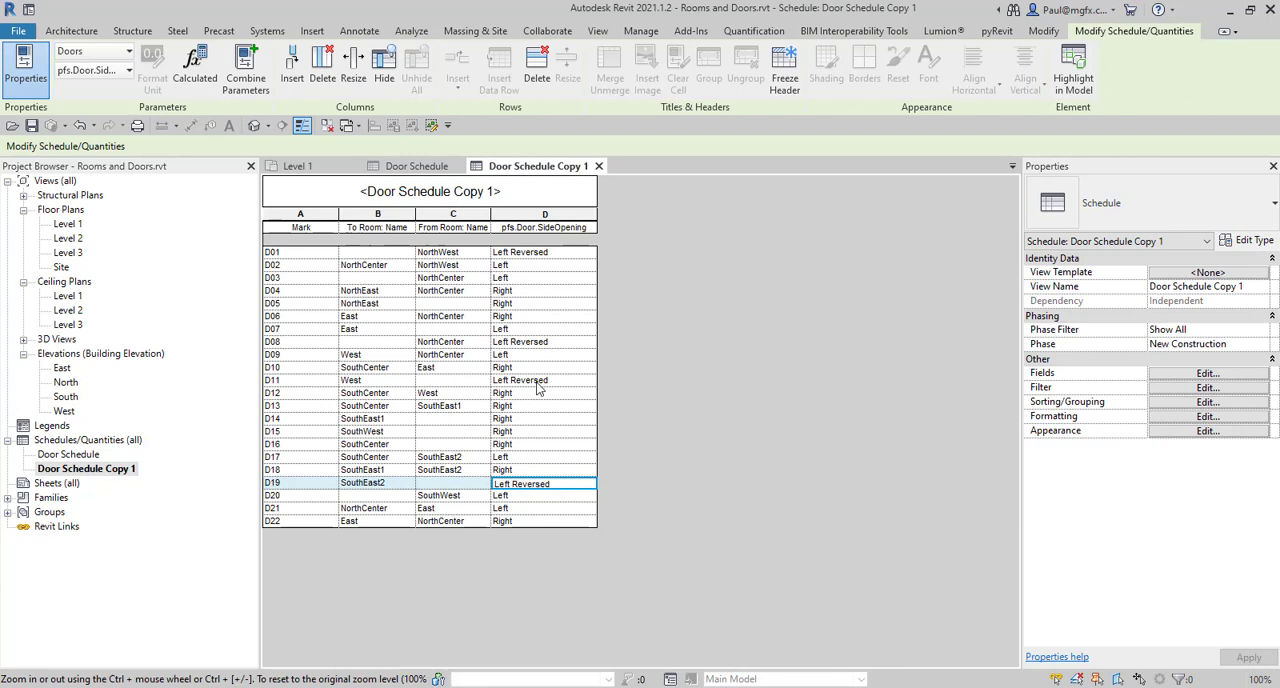
pyautogui.moveTo(670, 504)
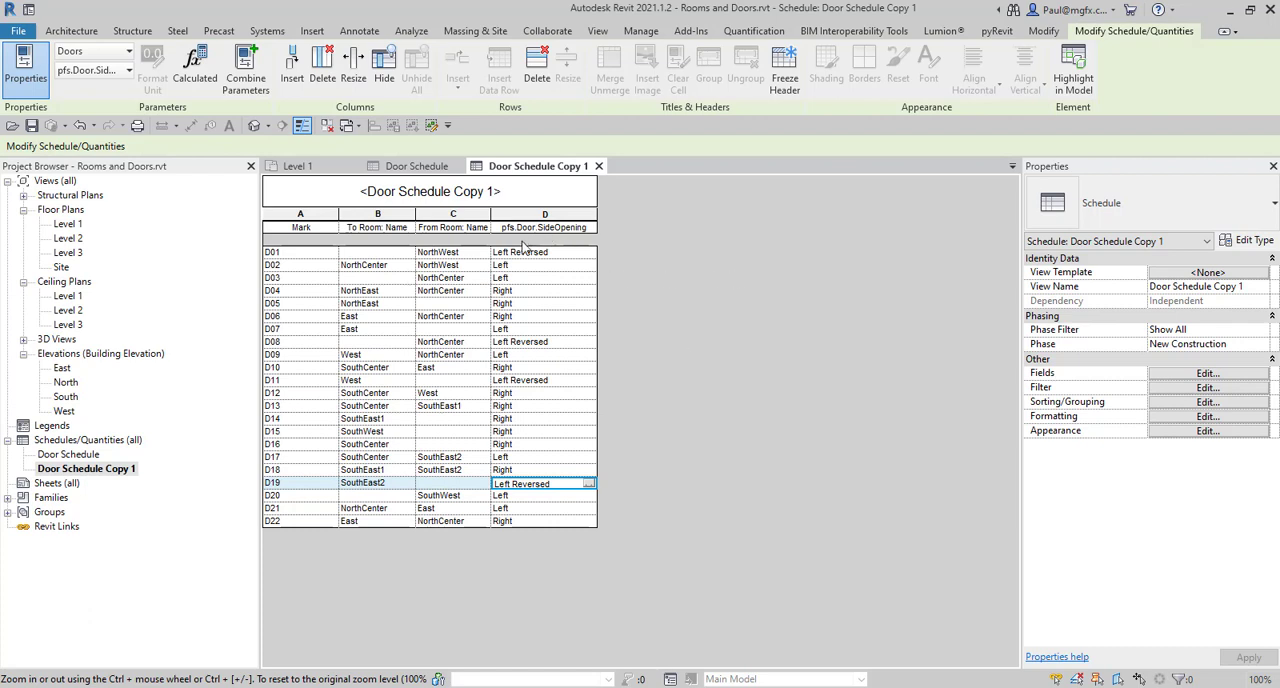
pyautogui.moveTo(528, 406)
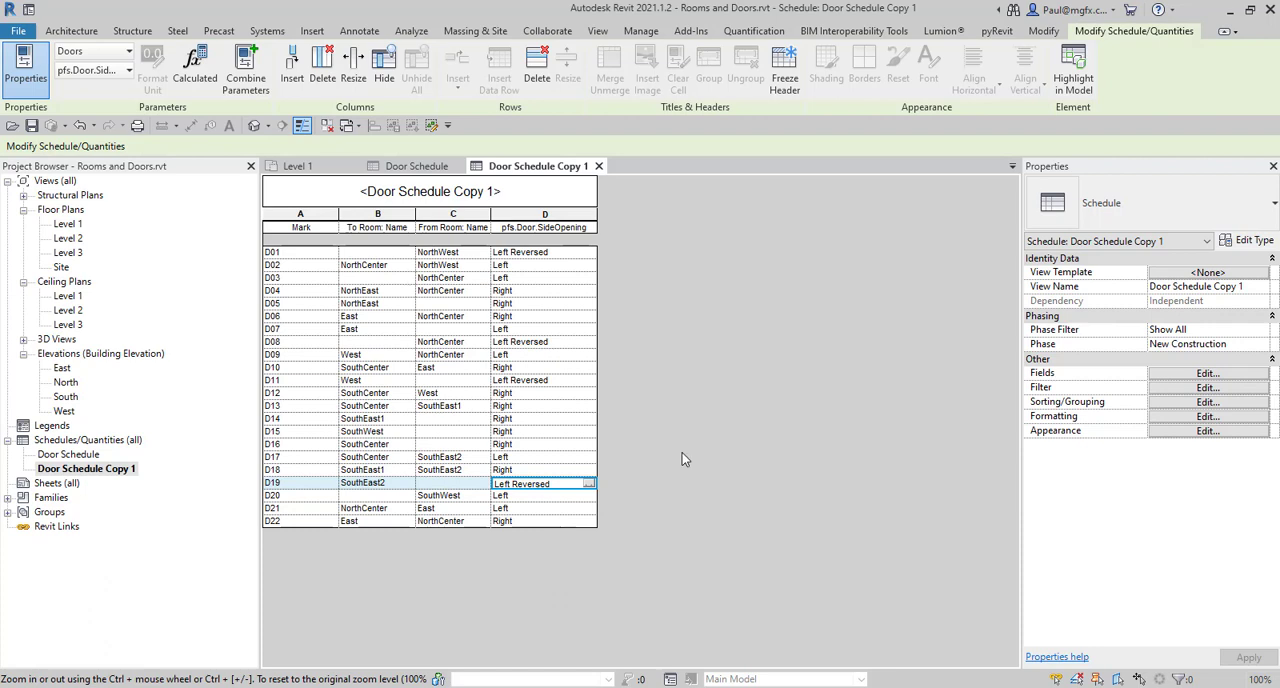
pyautogui.moveTo(622, 248)
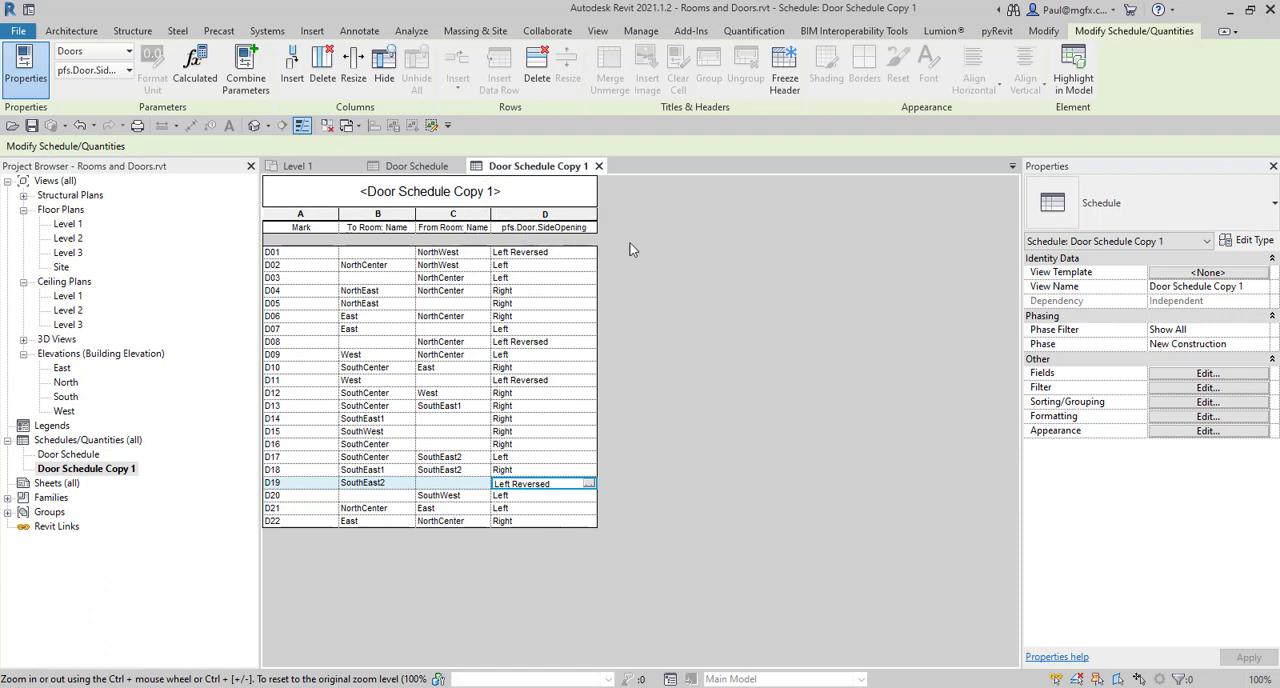
pyautogui.moveTo(728, 412)
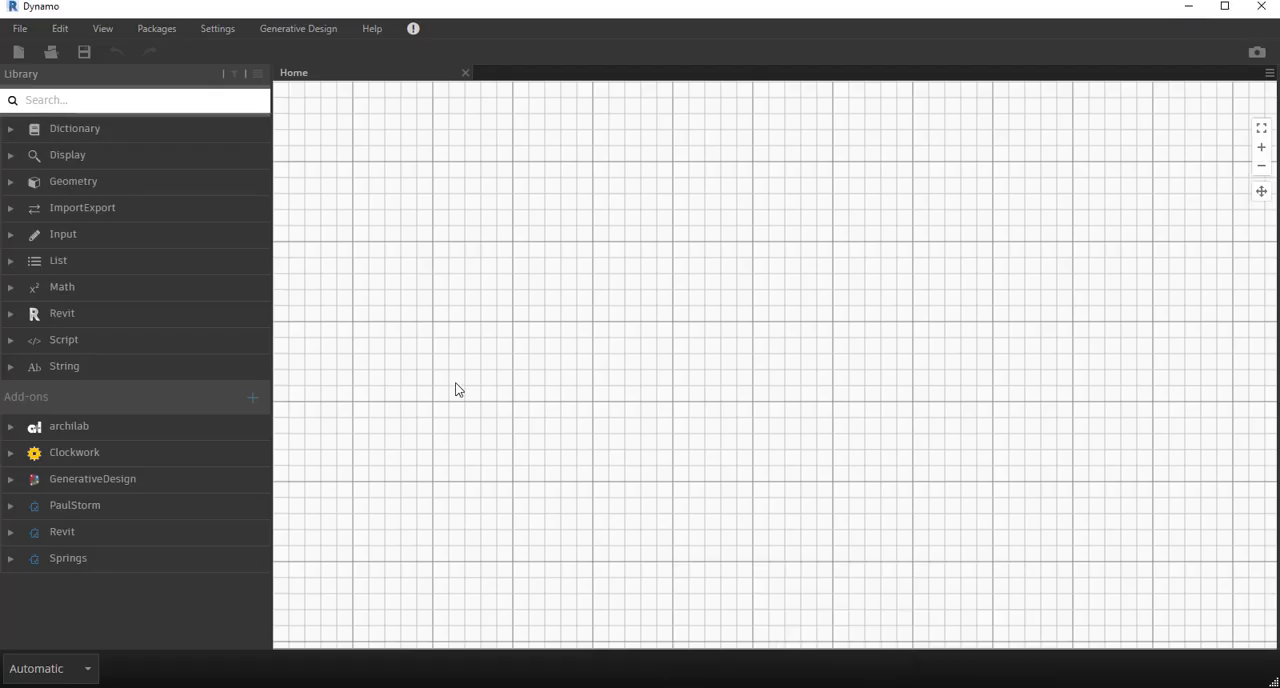
pyautogui.moveTo(420, 212)
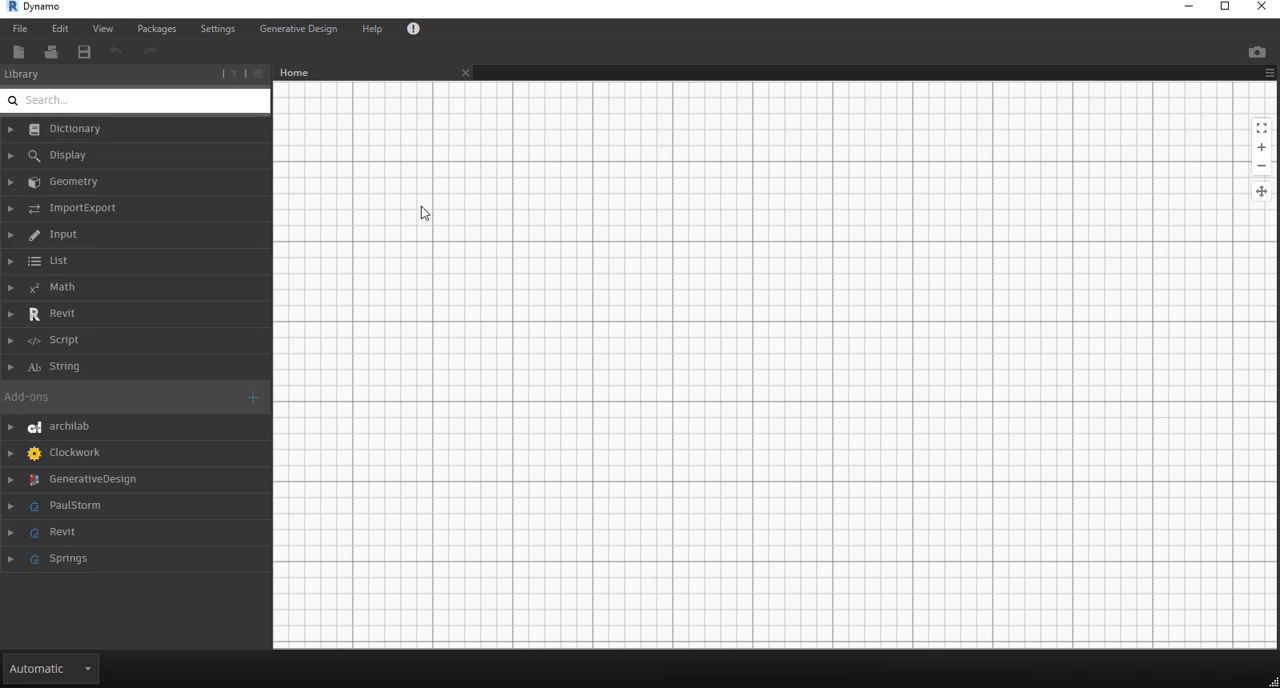
pyautogui.moveTo(200, 340)
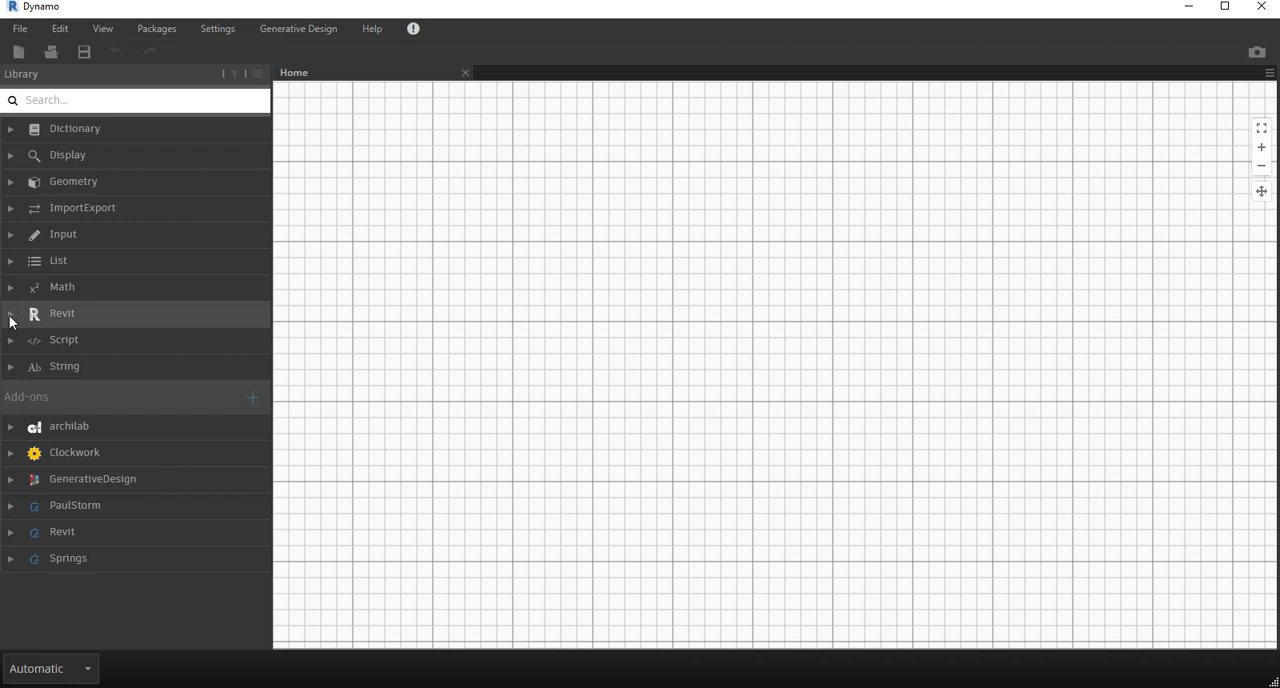
pyautogui.moveTo(356, 350)
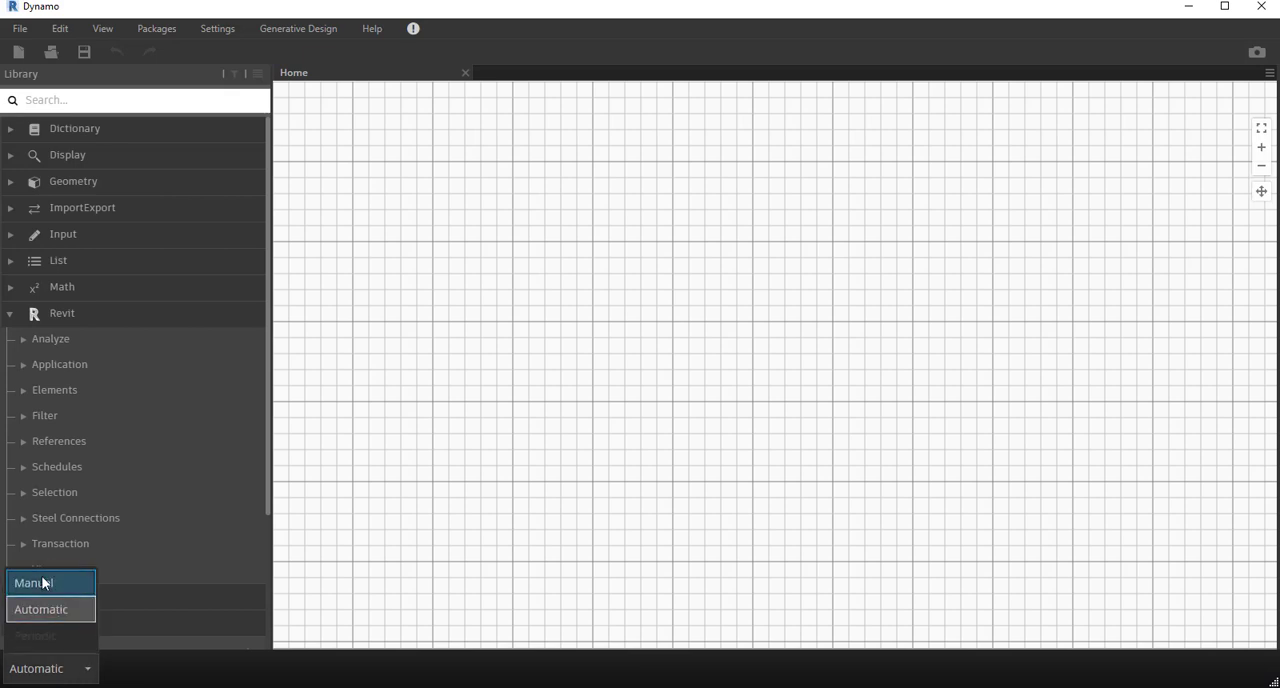
# Step: Set the run mode to Manual and expand the Revit > Selection node category
pyautogui.click(32, 584)
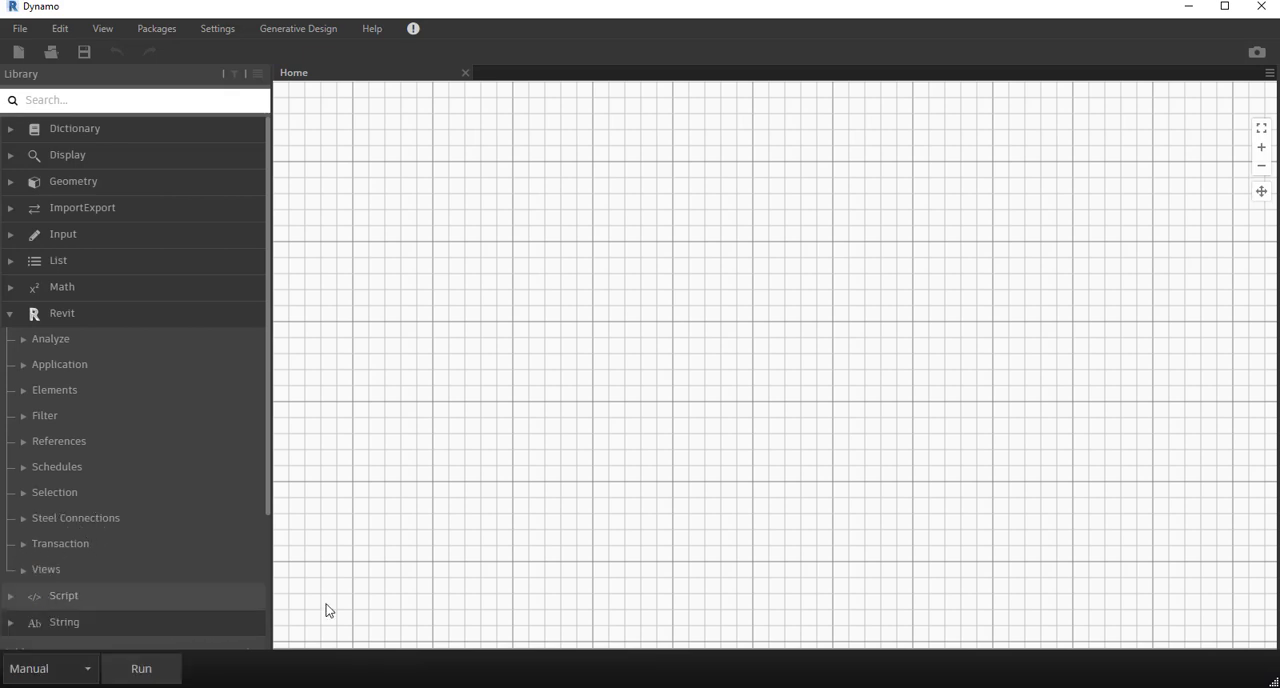
pyautogui.moveTo(140, 668)
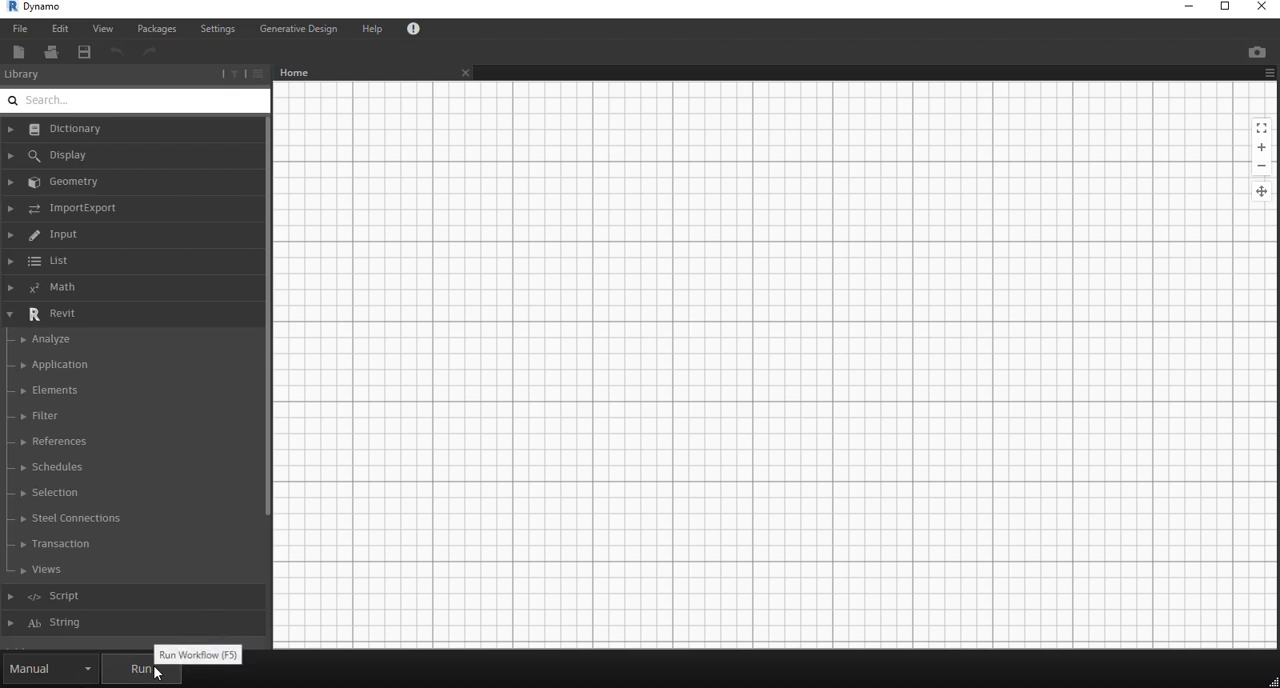
pyautogui.moveTo(44, 410)
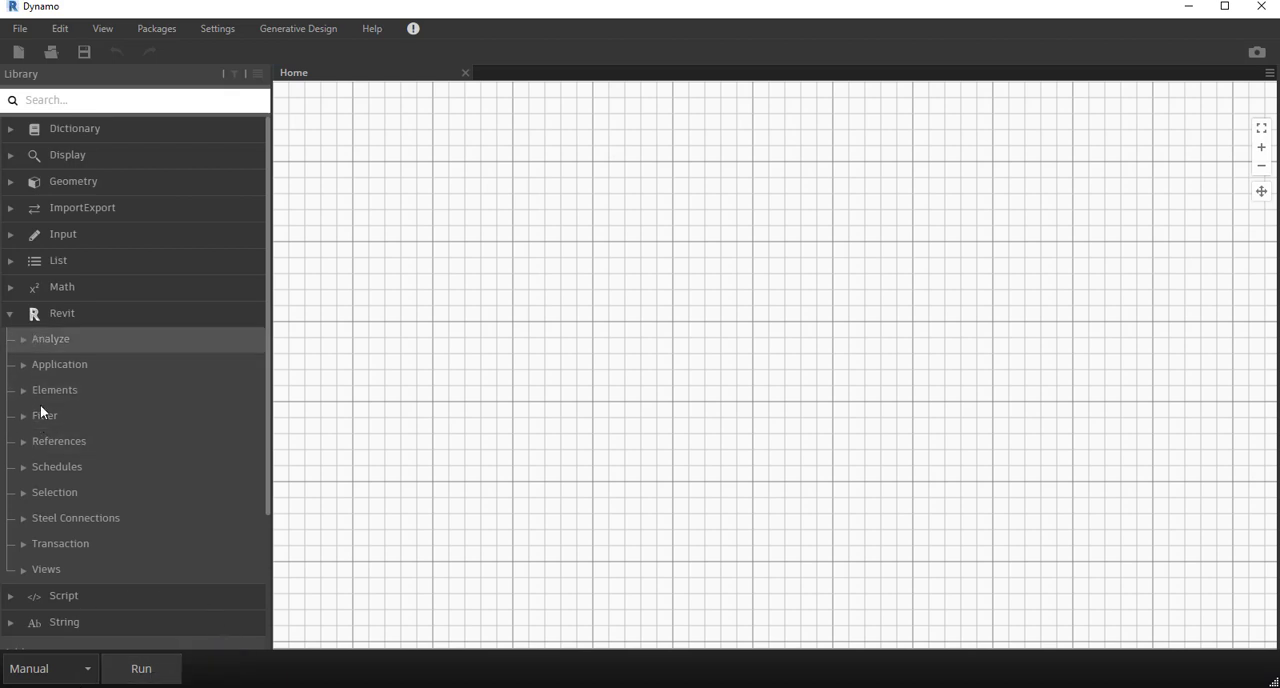
pyautogui.moveTo(80, 312)
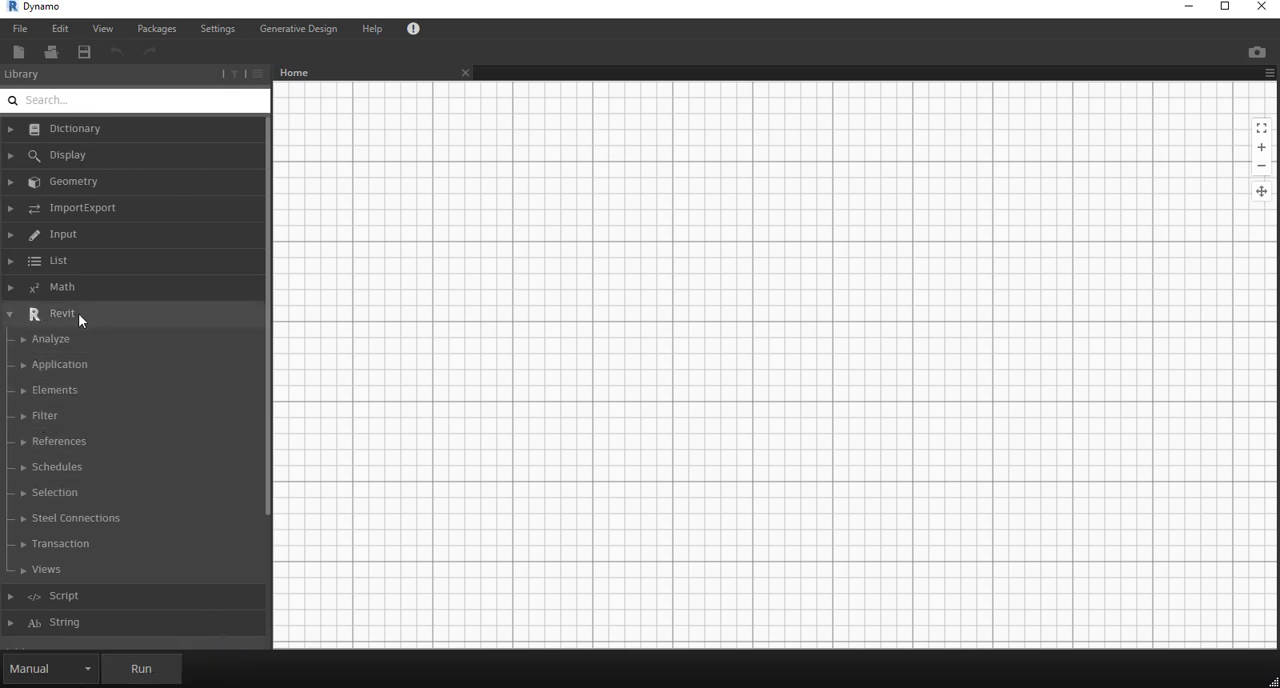
pyautogui.moveTo(14, 320)
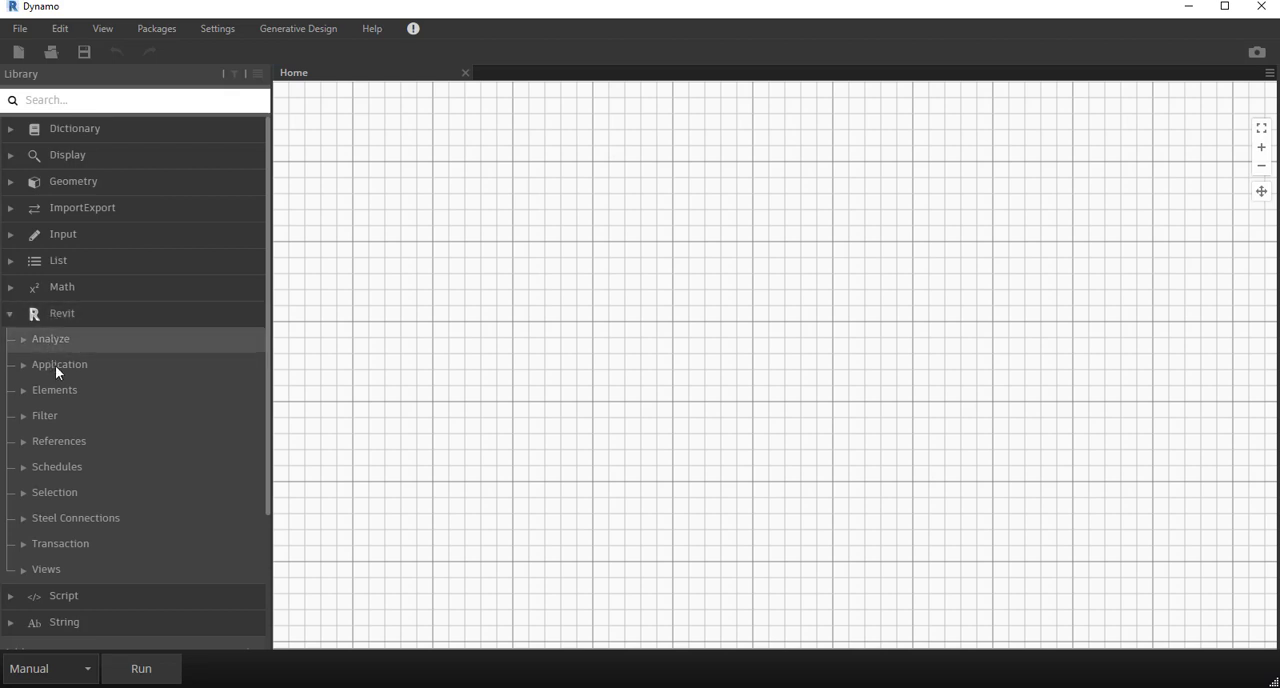
pyautogui.scroll(-3)
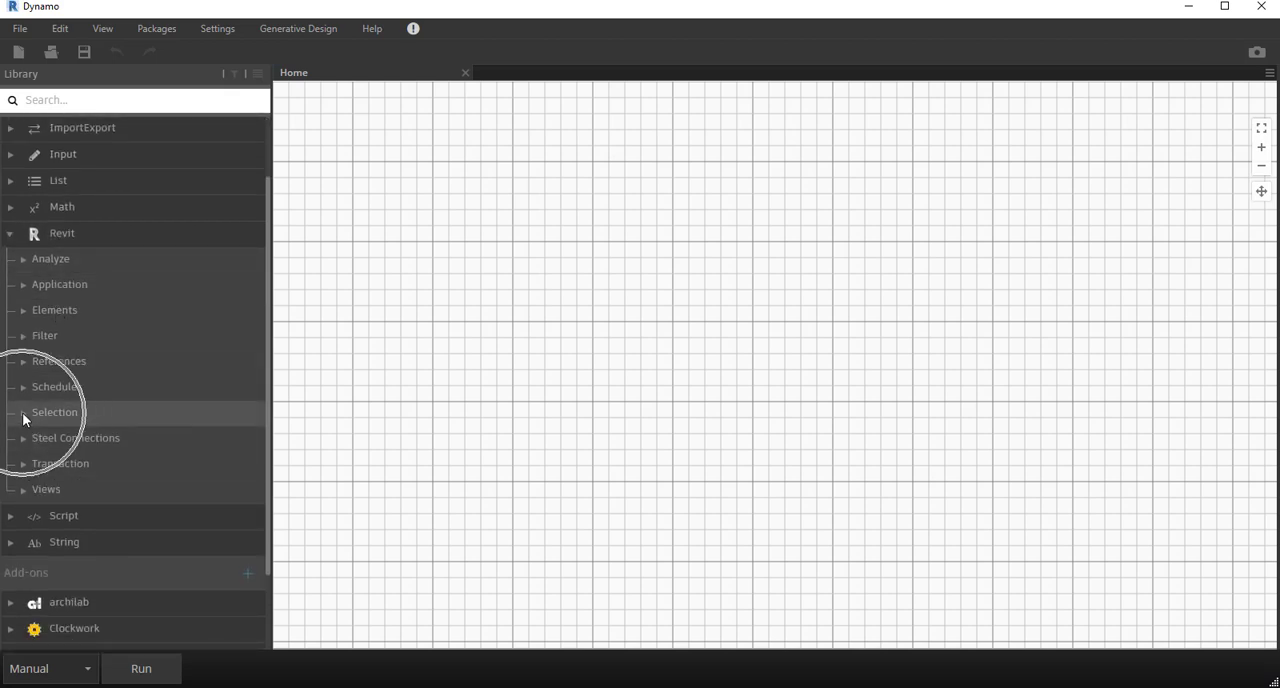
pyautogui.click(54, 412)
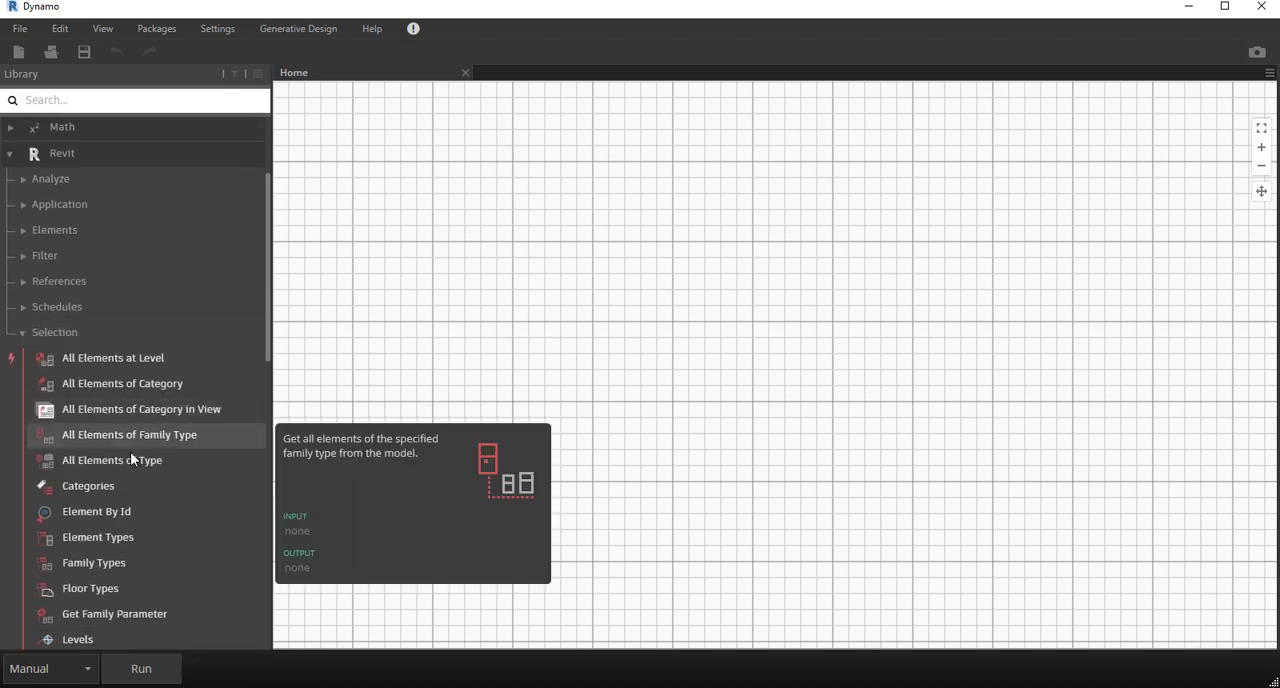
pyautogui.moveTo(88, 484)
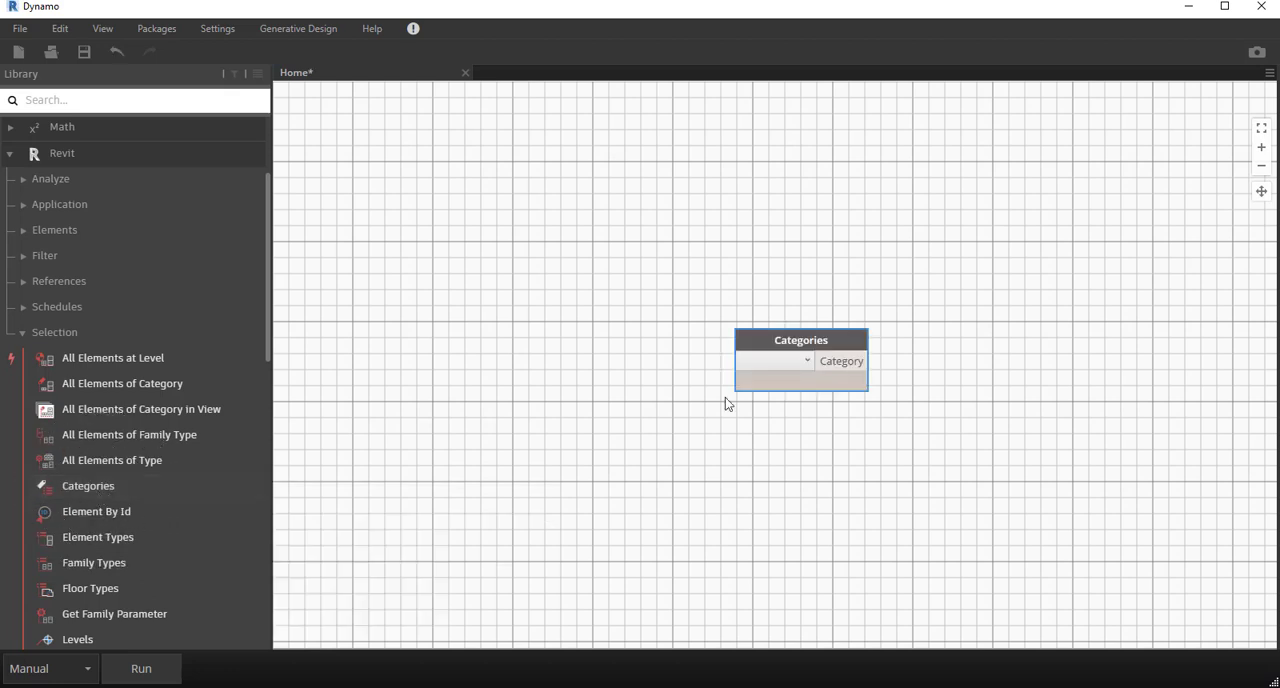
# Step: Position the Categories node and set its category to Doors
pyautogui.moveTo(800, 360); pyautogui.dragTo(494, 366)
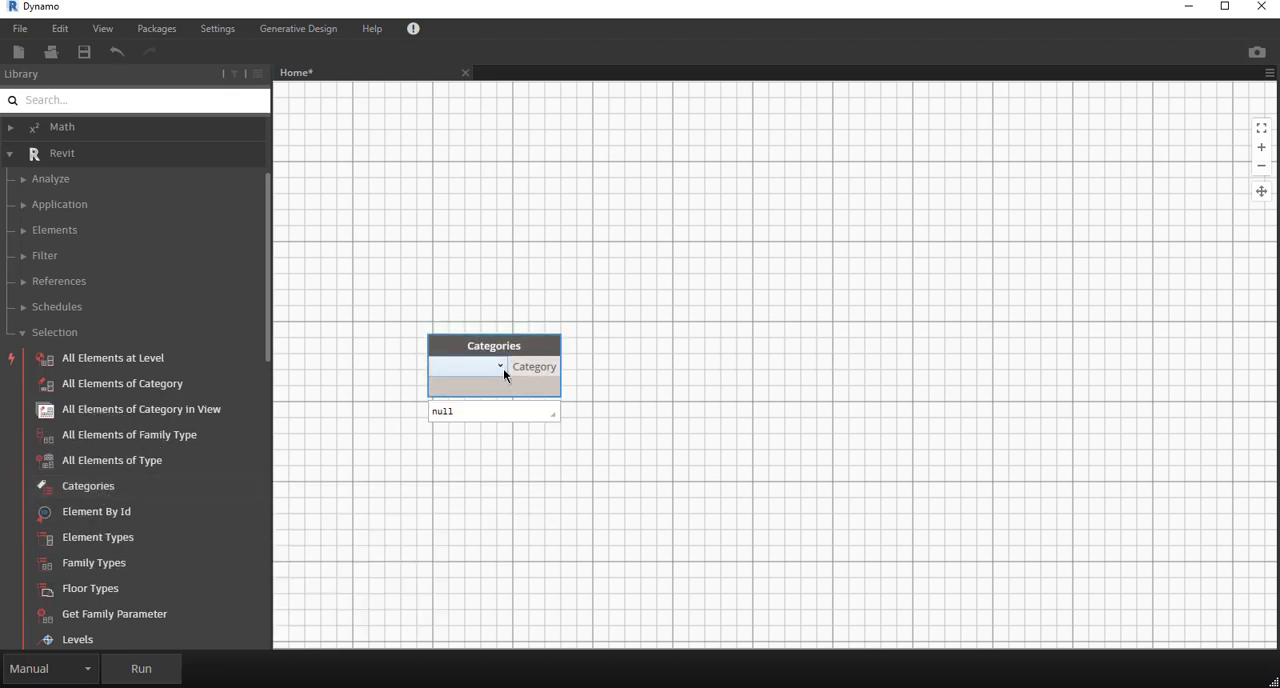
pyautogui.click(500, 366)
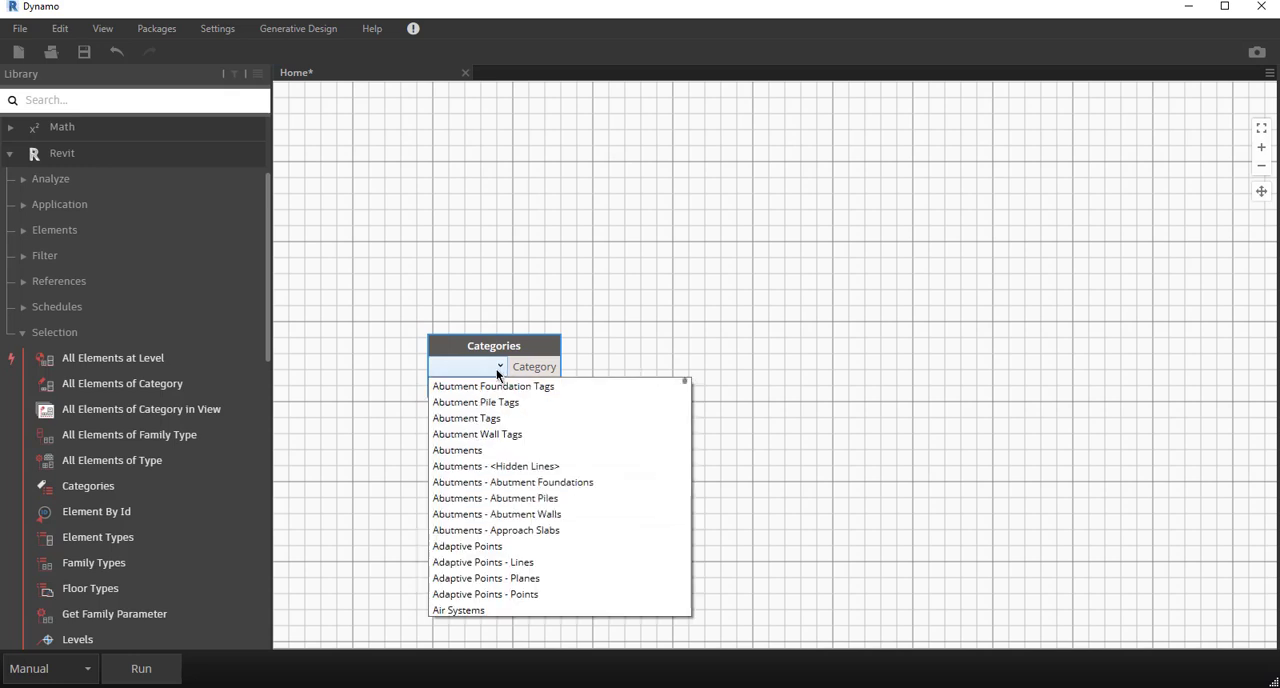
pyautogui.scroll(-3)
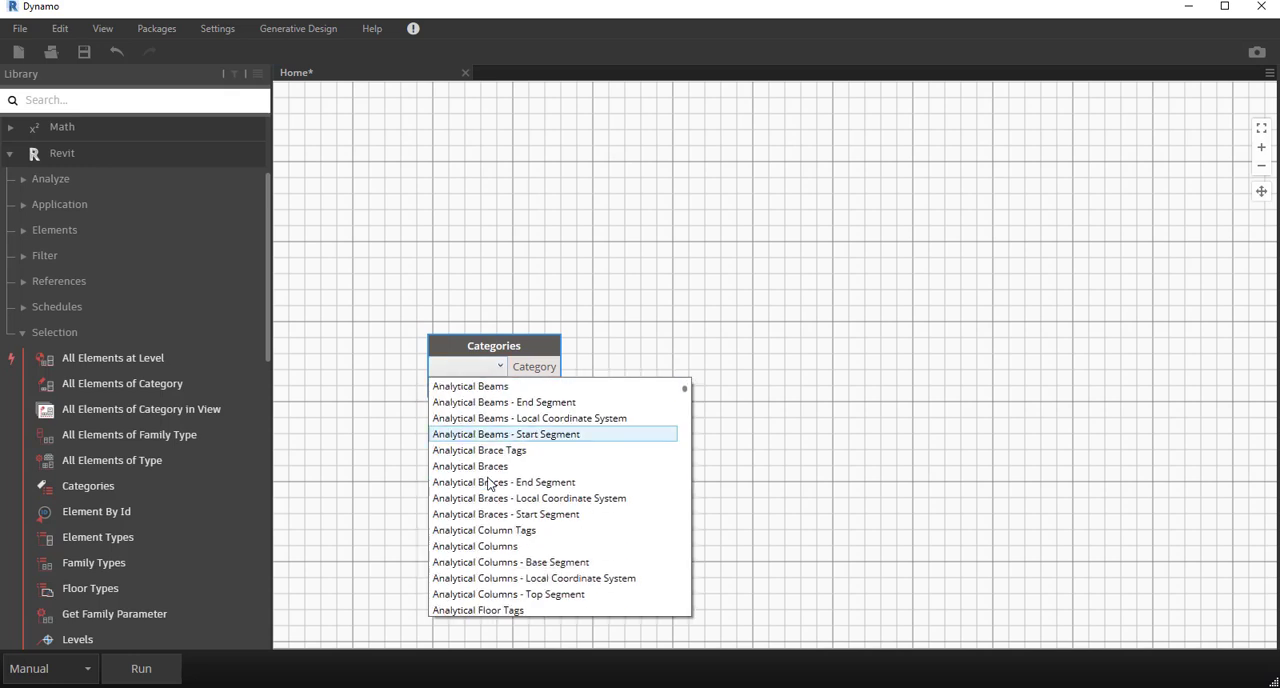
pyautogui.scroll(-3)
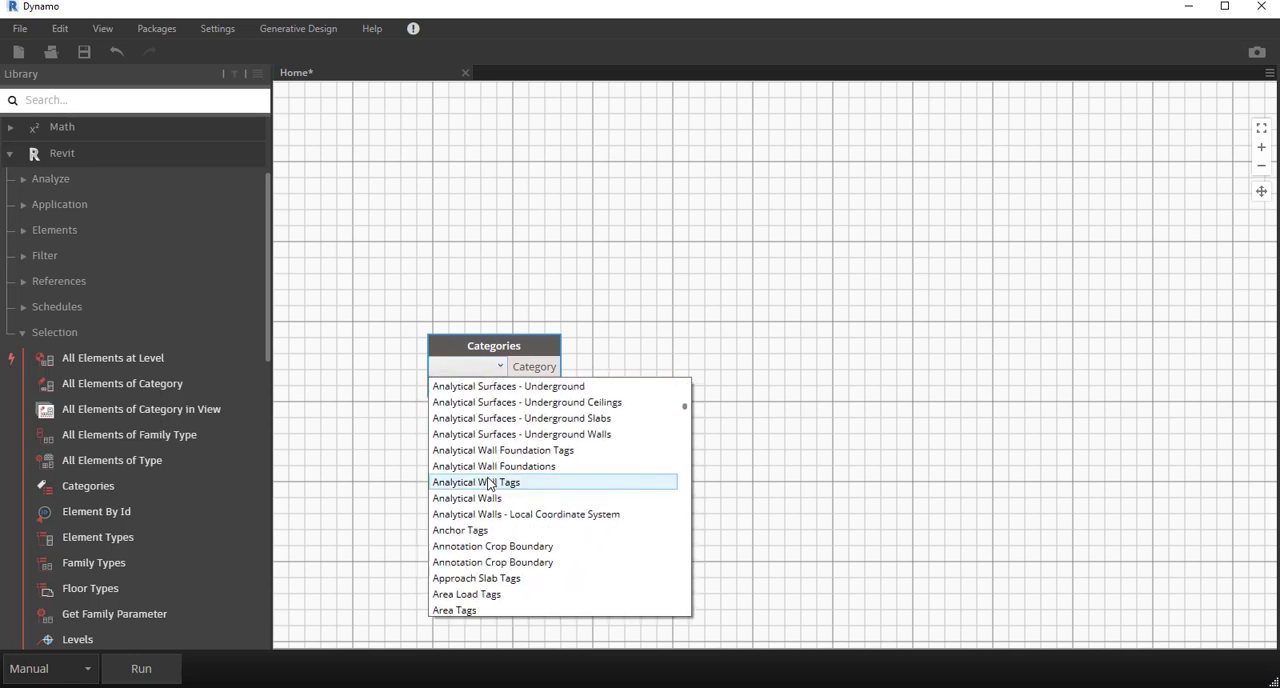
pyautogui.scroll(-3)
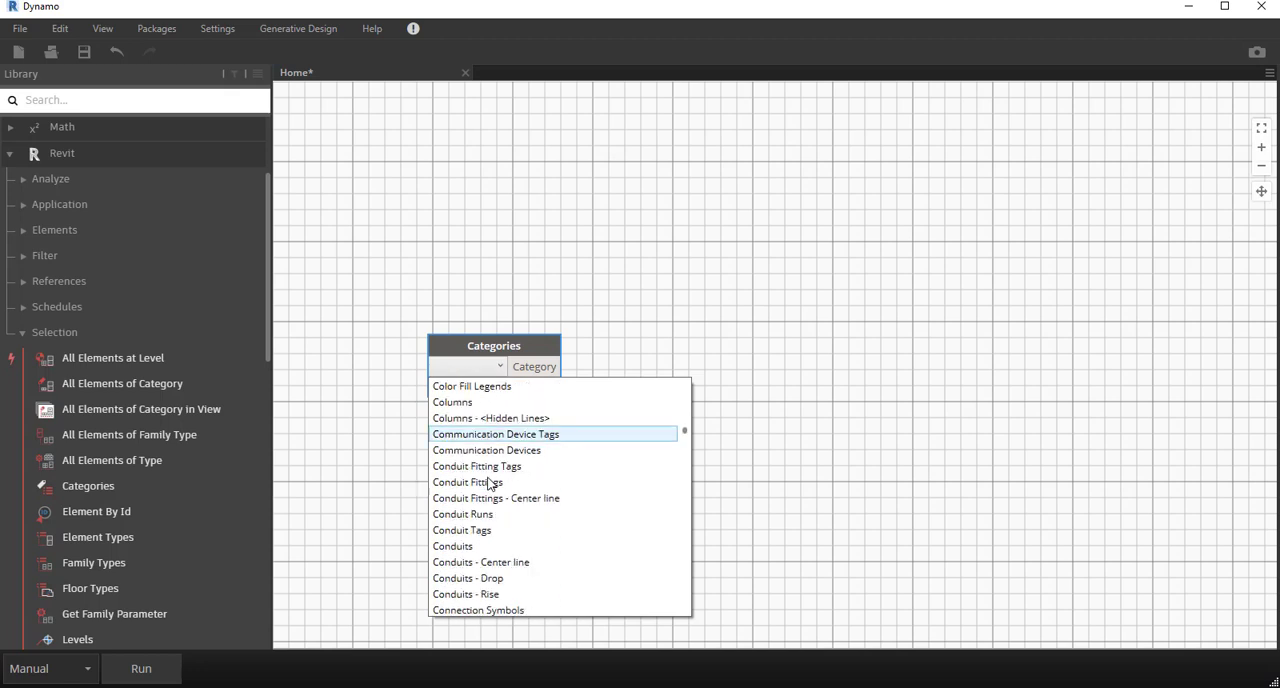
pyautogui.scroll(-3)
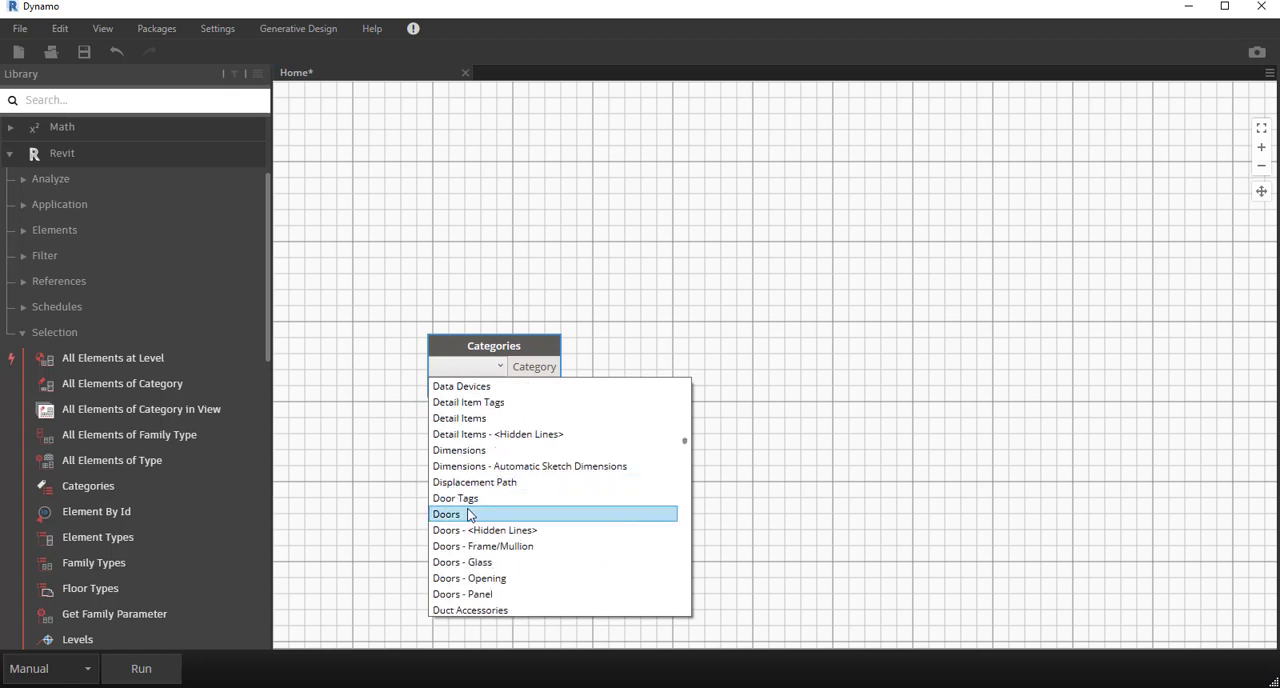
pyautogui.click(446, 514)
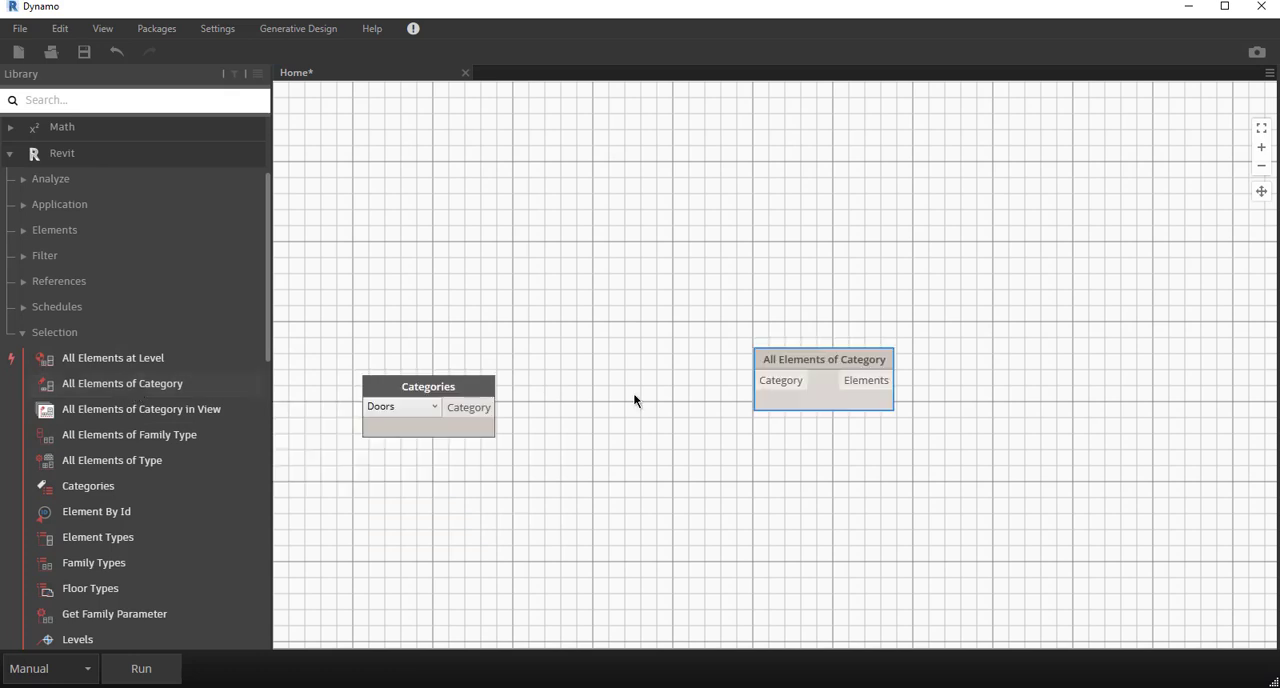
# Step: Feed Doors into All Elements of Category and run the graph, returning 22 doors
pyautogui.moveTo(824, 380); pyautogui.dragTo(668, 404)
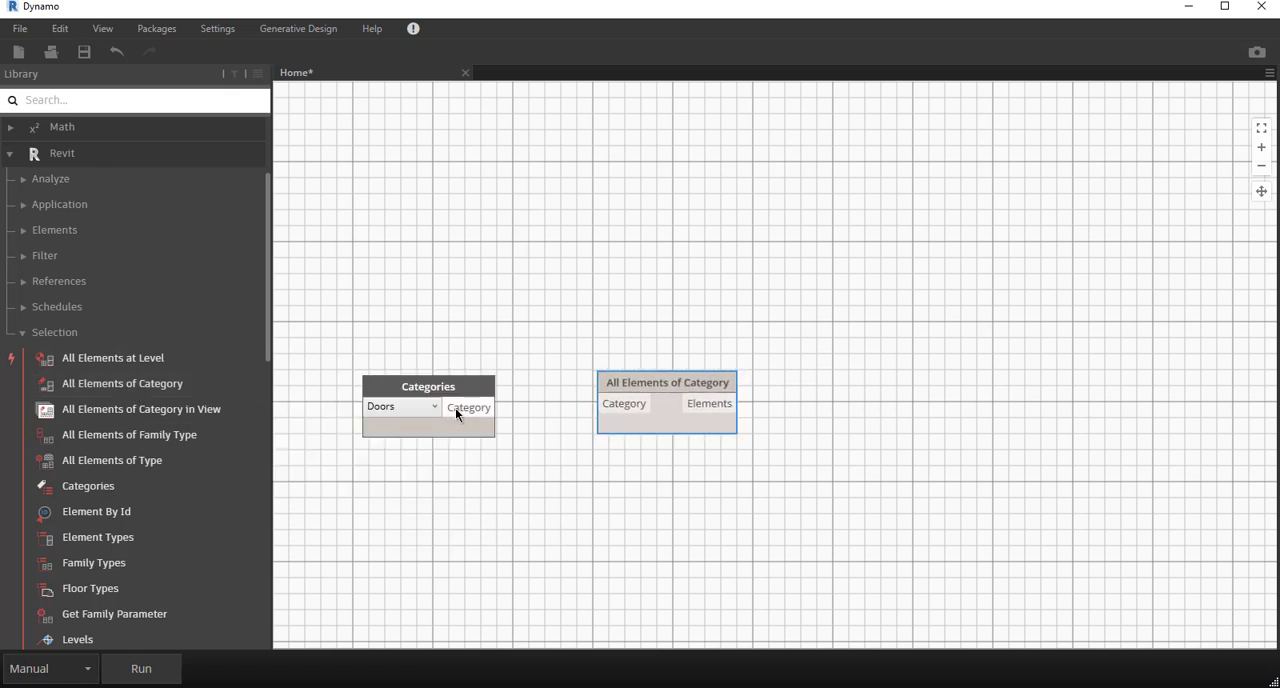
pyautogui.moveTo(492, 408); pyautogui.dragTo(596, 404)
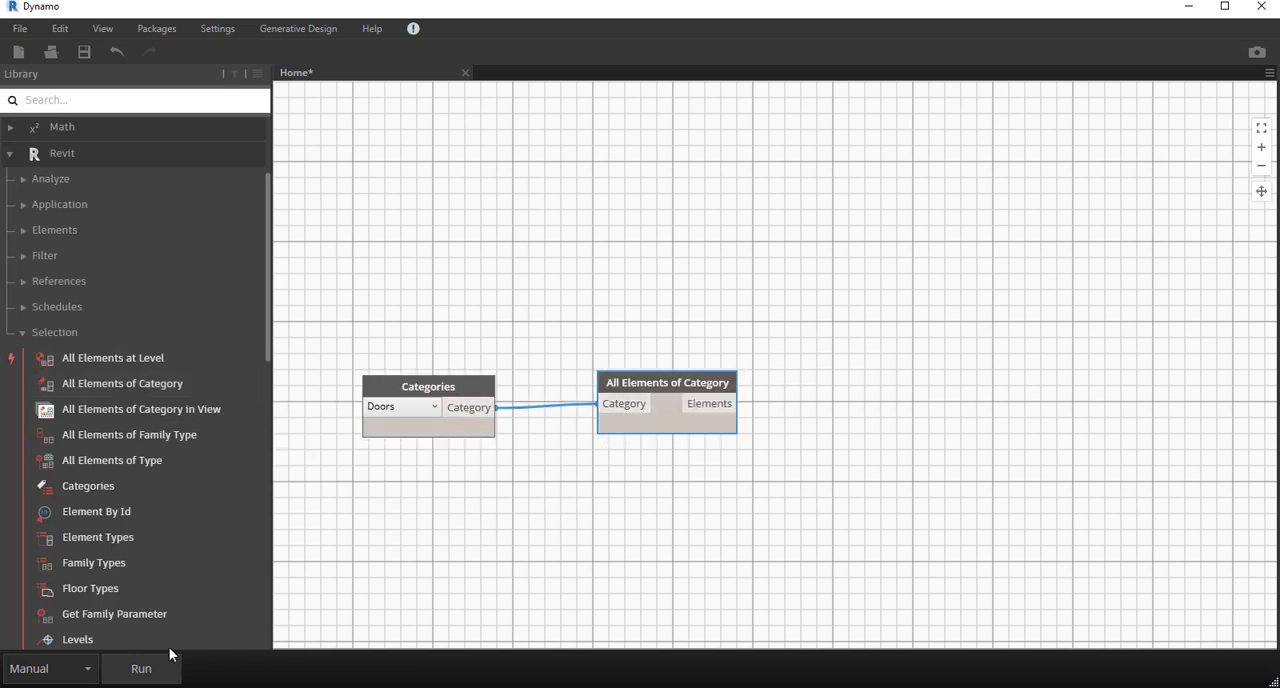
pyautogui.click(140, 668)
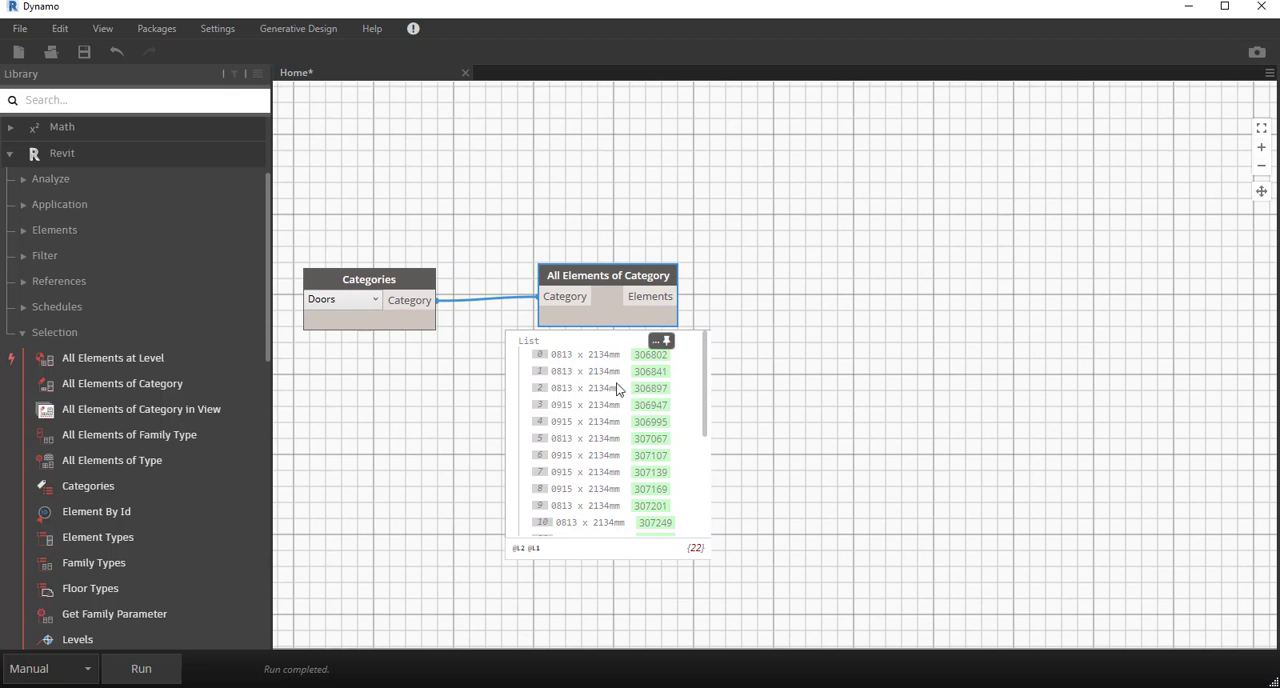
pyautogui.scroll(-3)
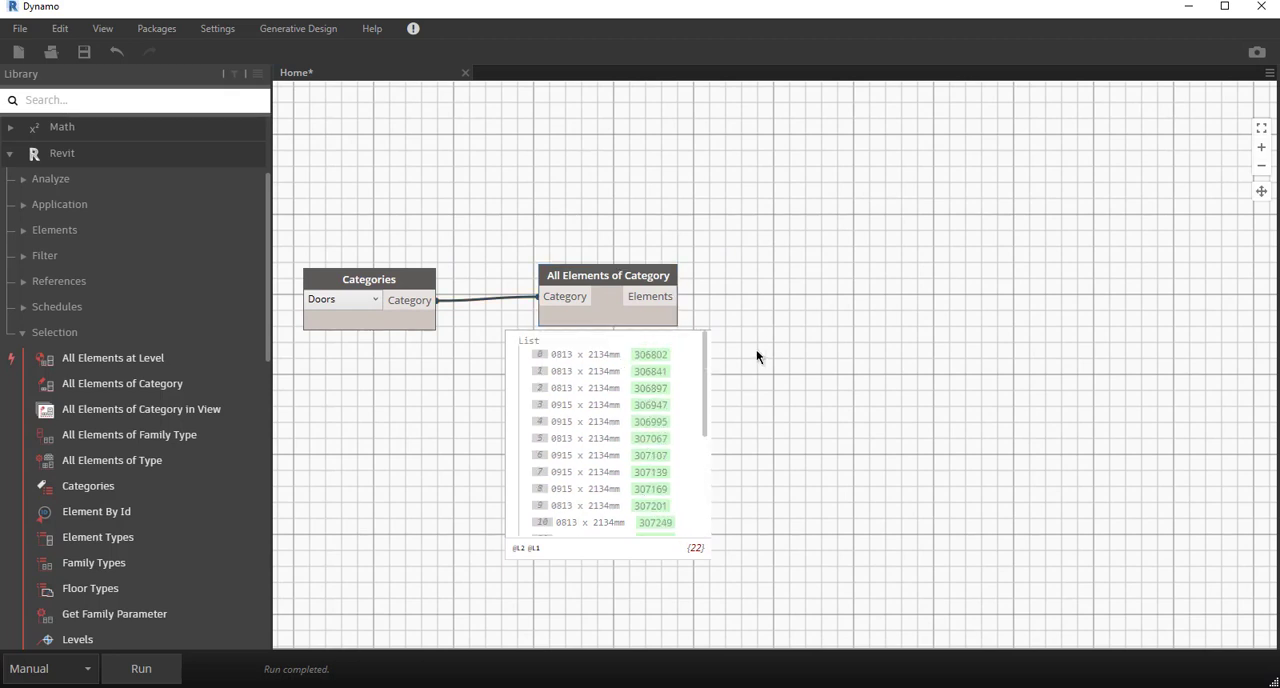
pyautogui.click(608, 276)
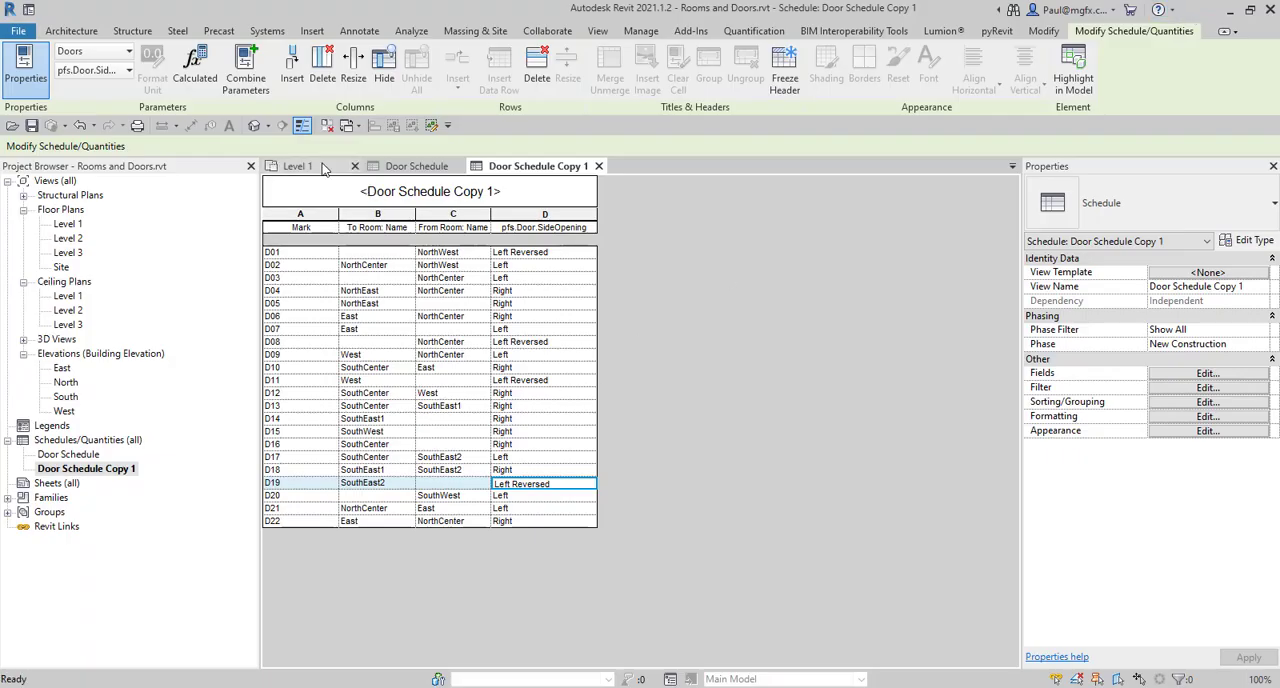
pyautogui.click(296, 166)
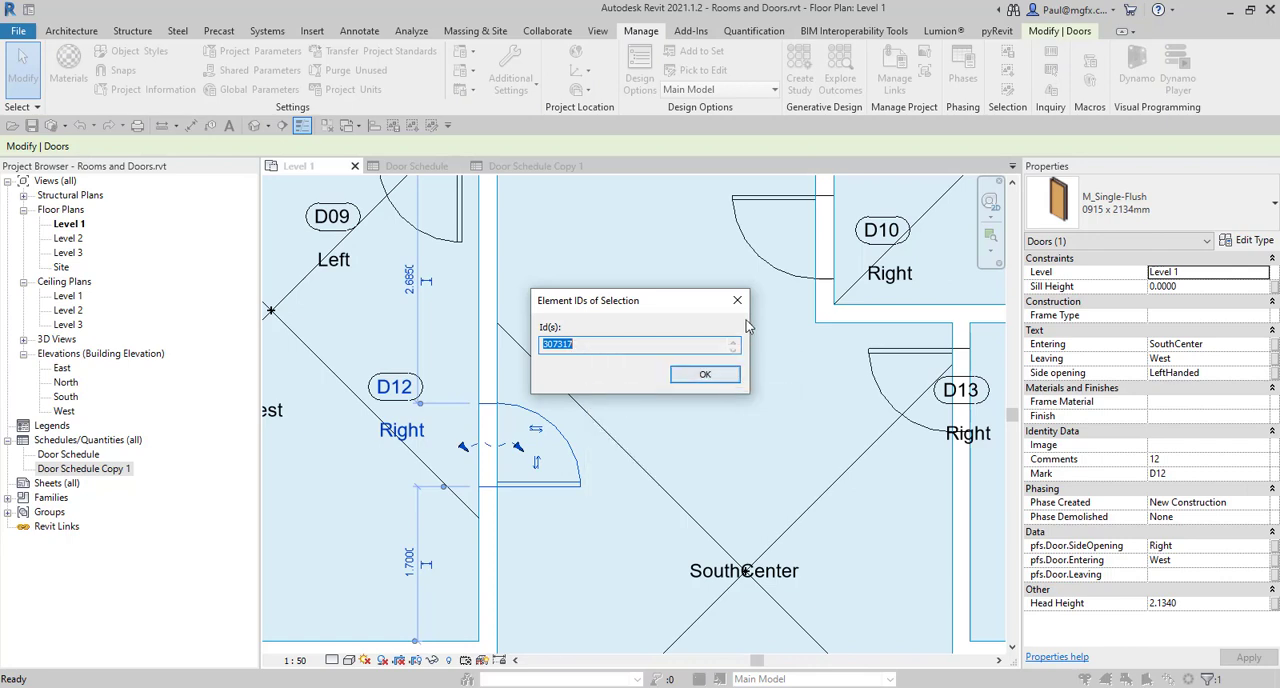
pyautogui.click(704, 374)
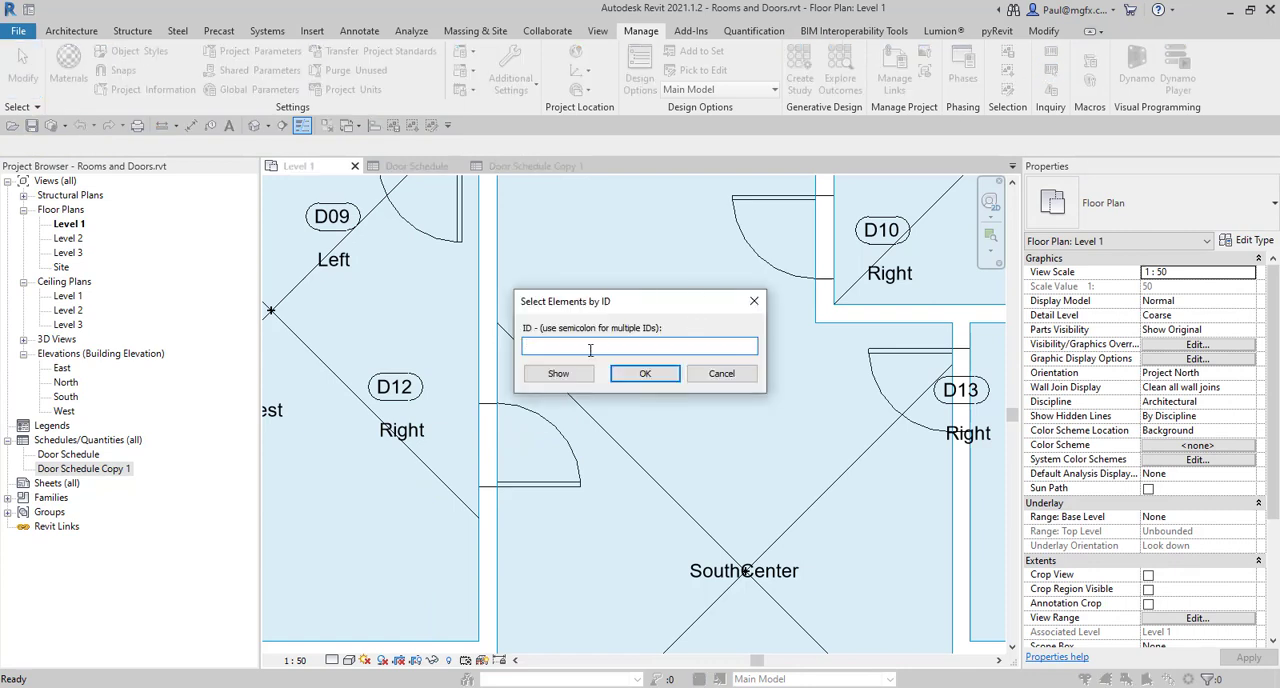
pyautogui.write('307317')
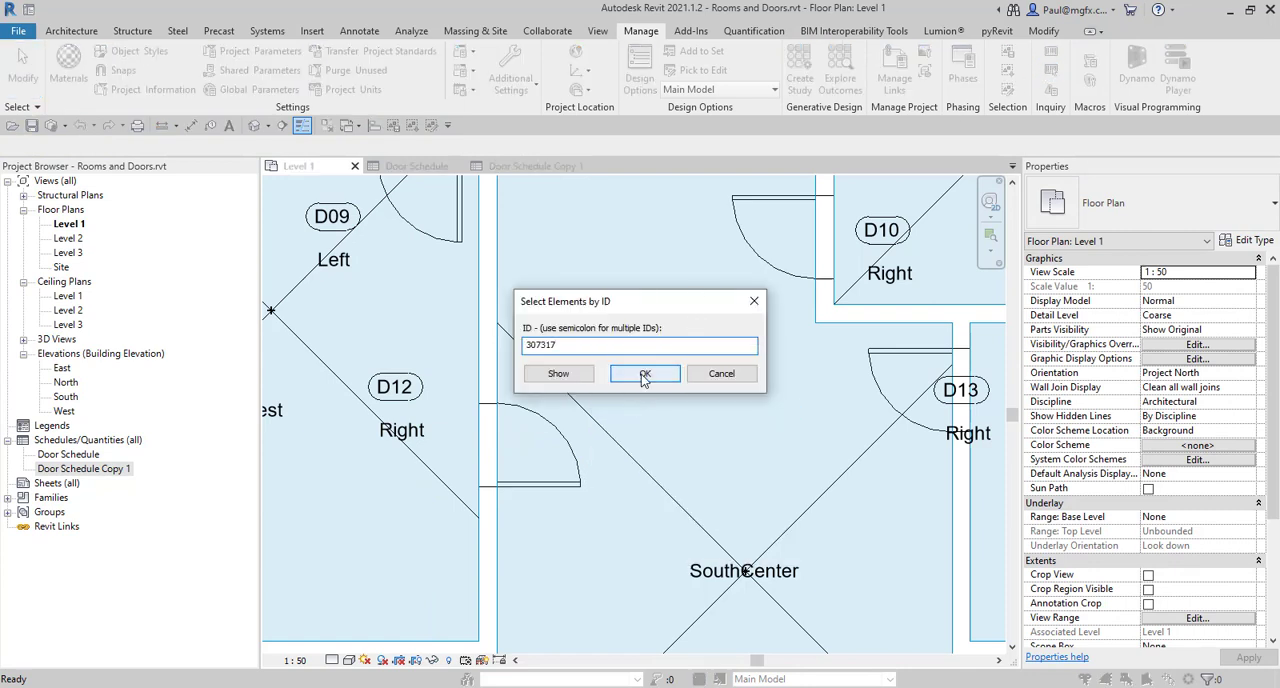
pyautogui.click(644, 372)
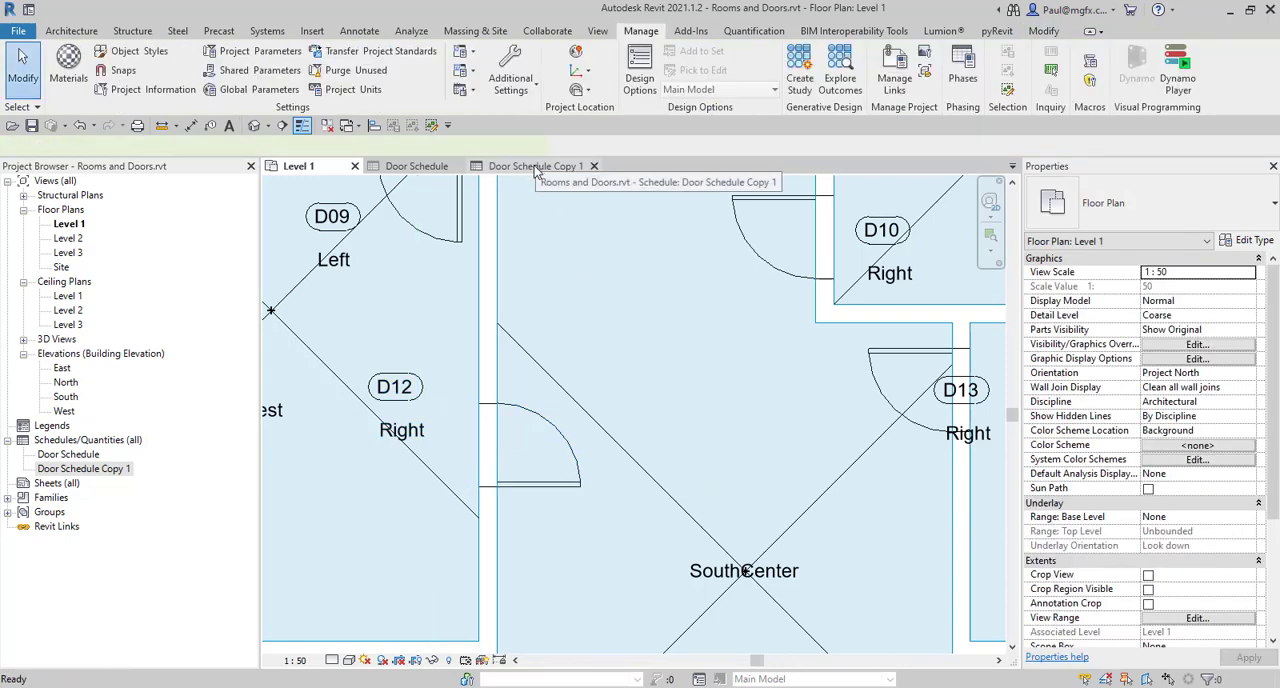
pyautogui.click(536, 164)
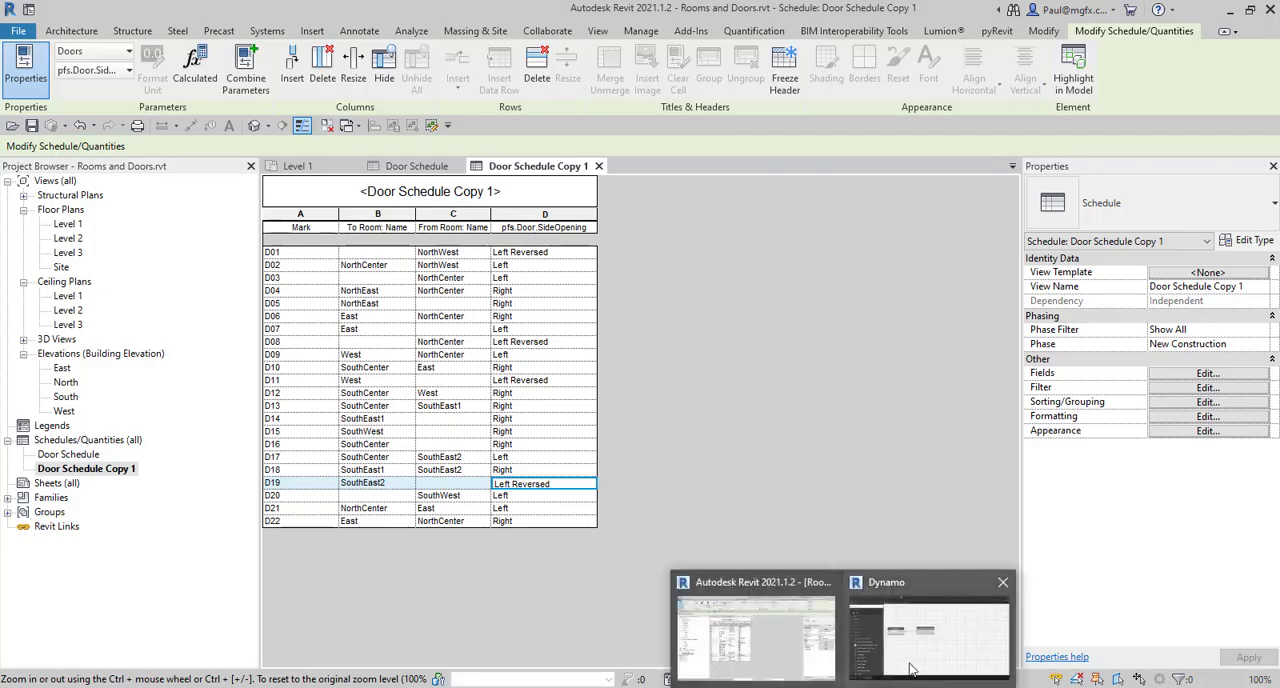
# Step: Return to Dynamo and expand the Revit Element node group in the library
pyautogui.click(928, 636)
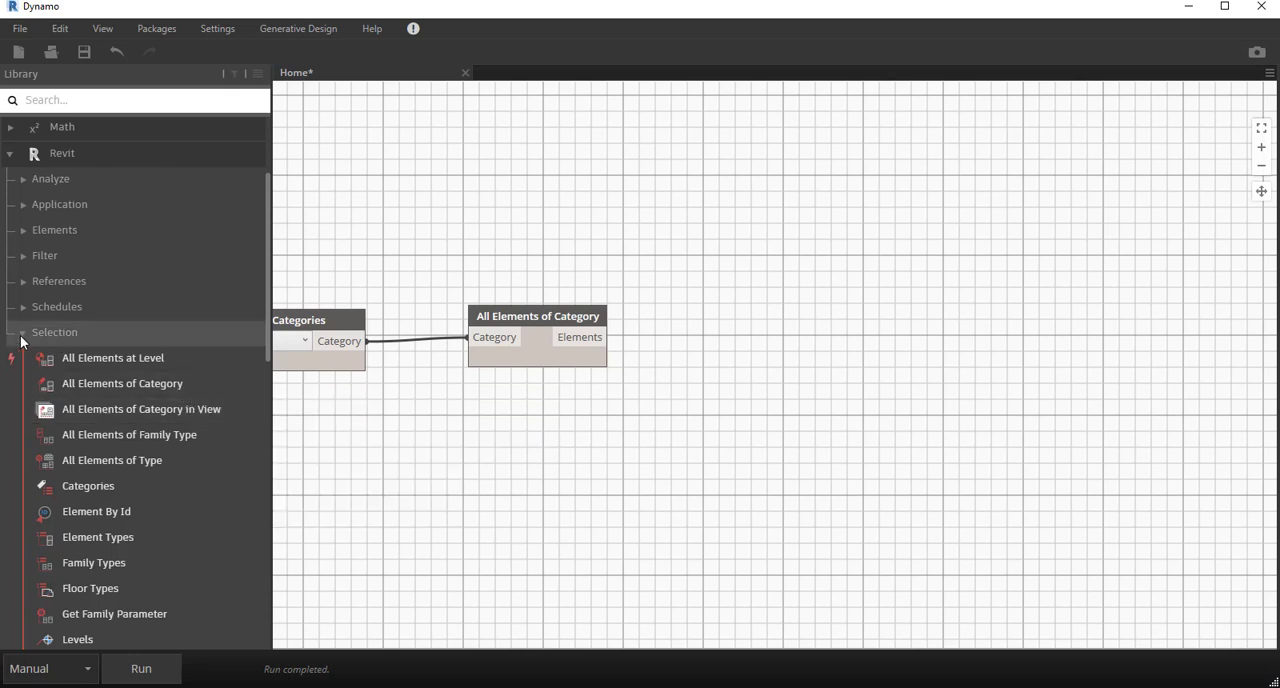
pyautogui.click(54, 332)
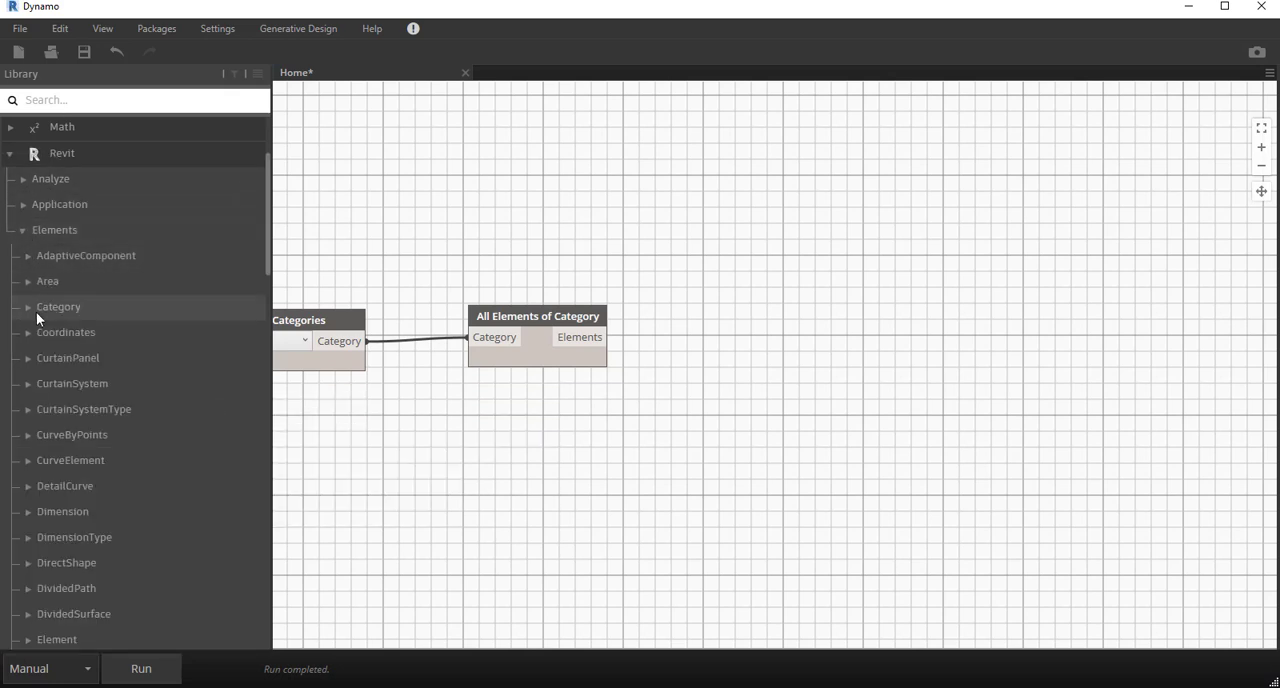
pyautogui.scroll(-3)
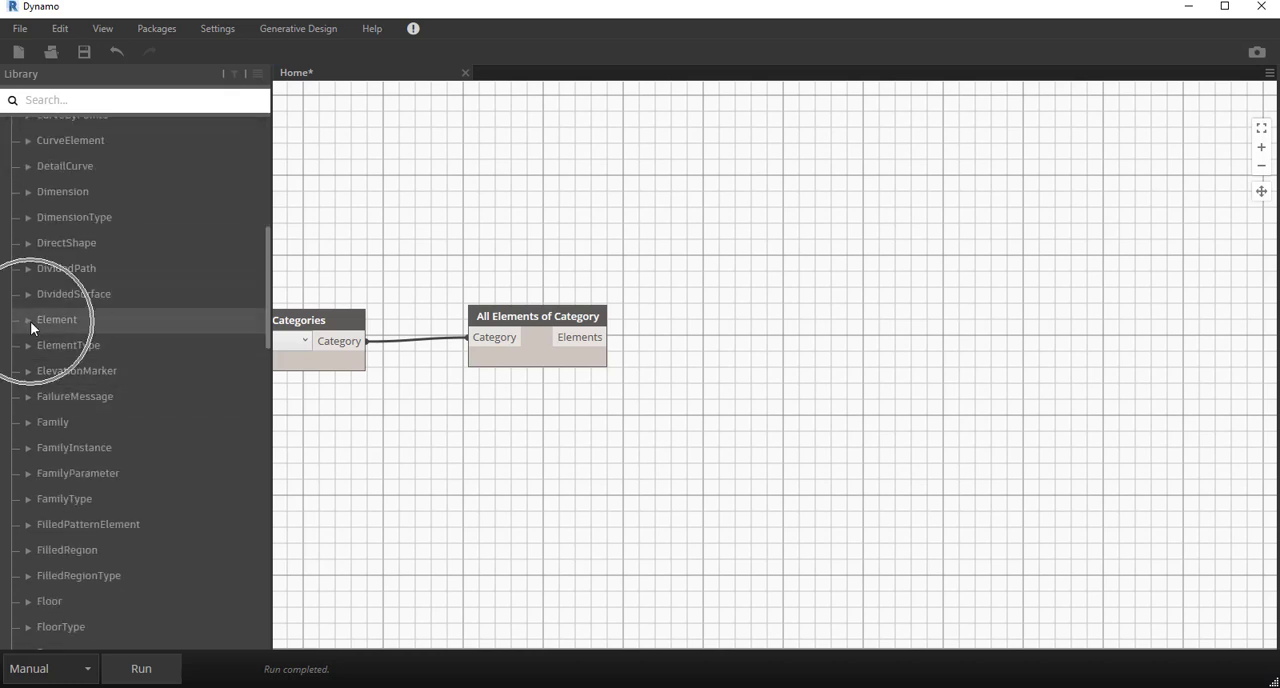
pyautogui.click(56, 320)
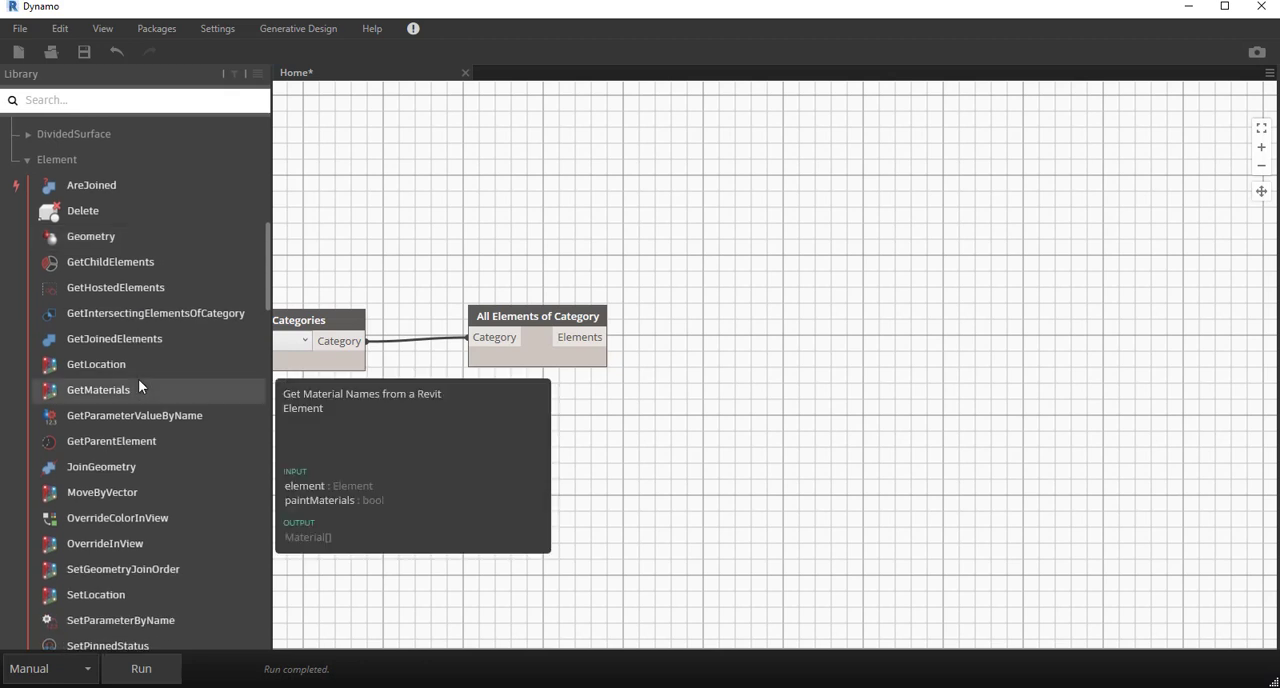
pyautogui.moveTo(114, 338)
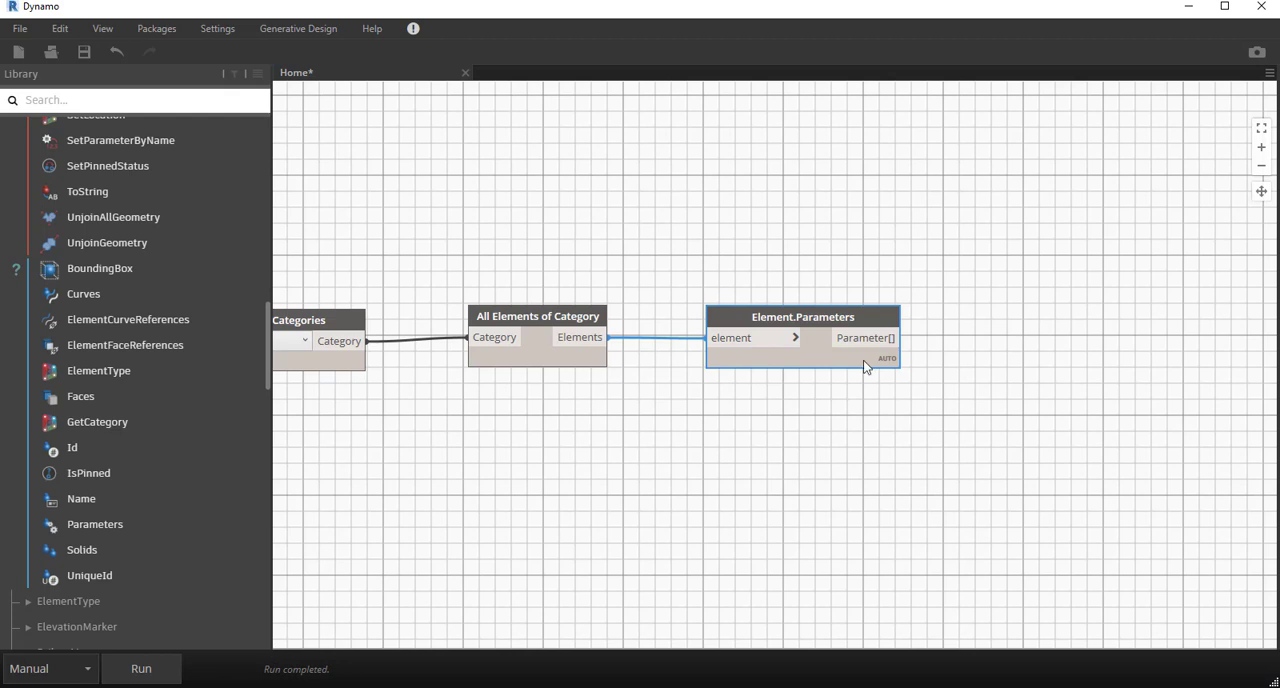
# Step: Expand the Element.Parameters preview to list every door's parameters and values
pyautogui.click(886, 358)
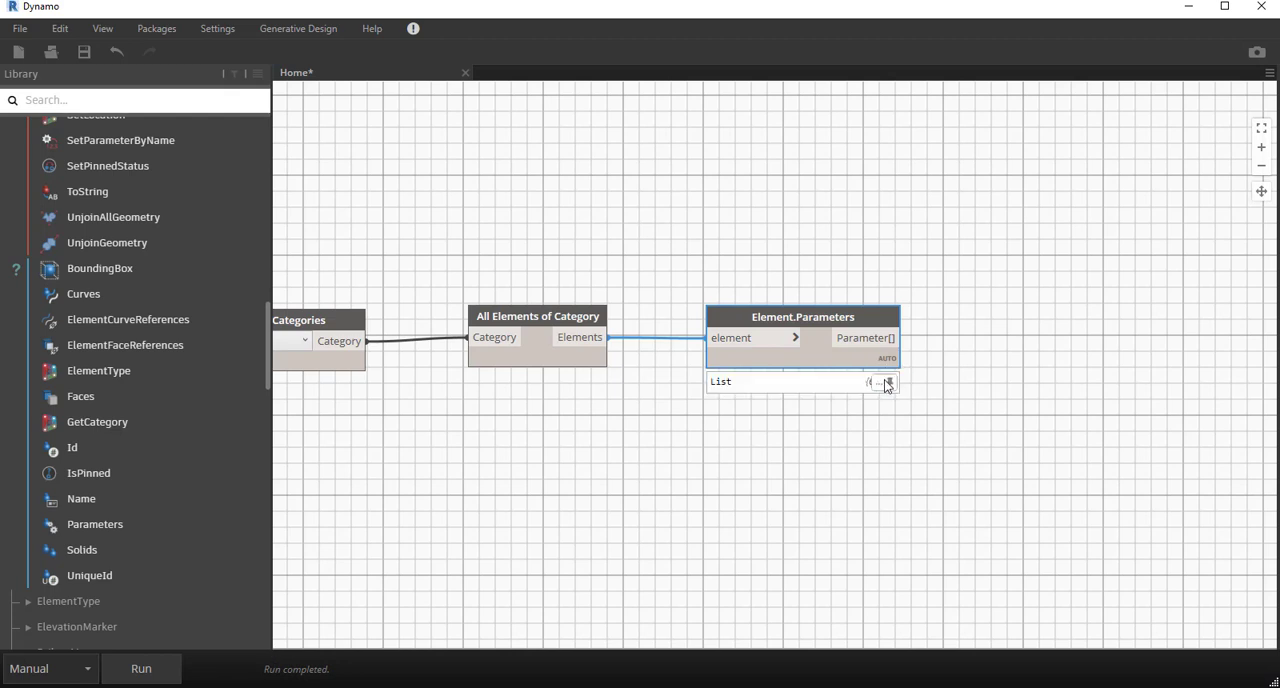
pyautogui.click(888, 382)
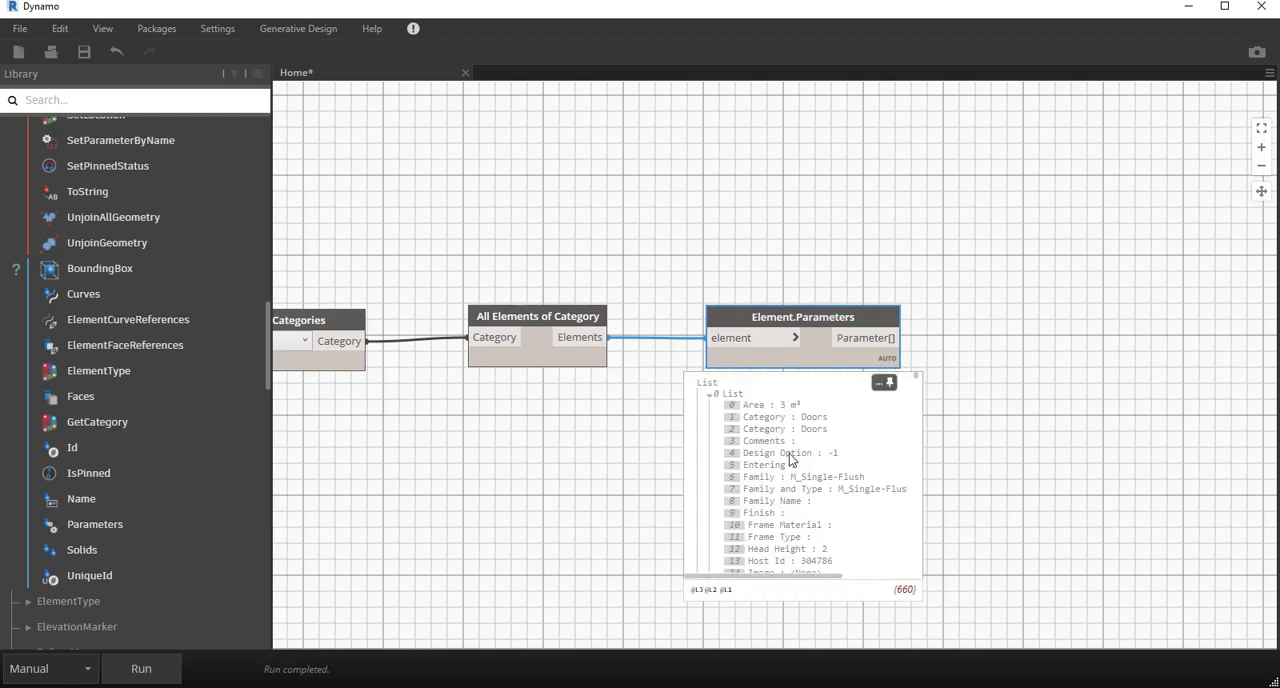
pyautogui.scroll(-3)
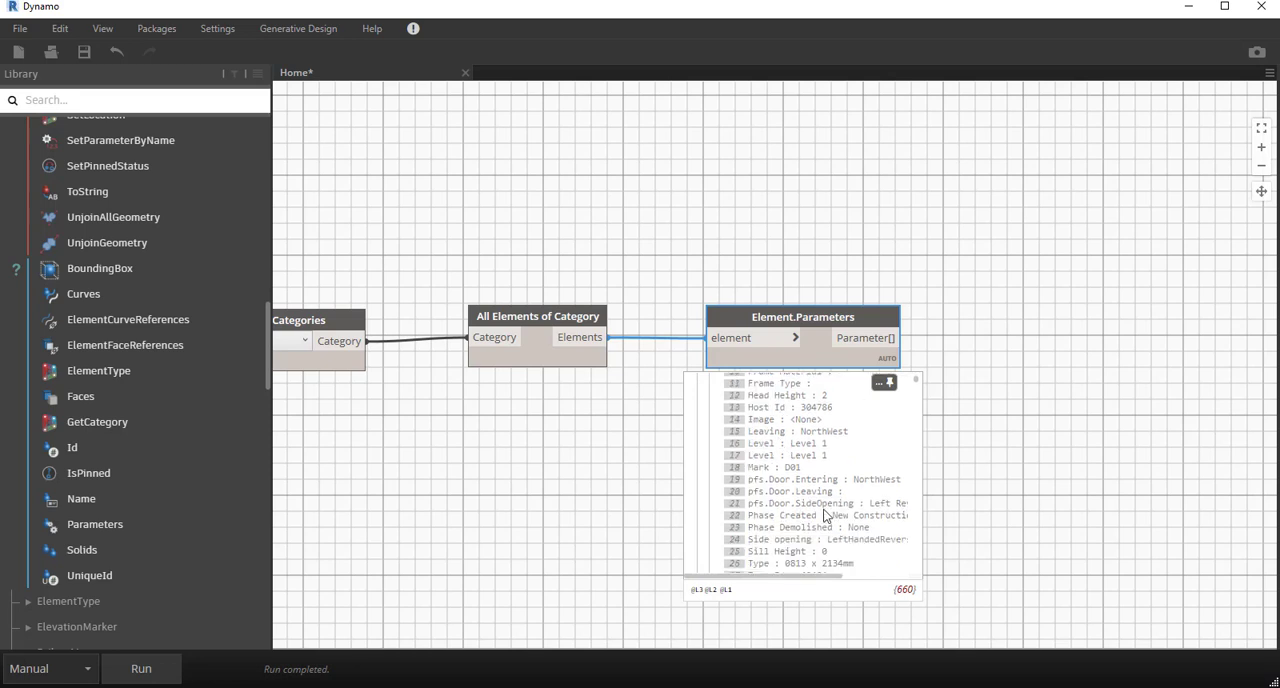
pyautogui.moveTo(770, 516)
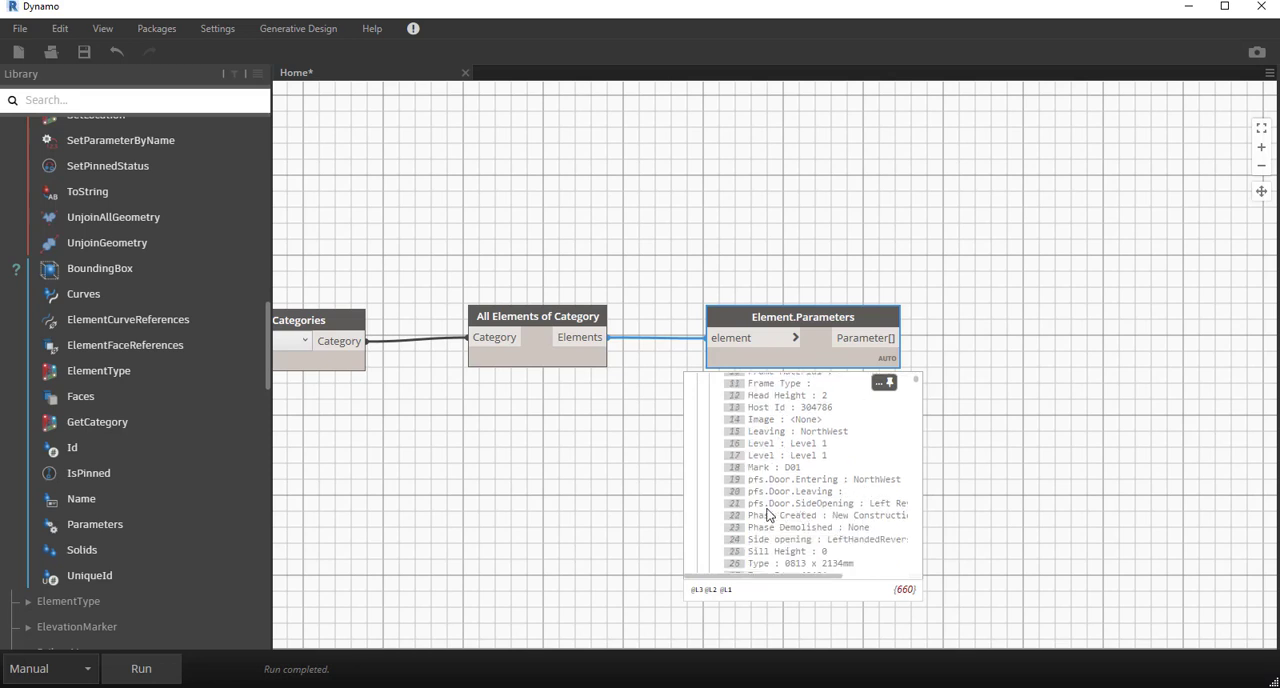
pyautogui.moveTo(820, 512)
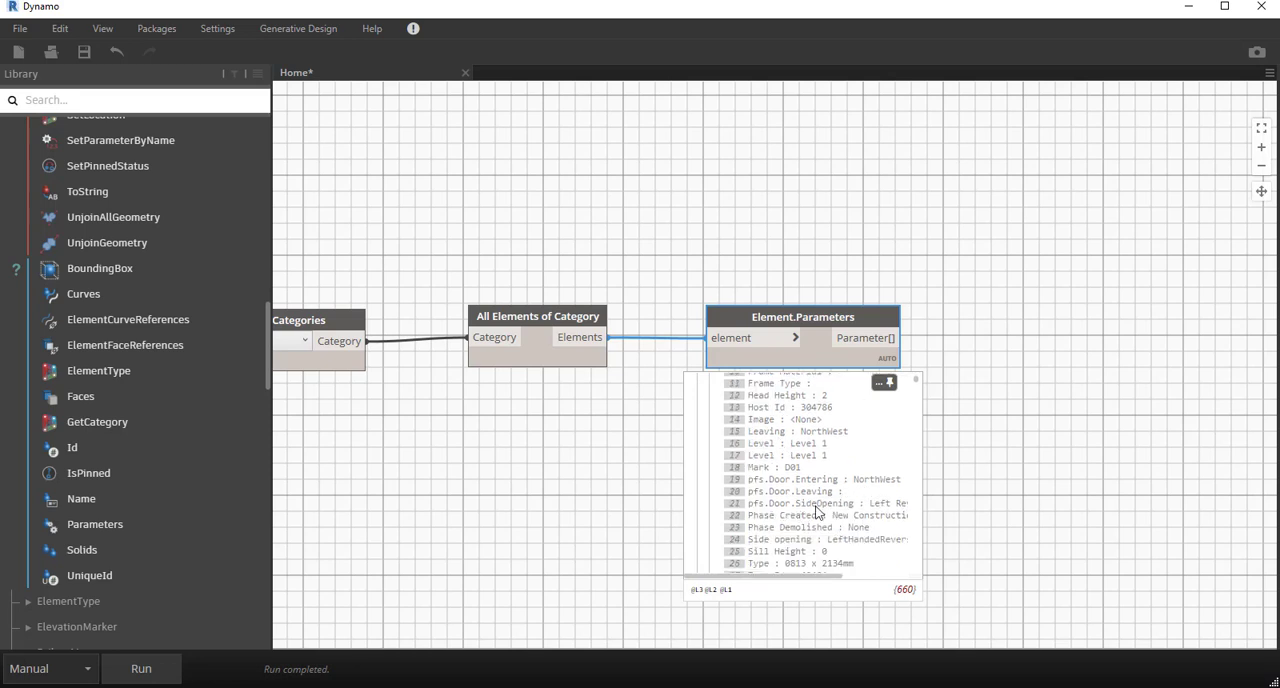
pyautogui.moveTo(844, 570)
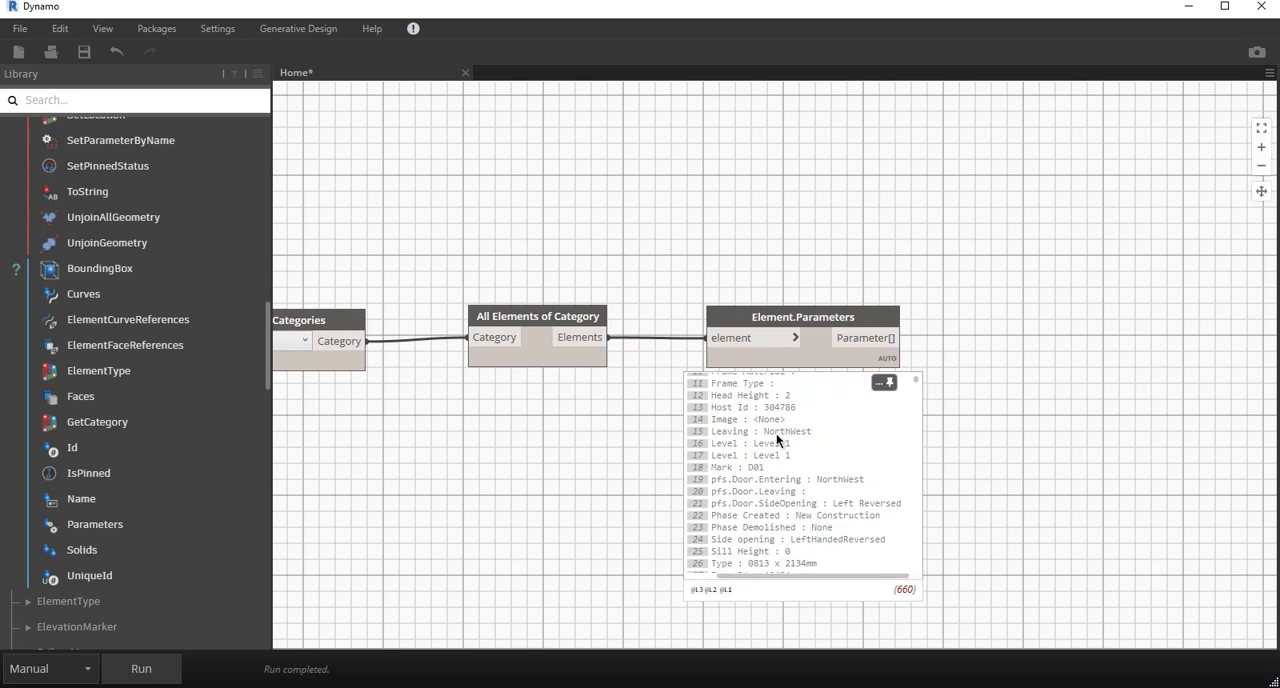
pyautogui.scroll(3)
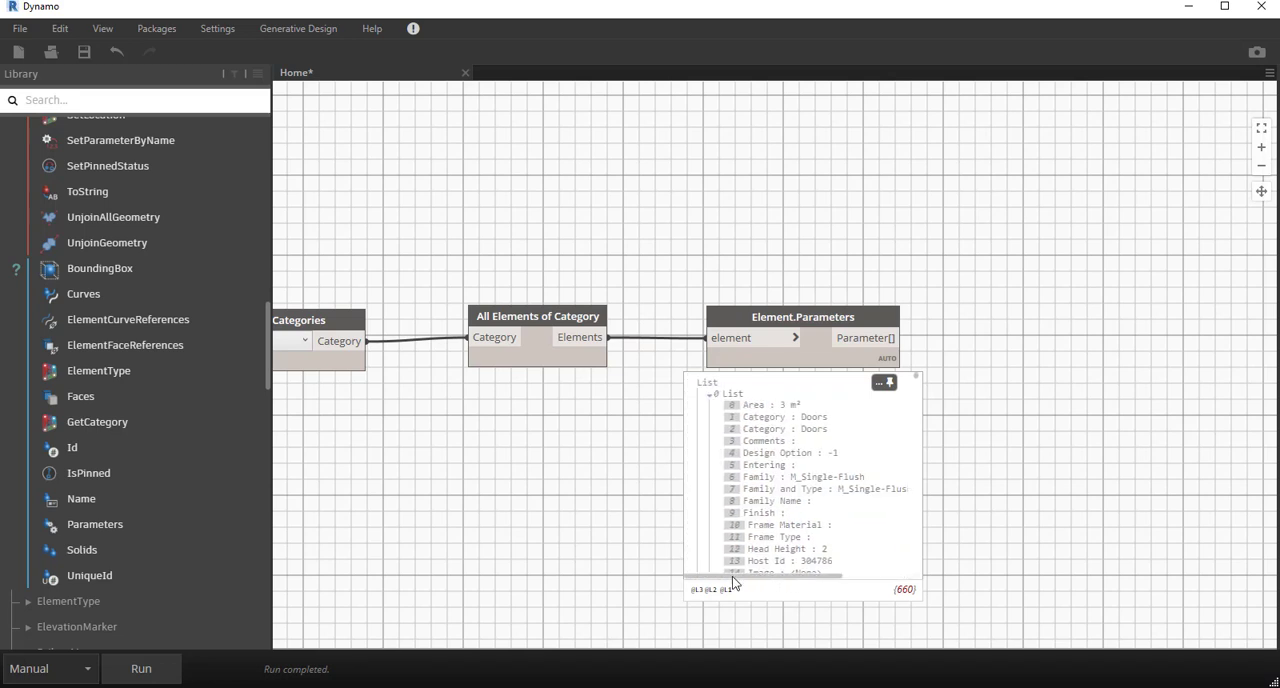
pyautogui.scroll(-3)
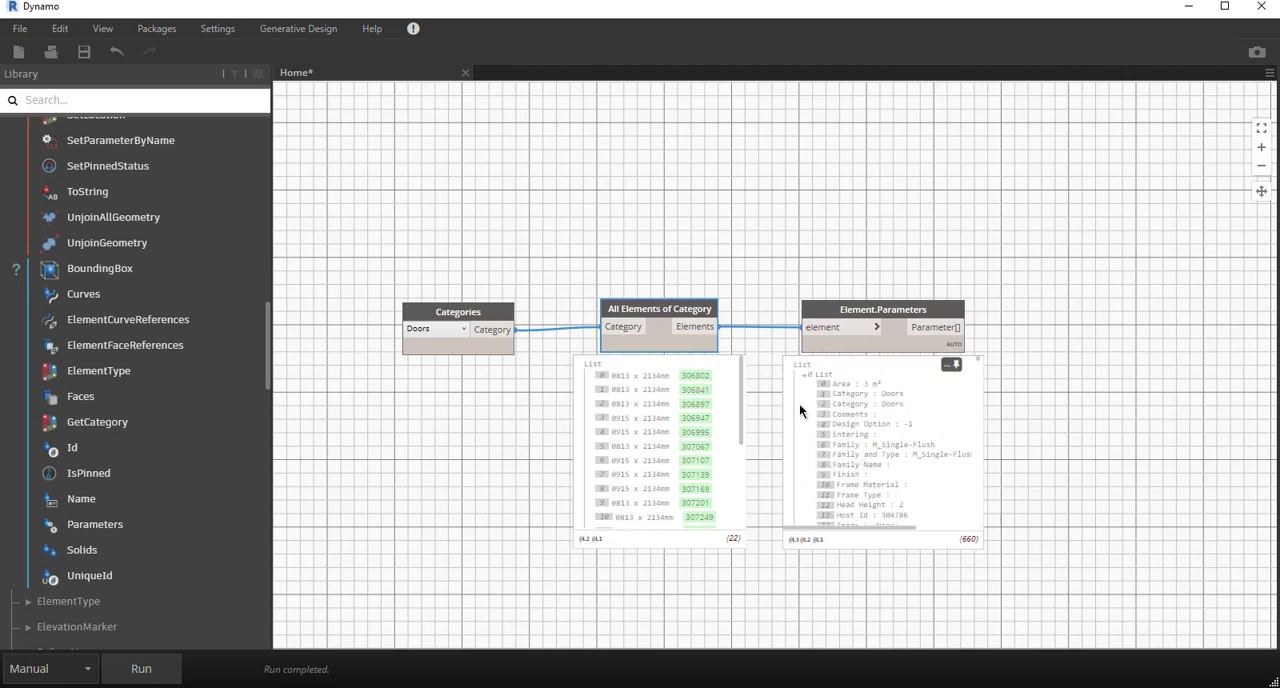
pyautogui.moveTo(850, 398)
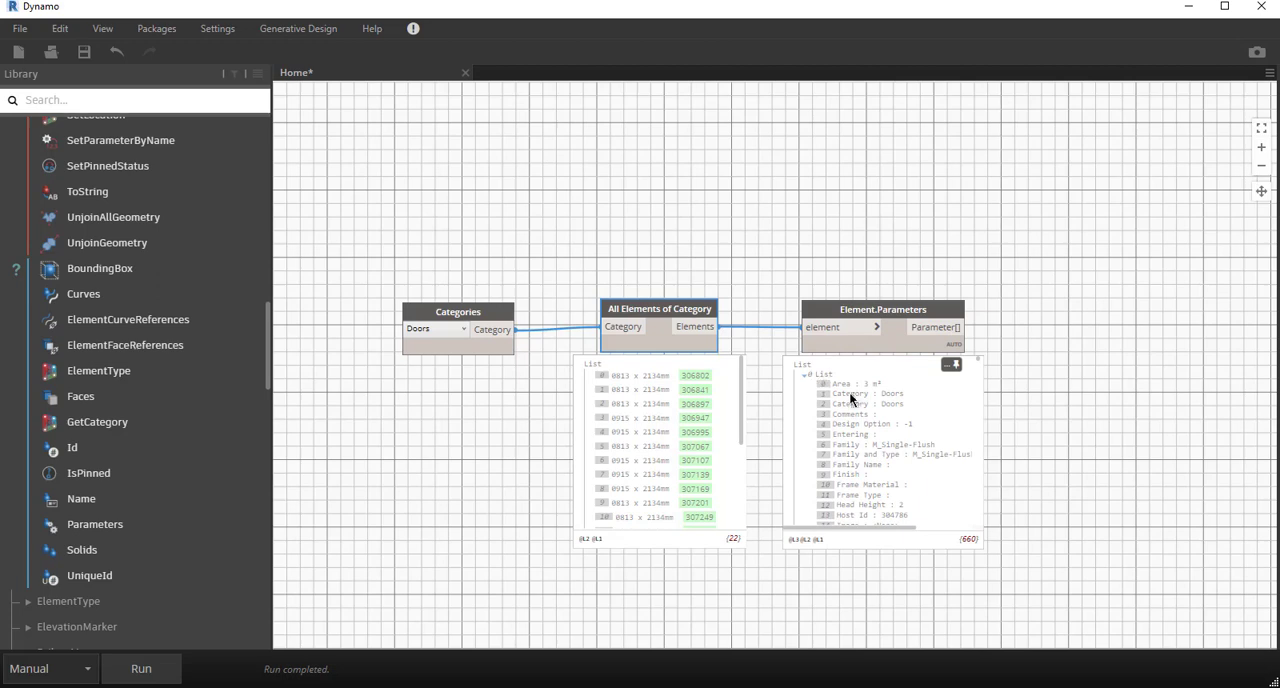
pyautogui.scroll(-3)
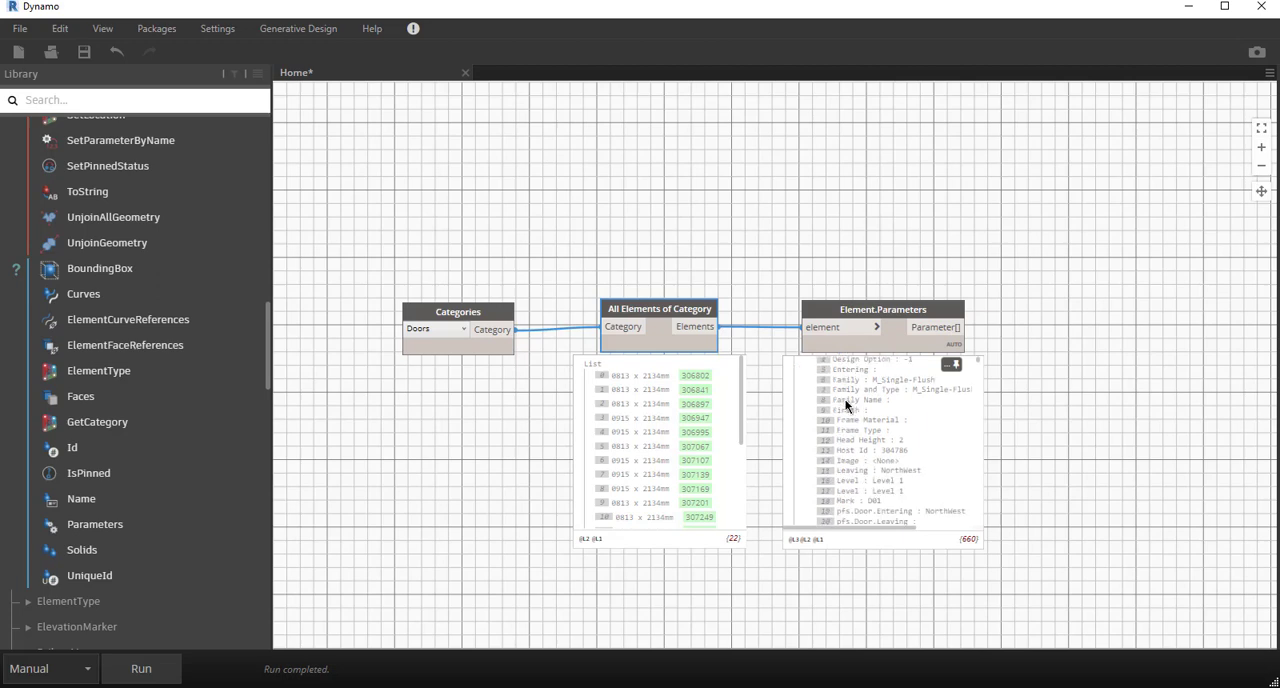
pyautogui.scroll(-3)
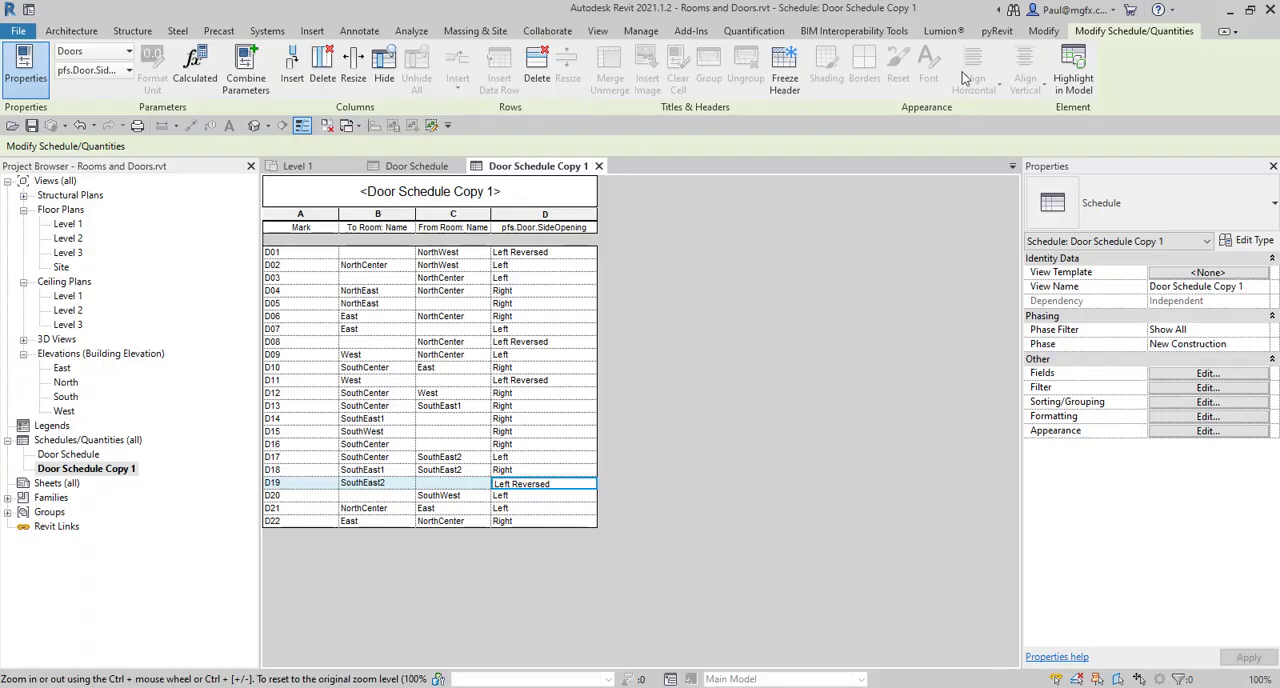
# Step: Switch to the Level 1 floor plan to select door 306802 by ID
pyautogui.click(296, 164)
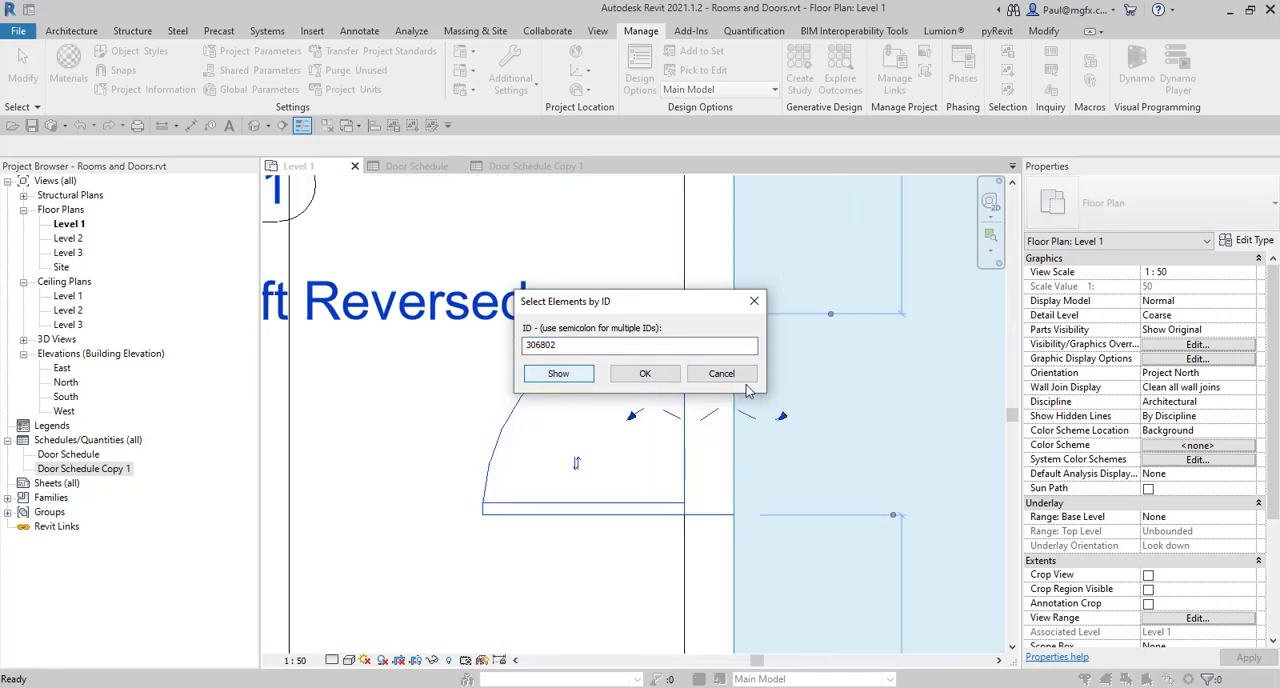
pyautogui.moveTo(1172, 440)
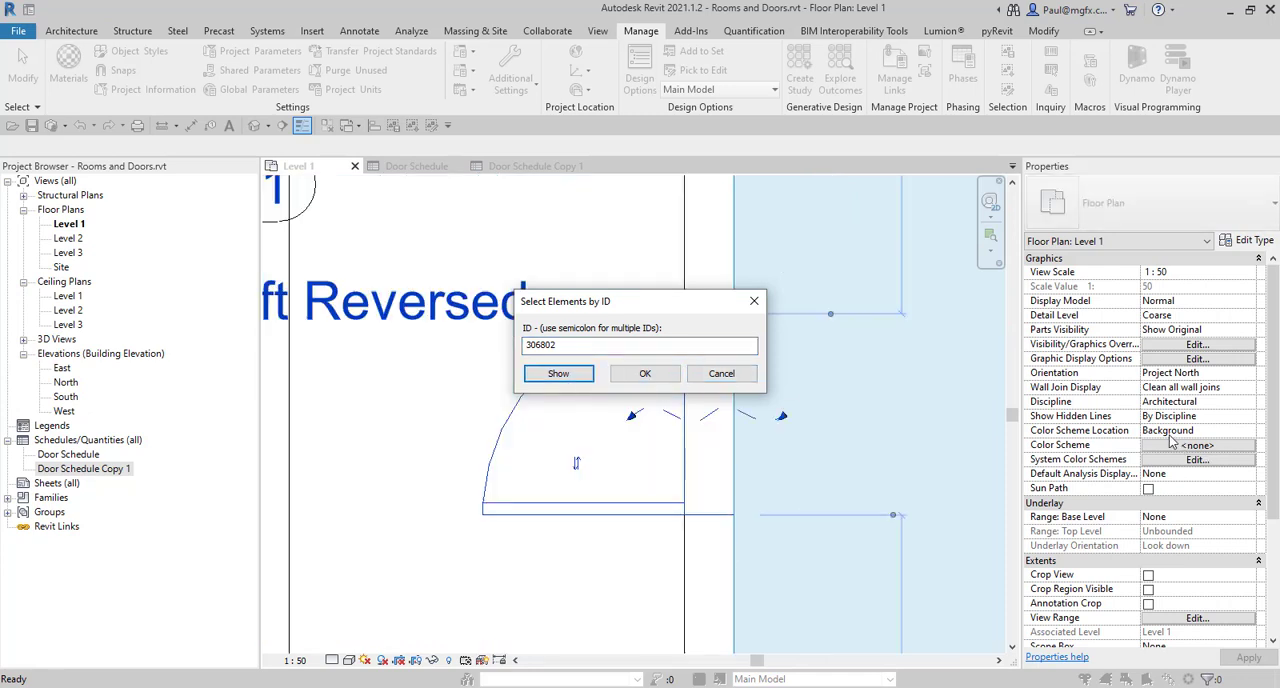
pyautogui.moveTo(620, 390)
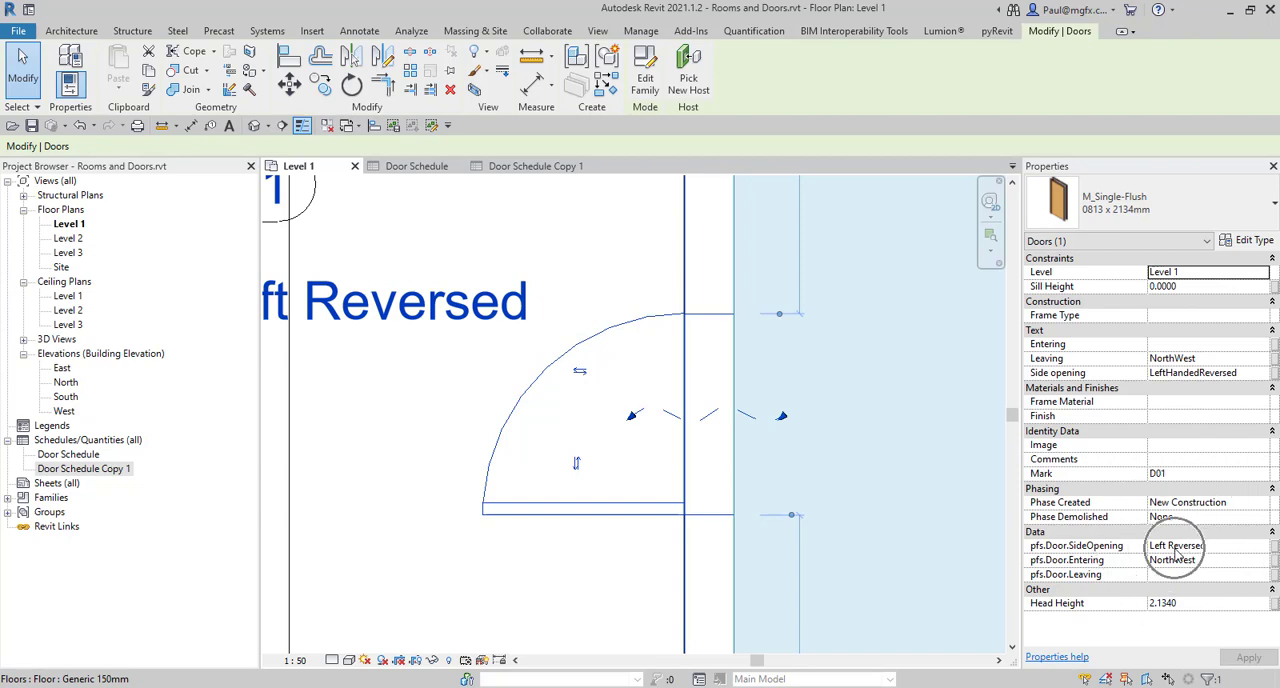
pyautogui.moveTo(800, 482)
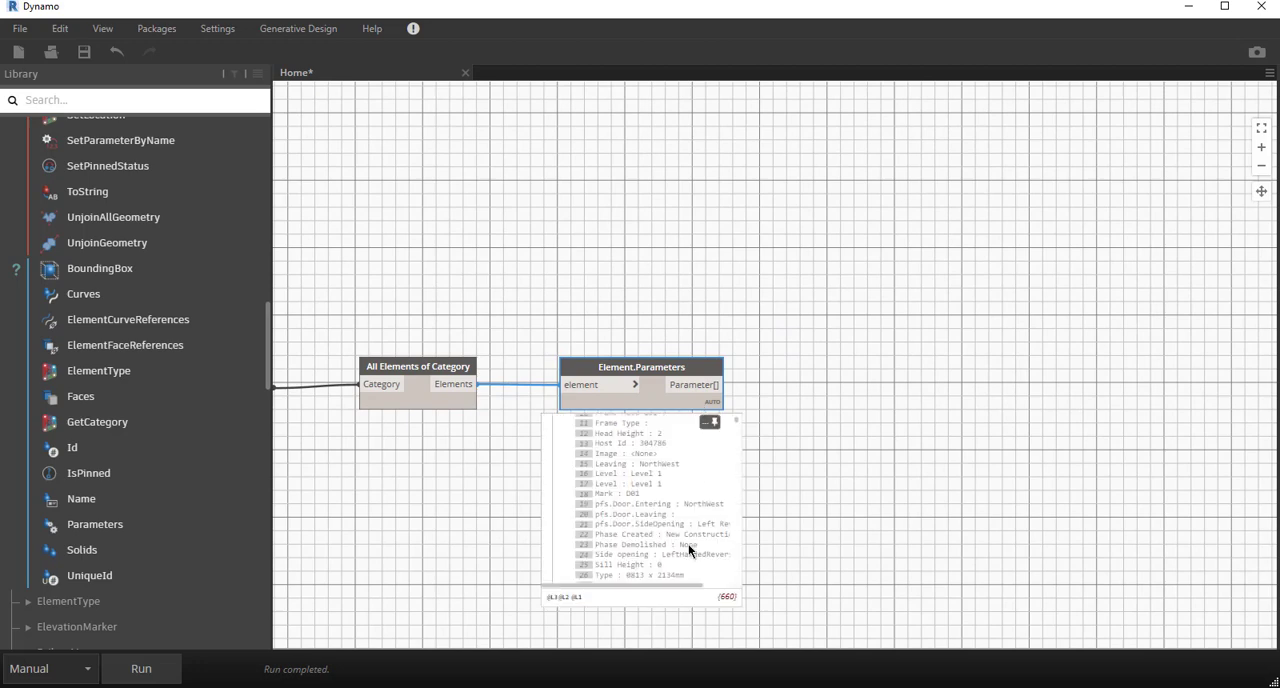
# Step: Wire the door elements into Element.GetParameterValueByName's element input
pyautogui.scroll(-3)
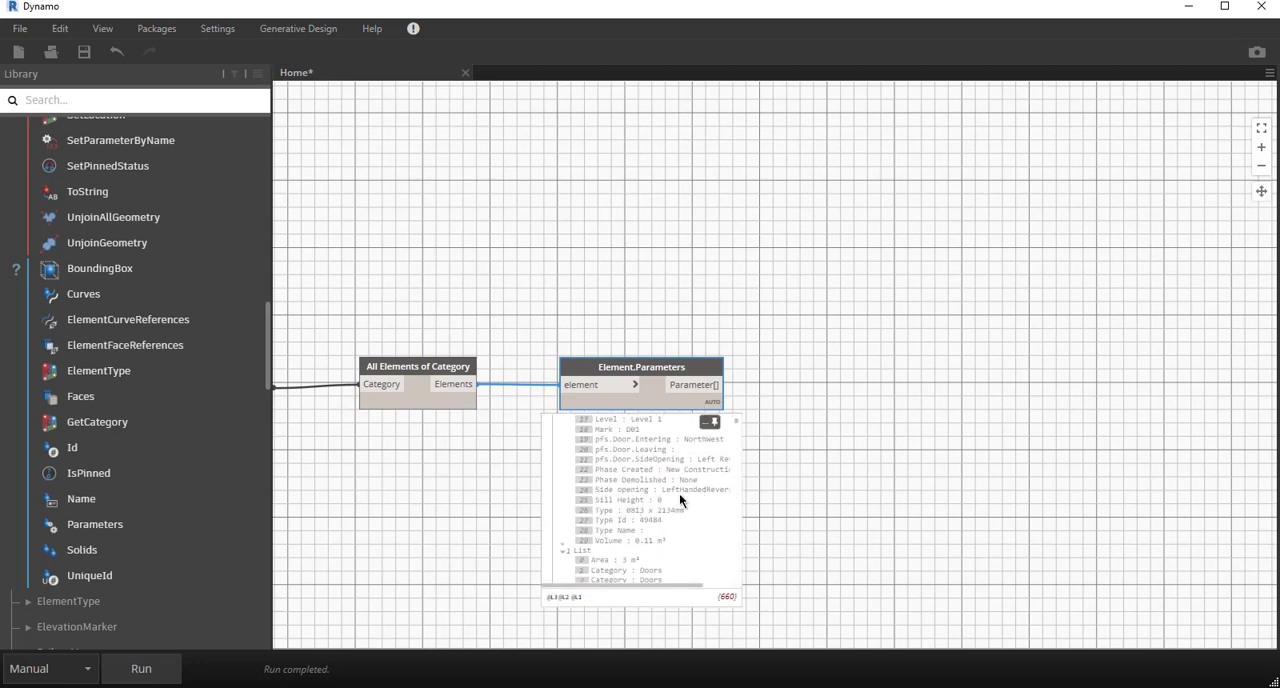
pyautogui.moveTo(662, 484)
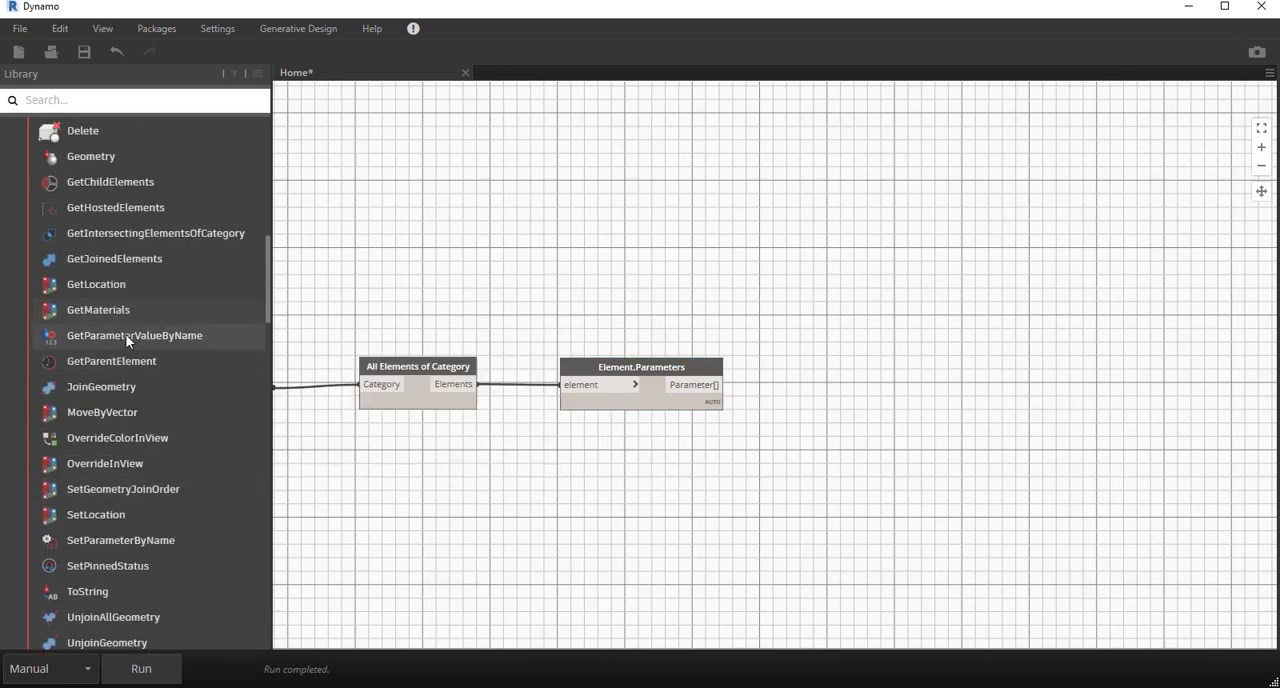
pyautogui.moveTo(136, 336)
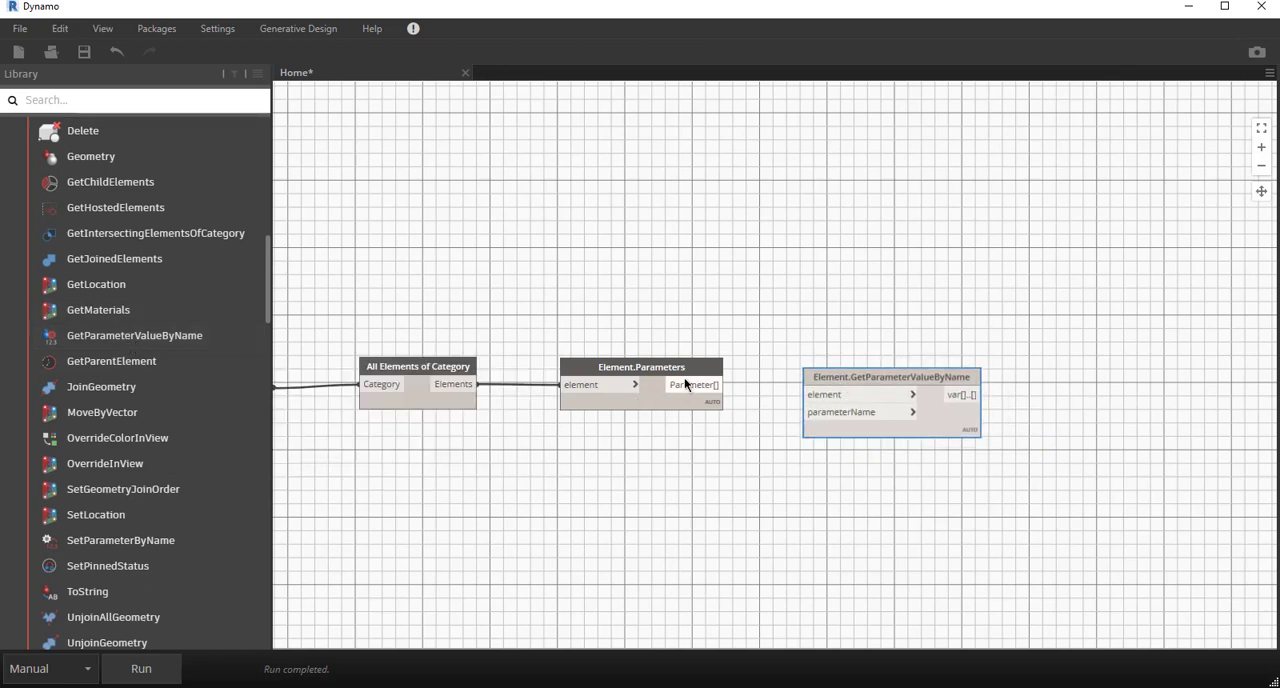
pyautogui.moveTo(640, 366); pyautogui.dragTo(592, 216)
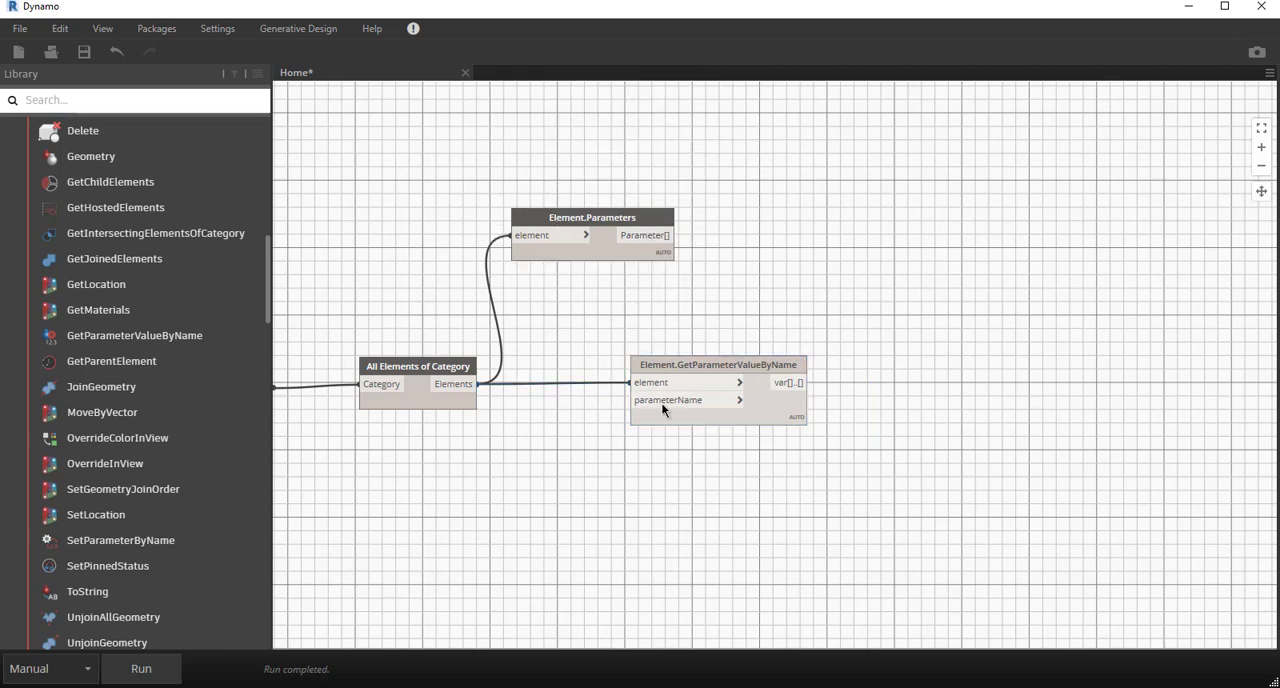
pyautogui.moveTo(496, 476)
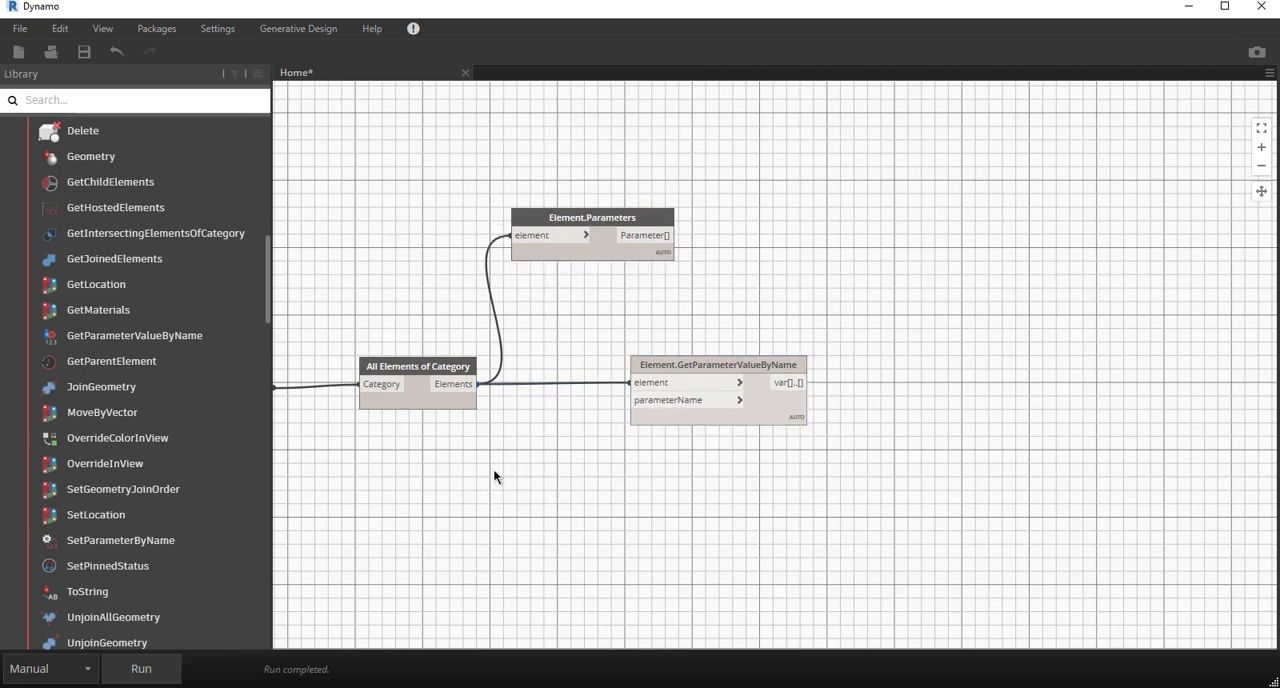
# Step: Add a Code Block "pfs.Door.SideOpening" feeding parameterName, yielding 22 side-opening values
pyautogui.doubleClick(512, 484)
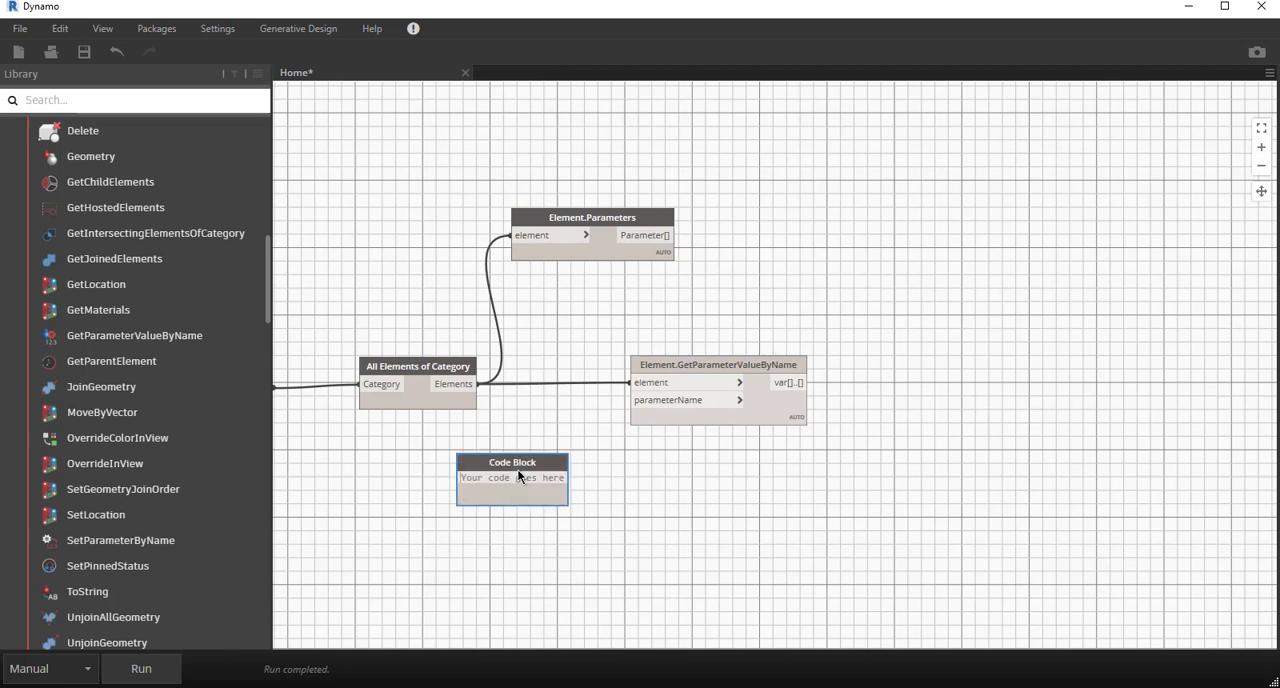
pyautogui.moveTo(516, 476)
pyautogui.write('"pfs.')
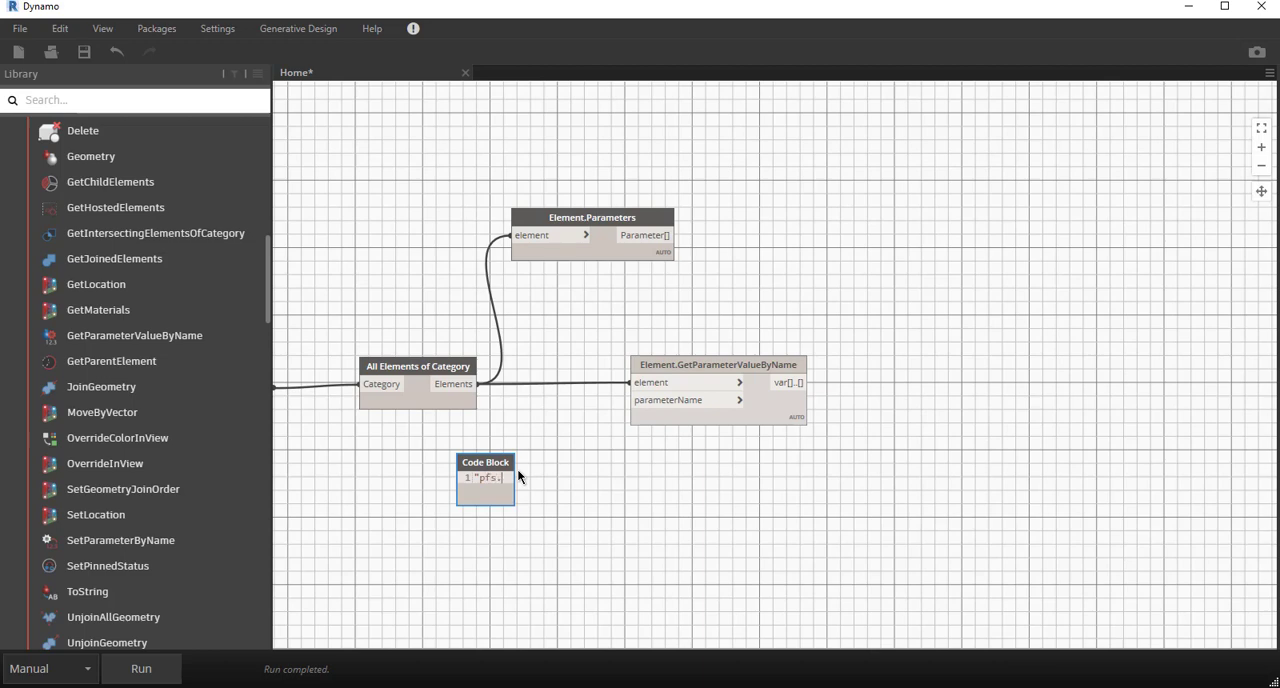
pyautogui.write('Doc')
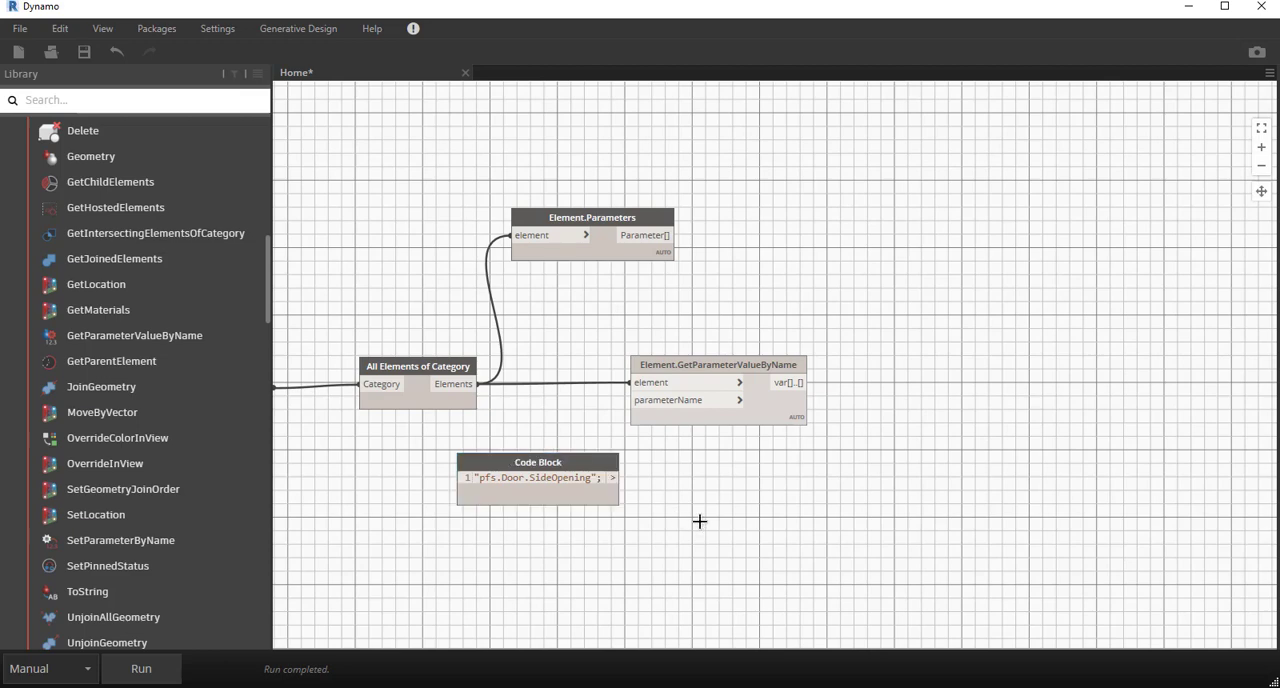
pyautogui.moveTo(538, 476); pyautogui.dragTo(438, 476)
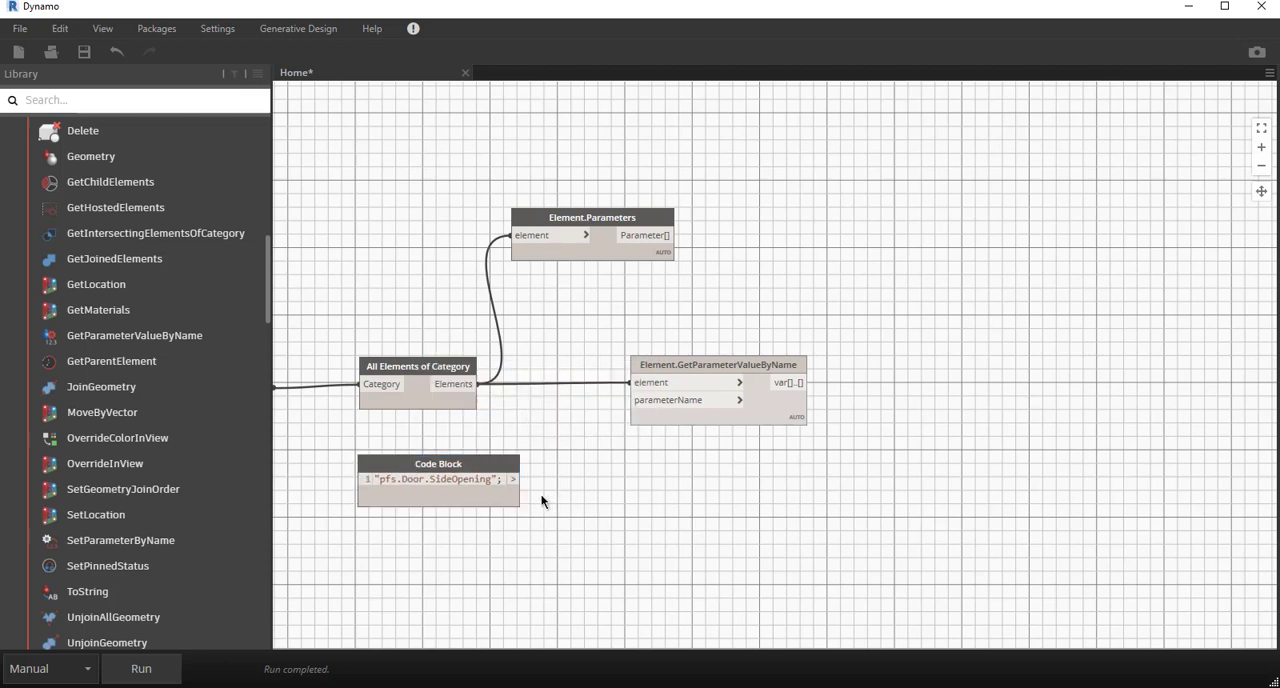
pyautogui.moveTo(512, 480); pyautogui.dragTo(630, 400)
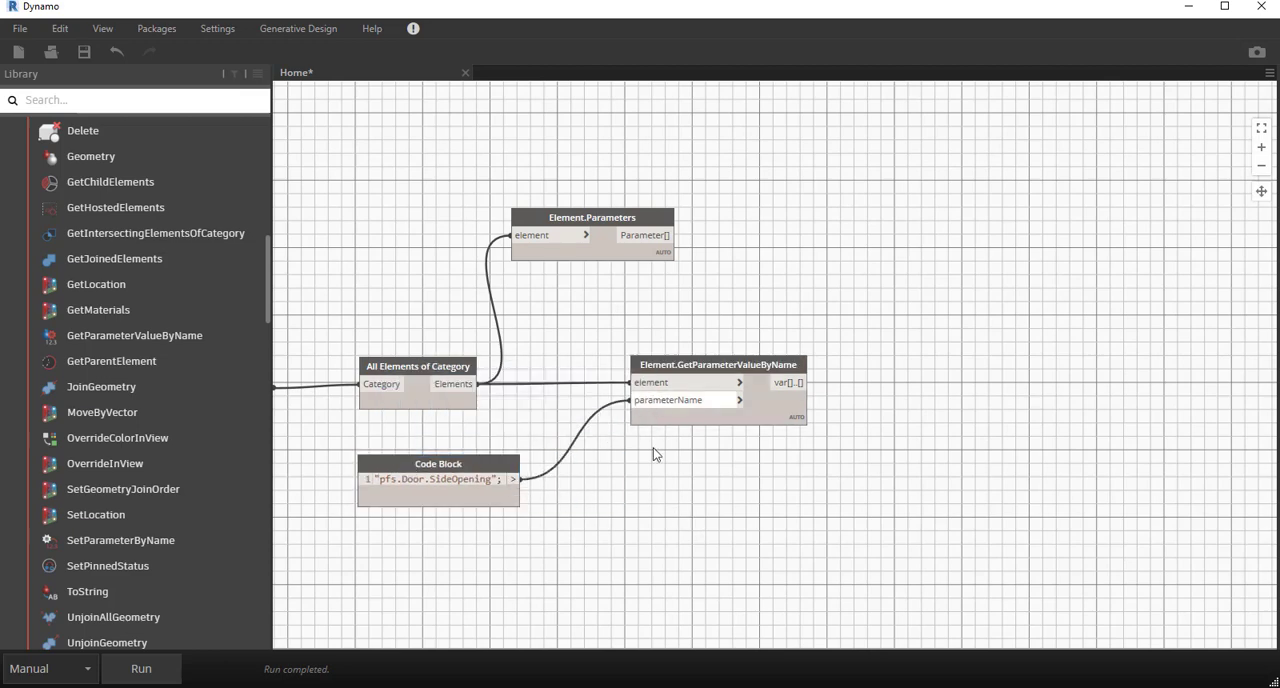
pyautogui.moveTo(140, 668)
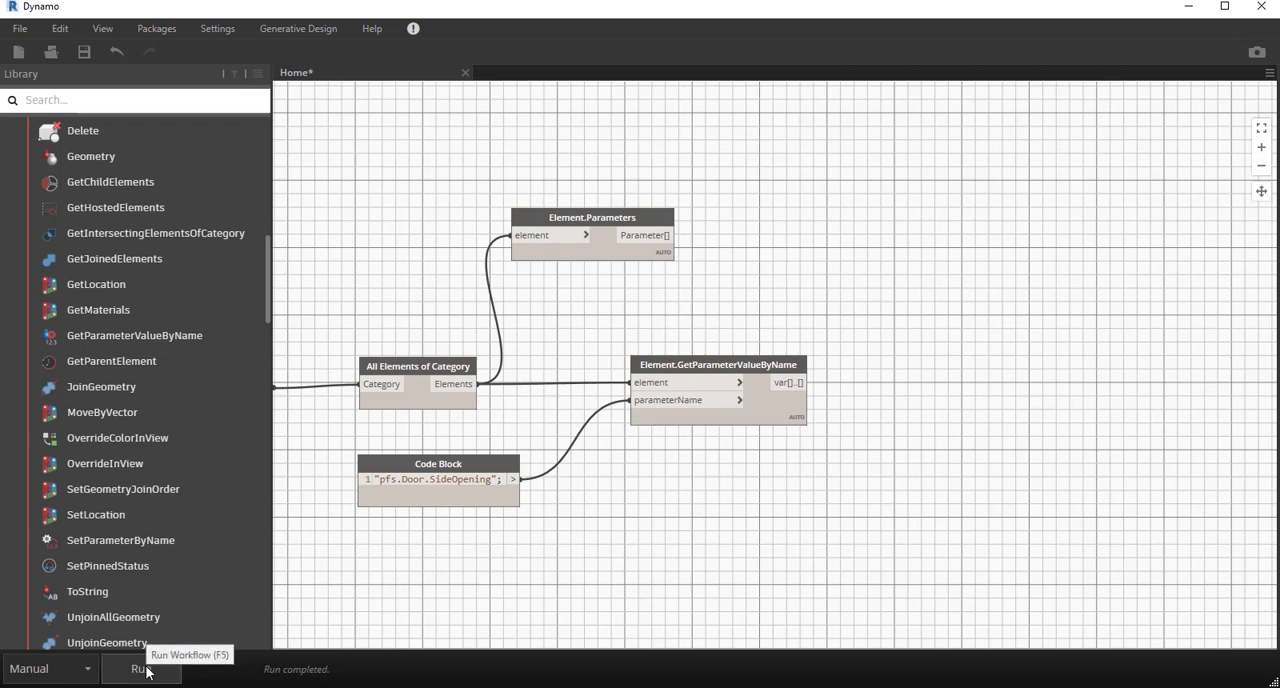
pyautogui.moveTo(798, 424)
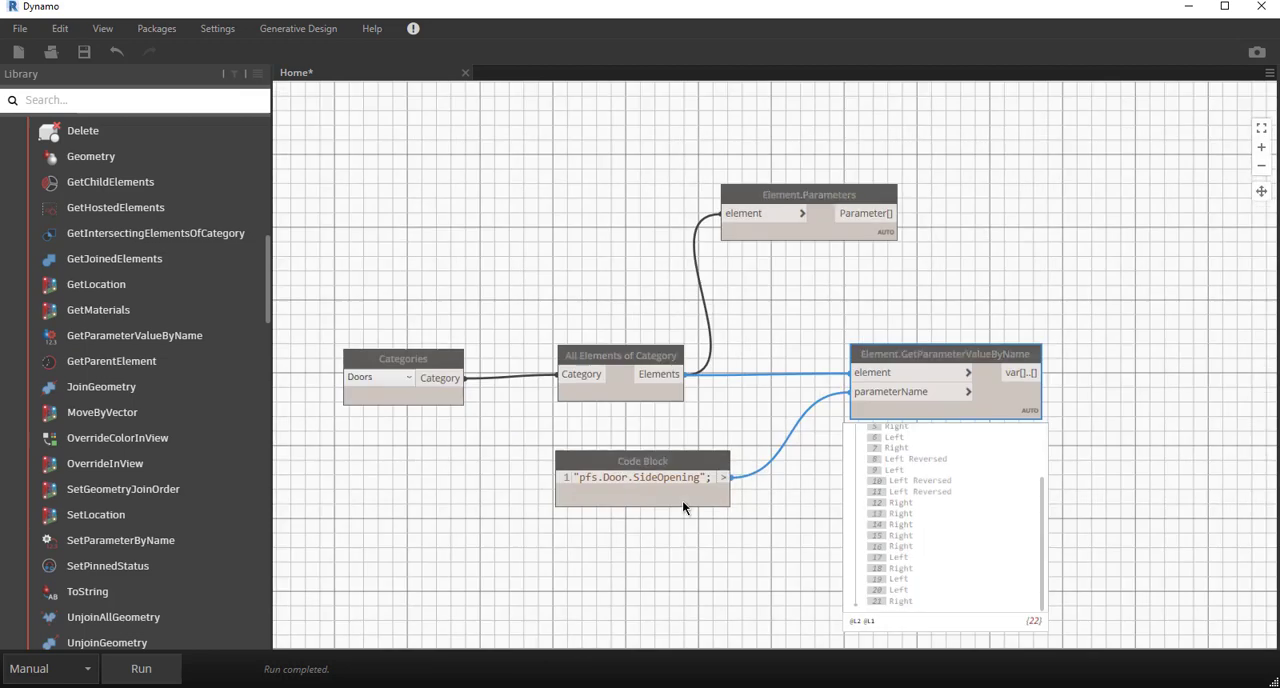
pyautogui.moveTo(644, 476); pyautogui.dragTo(628, 272)
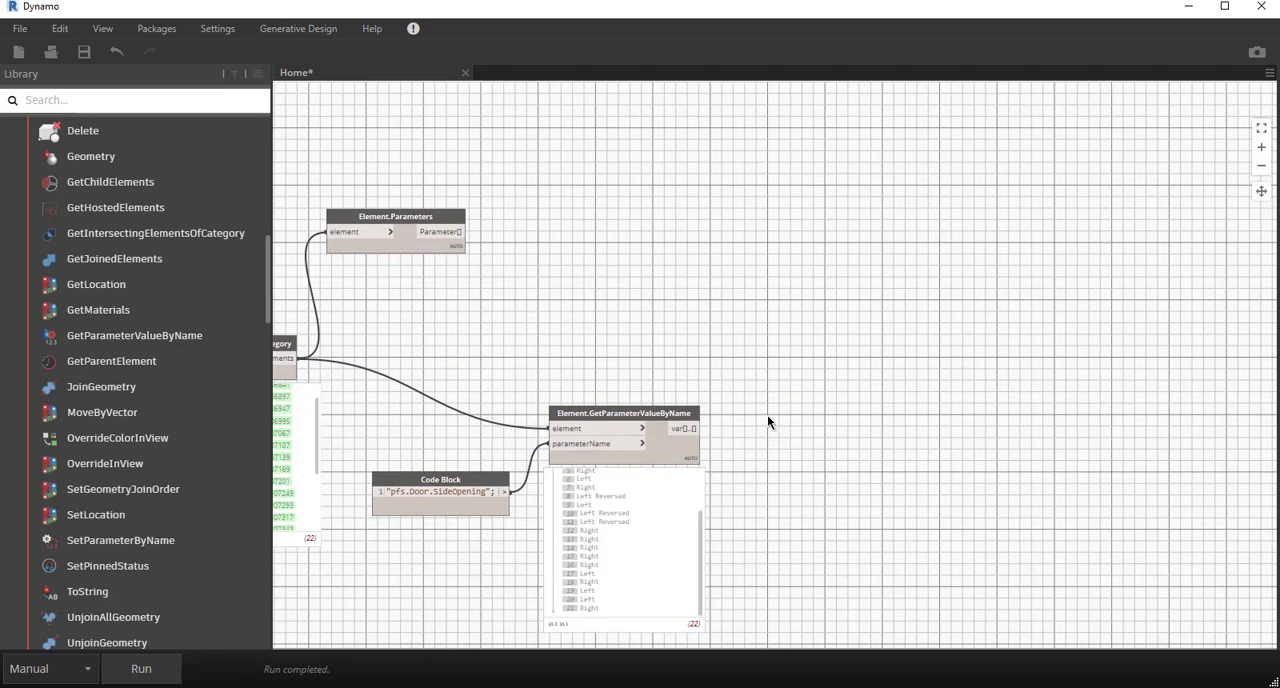
pyautogui.moveTo(732, 396)
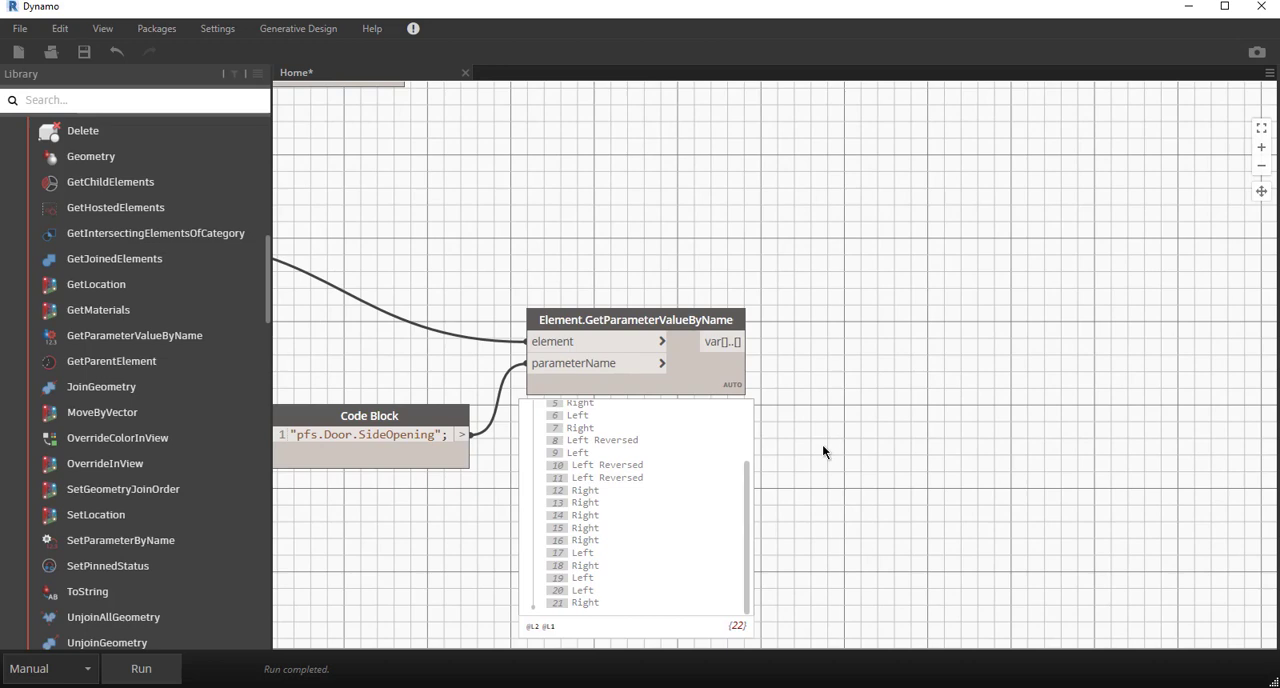
pyautogui.moveTo(800, 408)
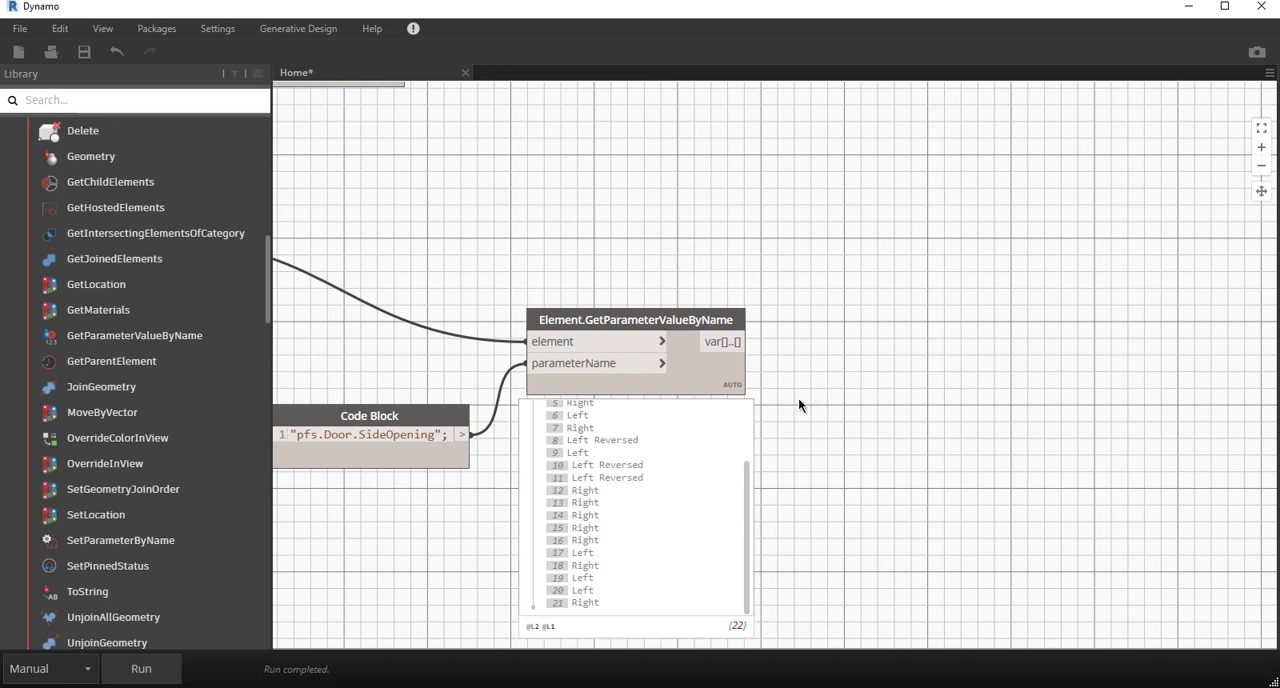
pyautogui.moveTo(828, 390)
pyautogui.write('"')
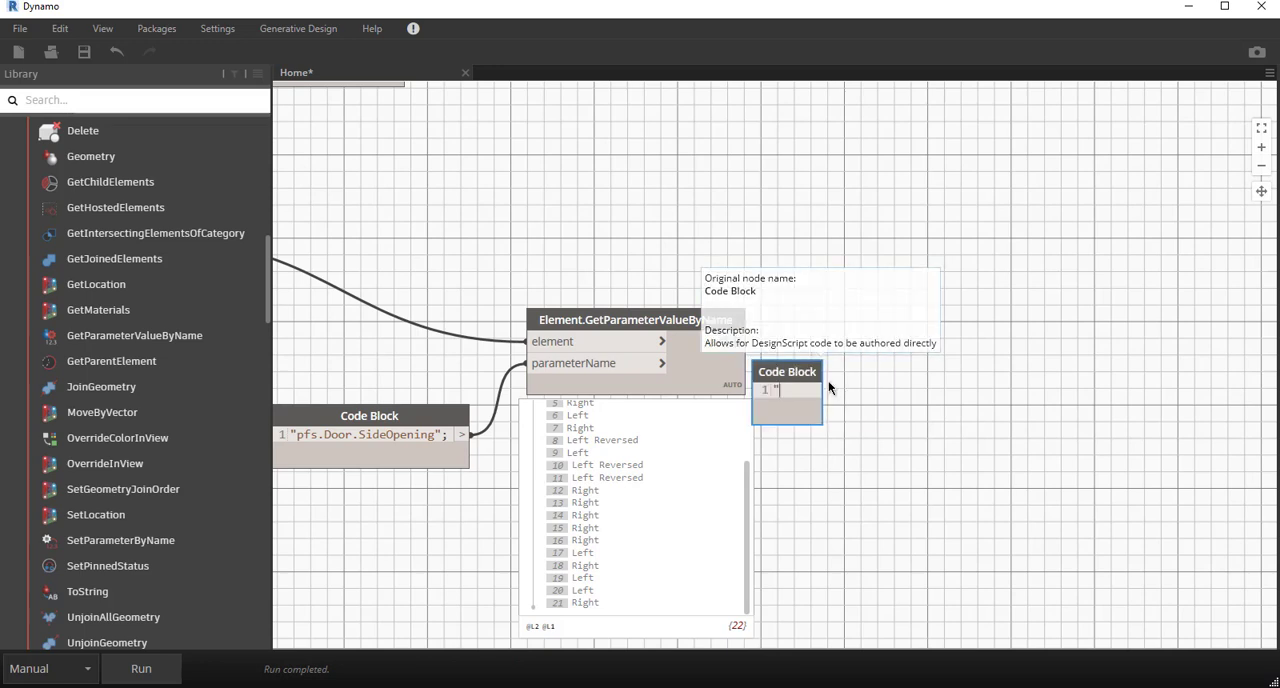
# Step: Feed the side-opening values into a Code Block x=="Left Reversed" for true/false results
pyautogui.write('Left Reversed";')
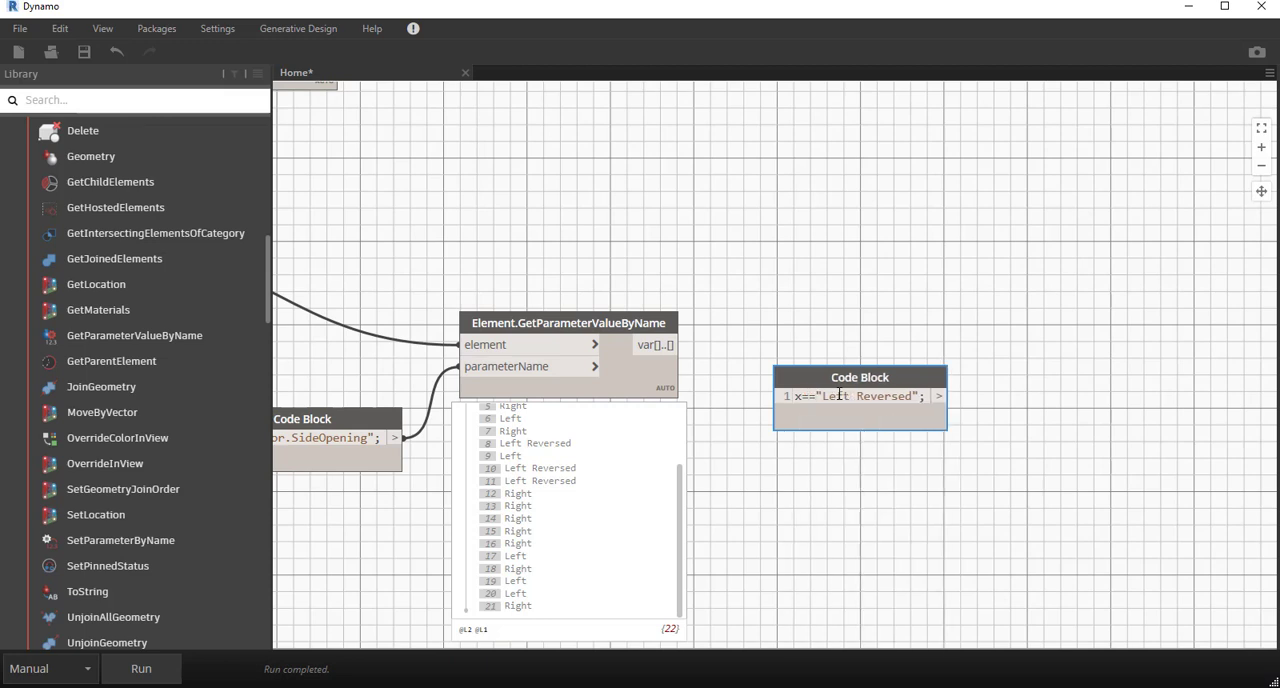
pyautogui.moveTo(876, 518)
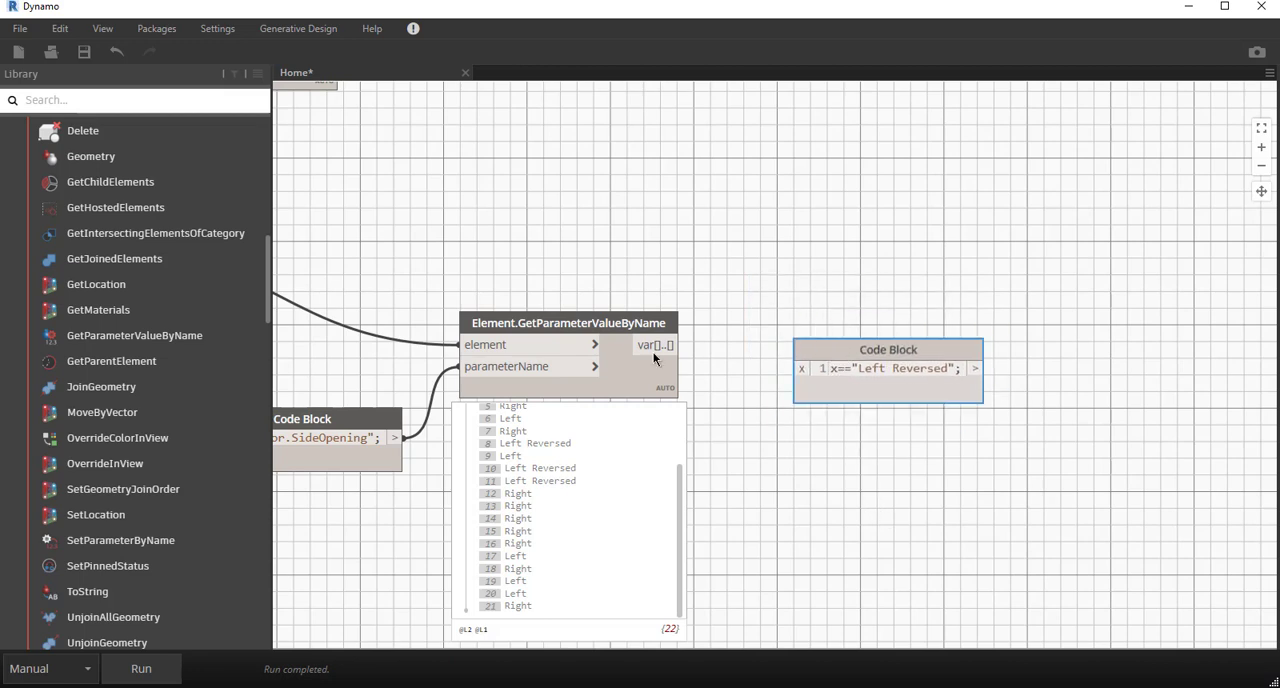
pyautogui.moveTo(656, 344); pyautogui.dragTo(800, 368)
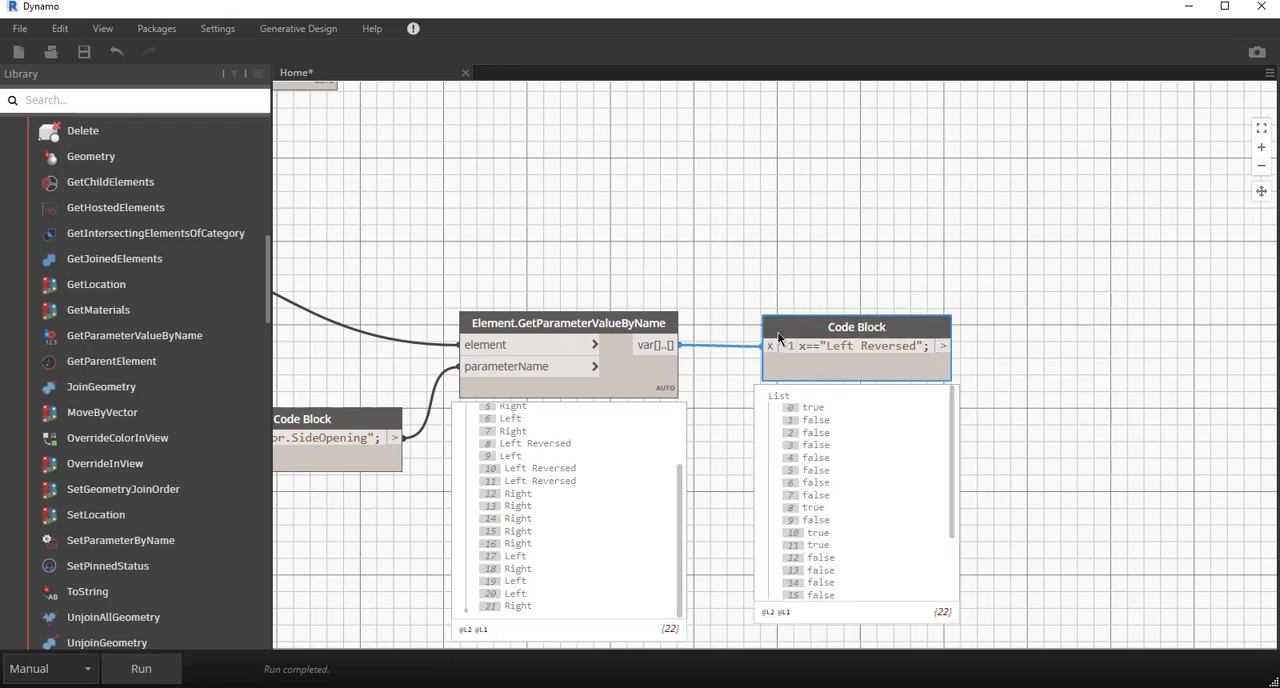
pyautogui.scroll(3)
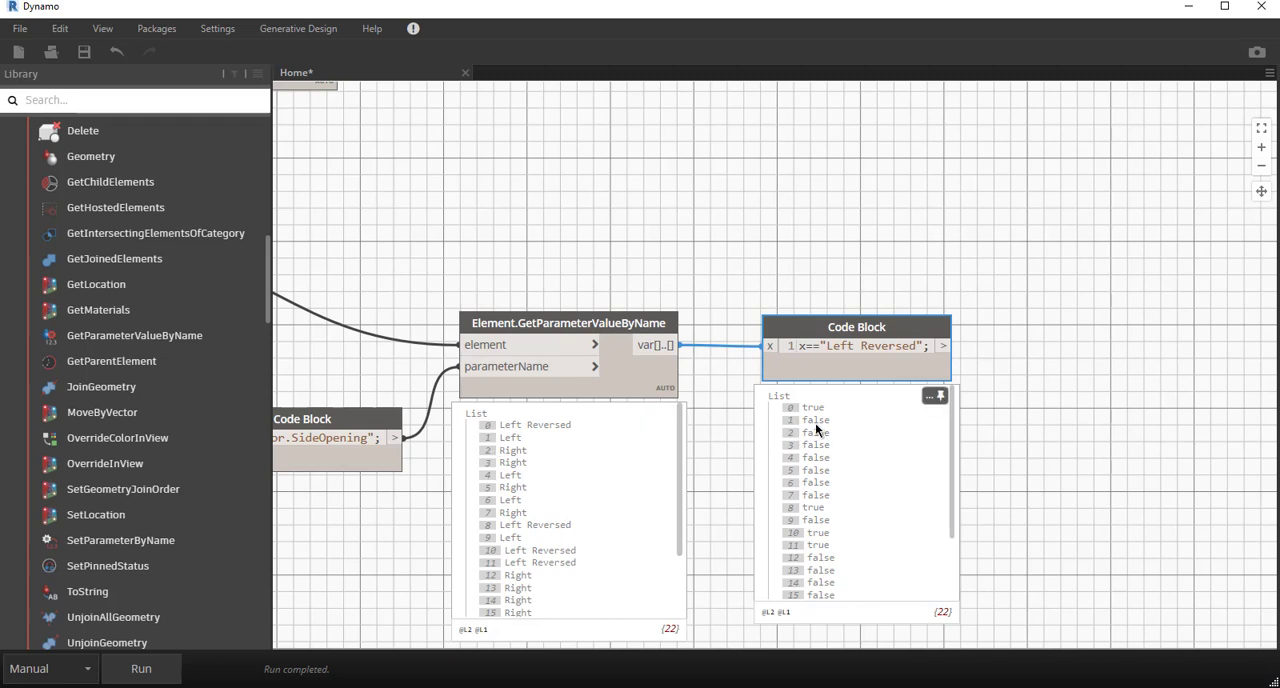
pyautogui.moveTo(800, 516)
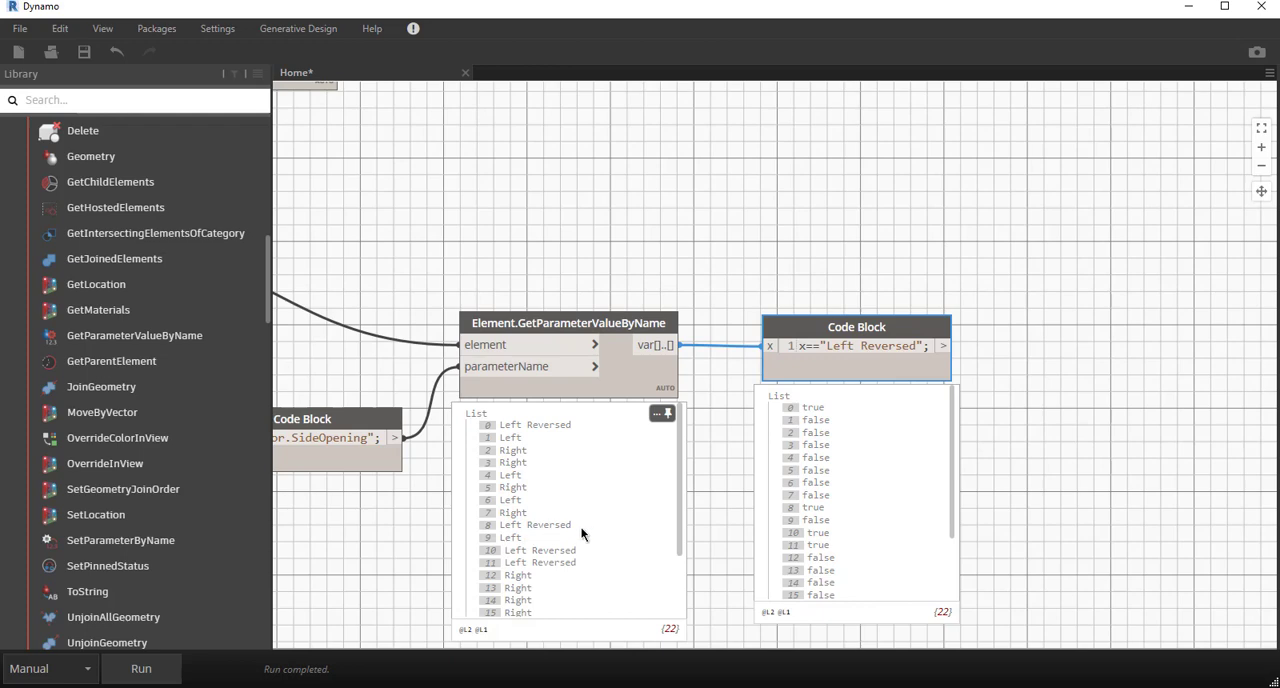
pyautogui.moveTo(532, 462)
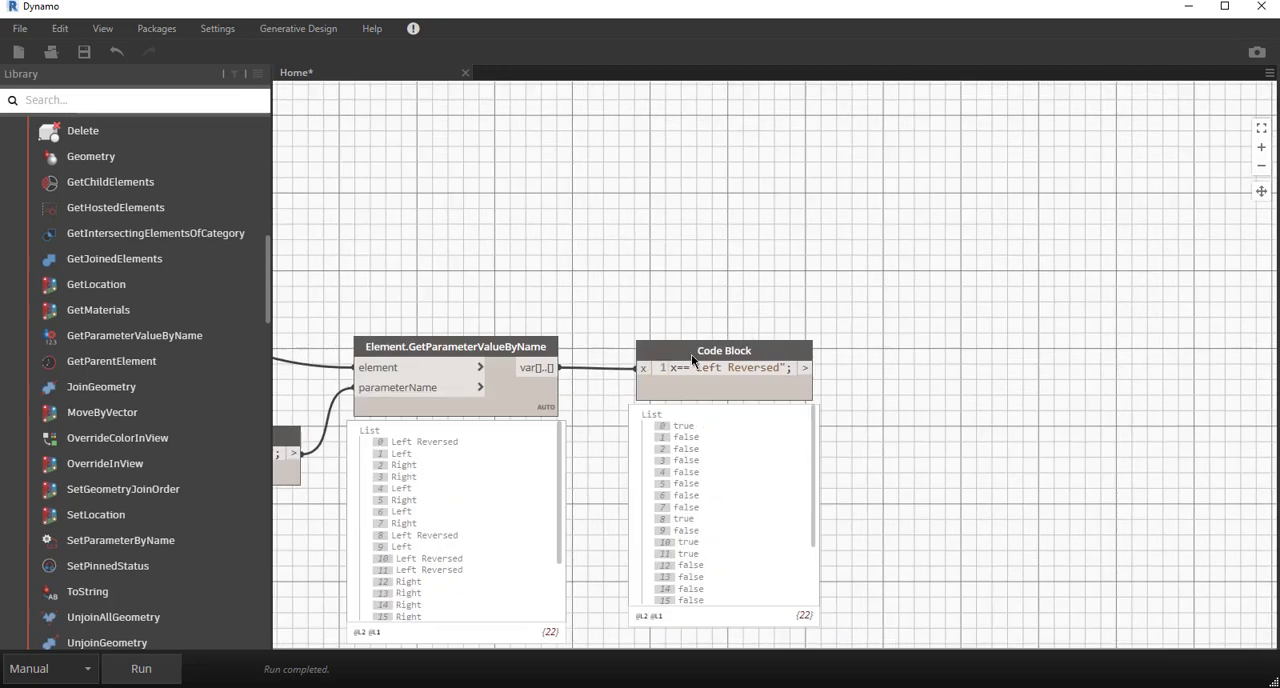
pyautogui.moveTo(724, 352); pyautogui.dragTo(736, 472)
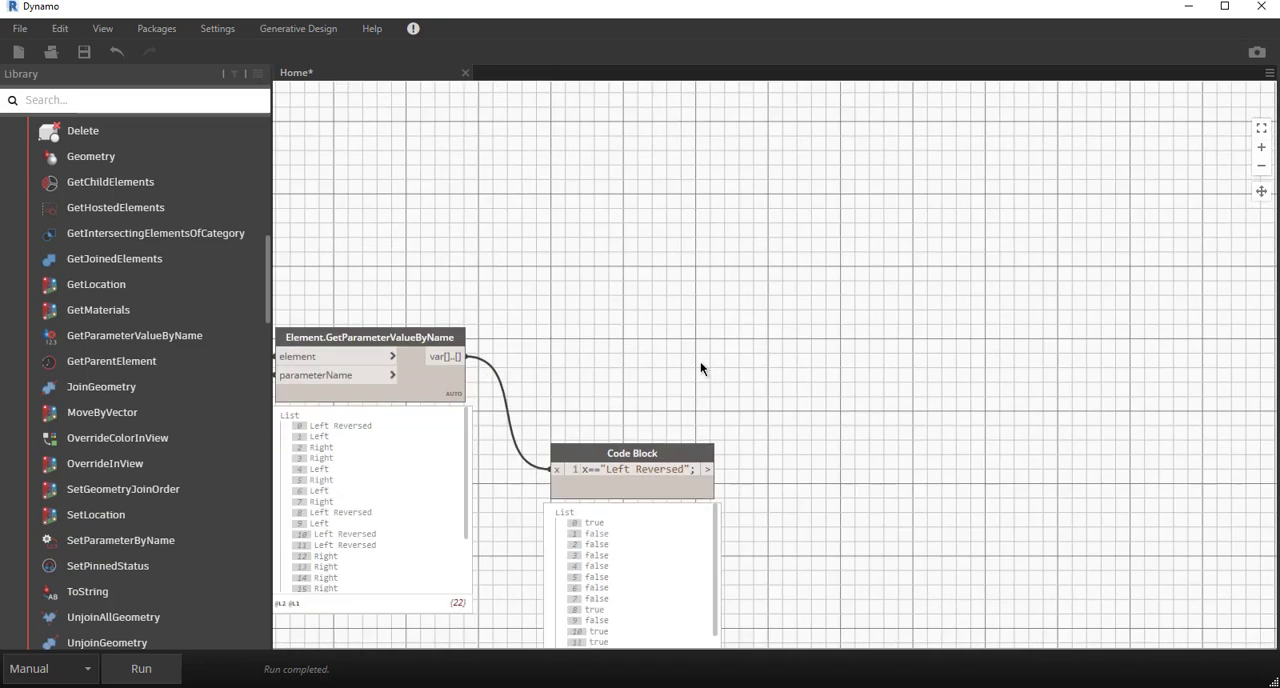
pyautogui.moveTo(568, 378)
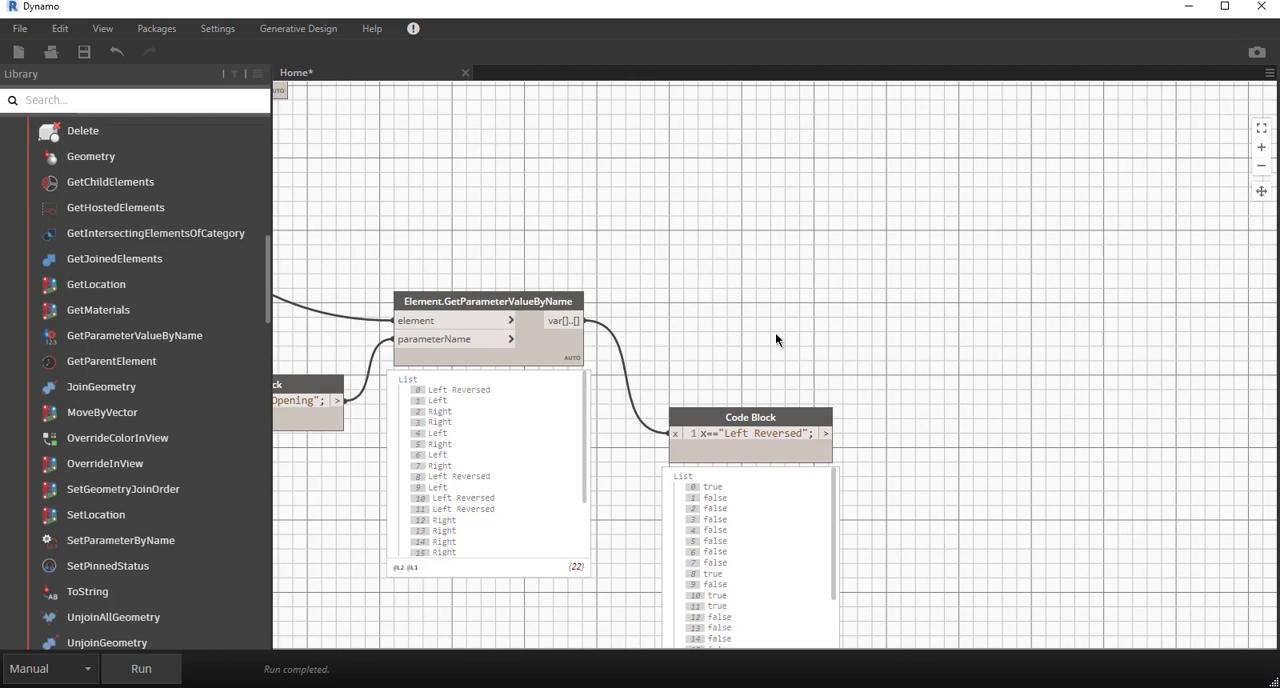
pyautogui.moveTo(828, 340)
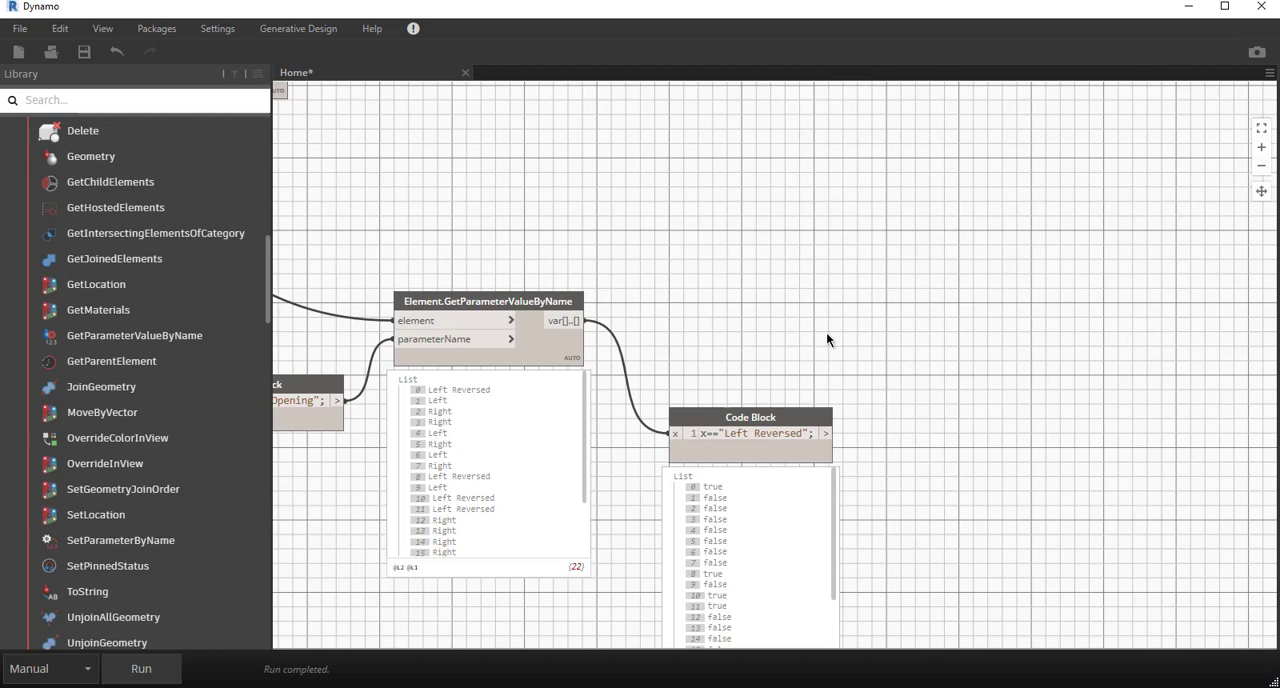
pyautogui.moveTo(856, 328)
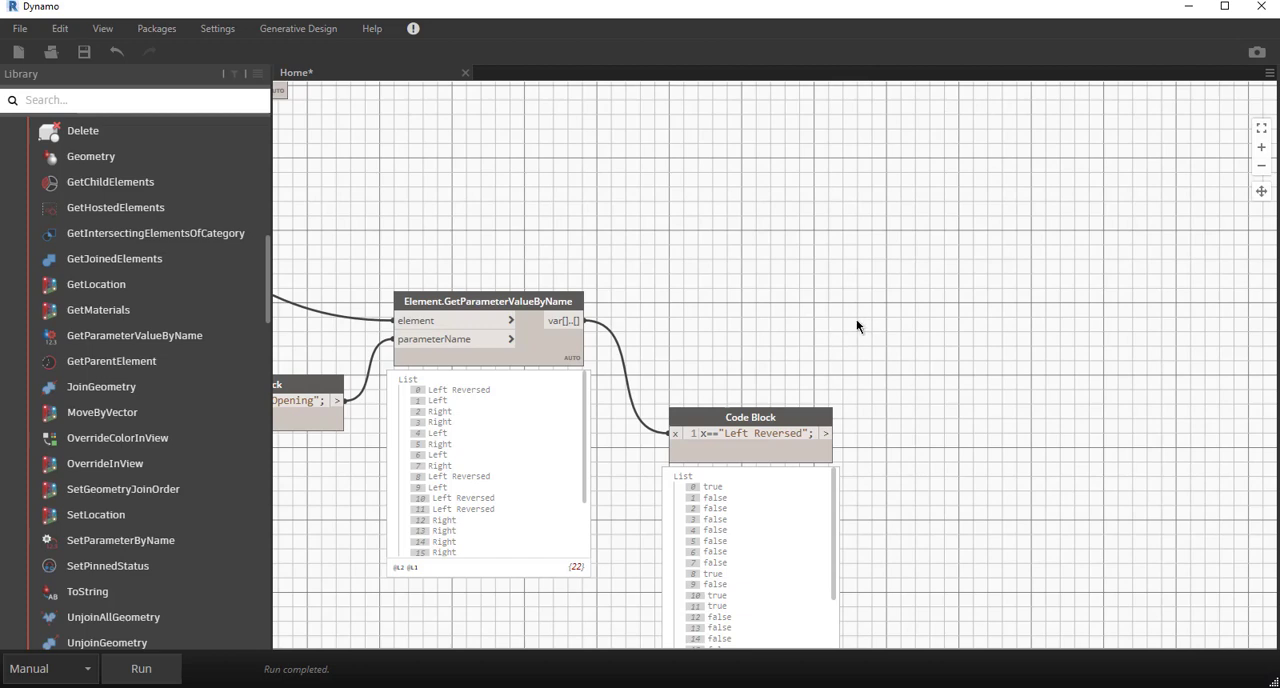
# Step: Search the canvas for a bool-mask node with "bo"
pyautogui.rightClick(848, 328)
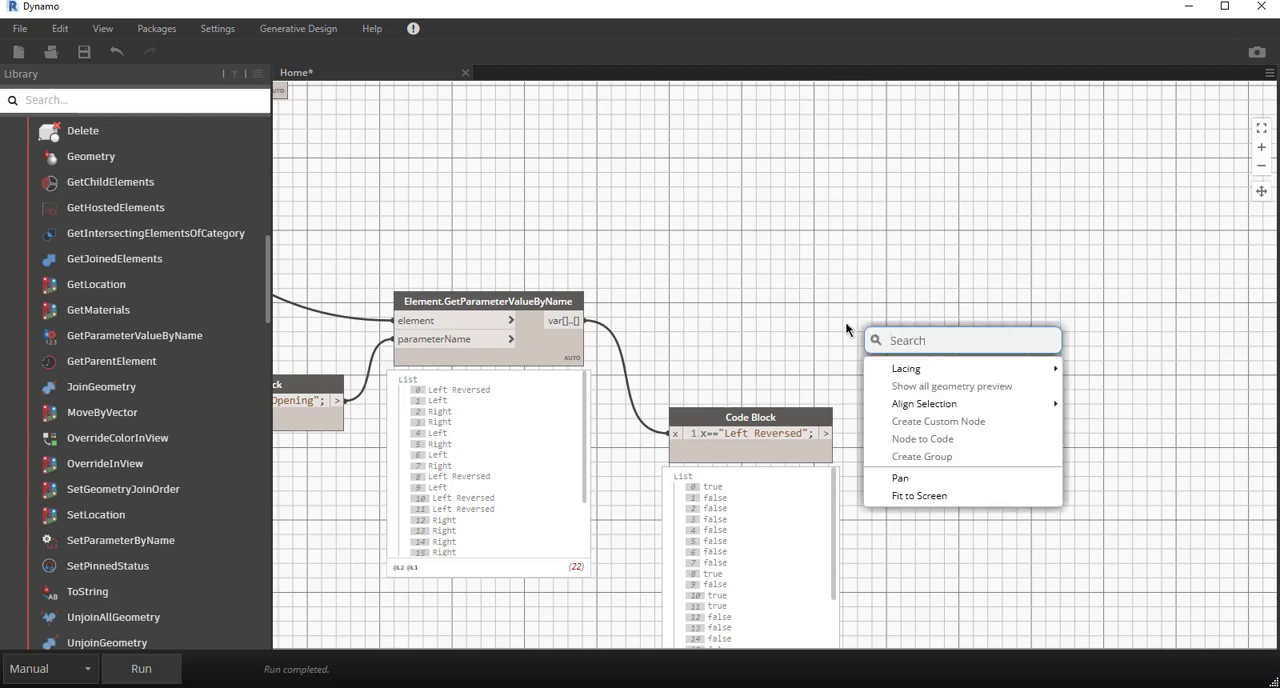
pyautogui.write('bool')
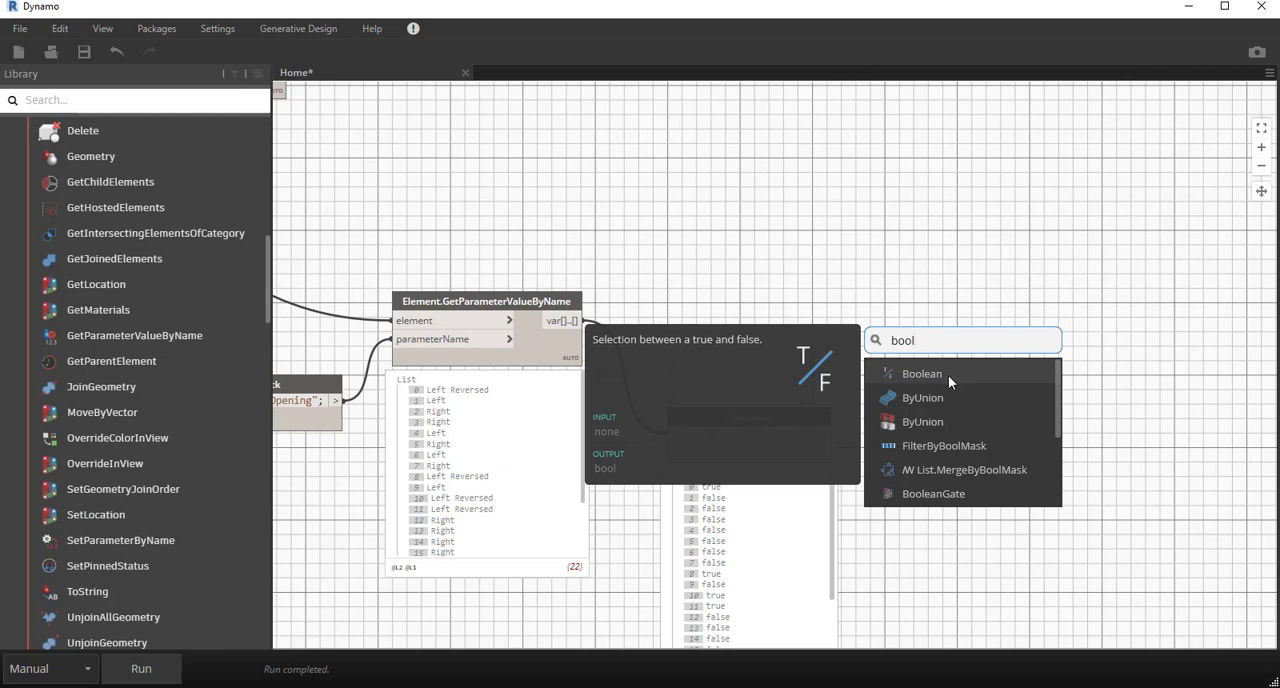
pyautogui.moveTo(944, 444)
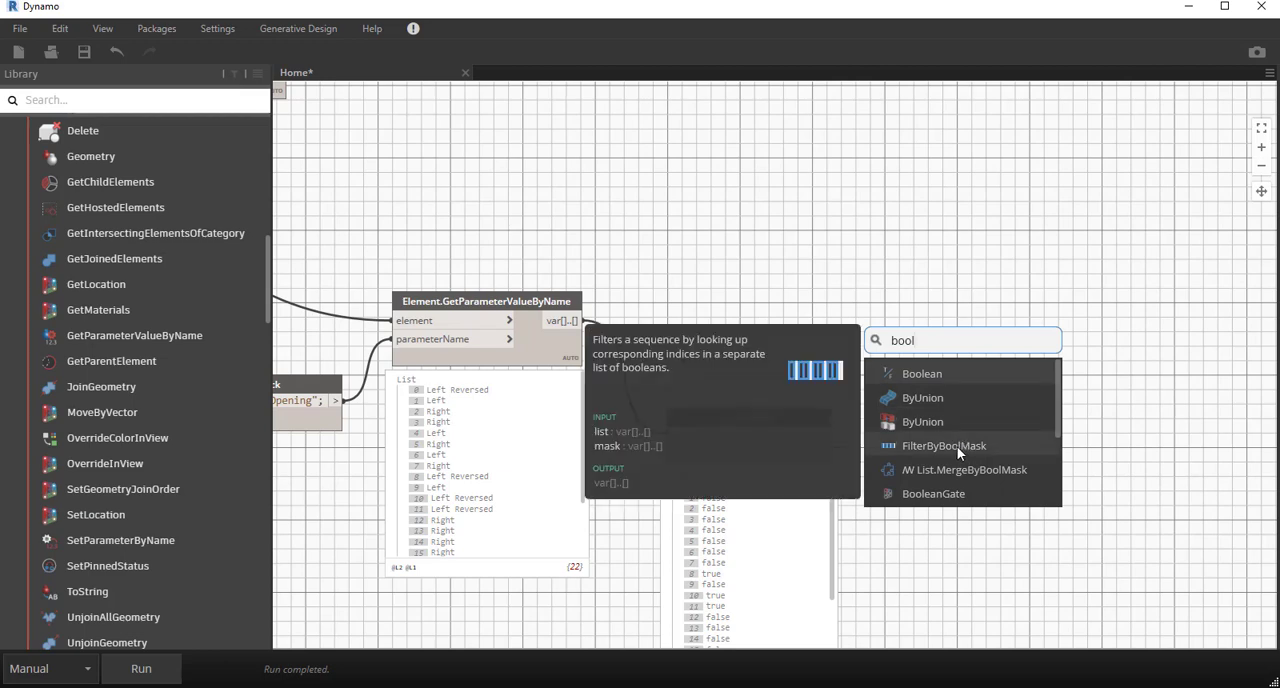
# Step: Place List.FilterByBoolMask taking the true/false mask and browse the List categories
pyautogui.click(944, 444)
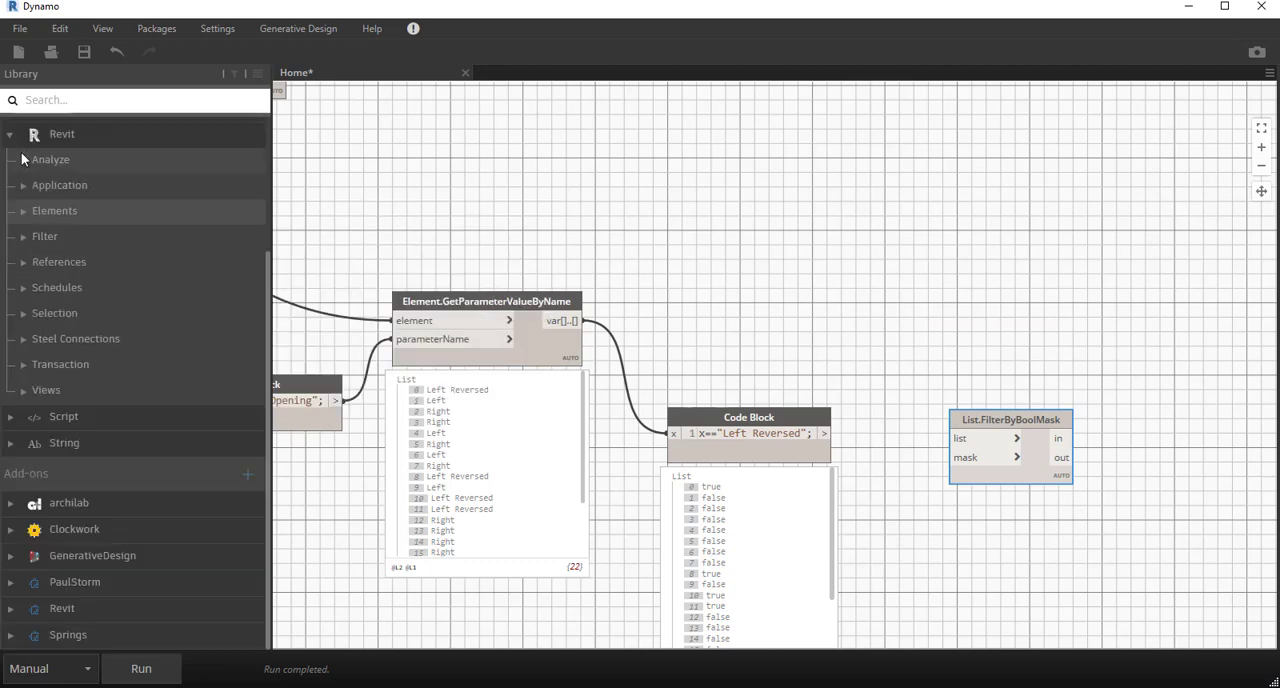
pyautogui.moveTo(20, 180)
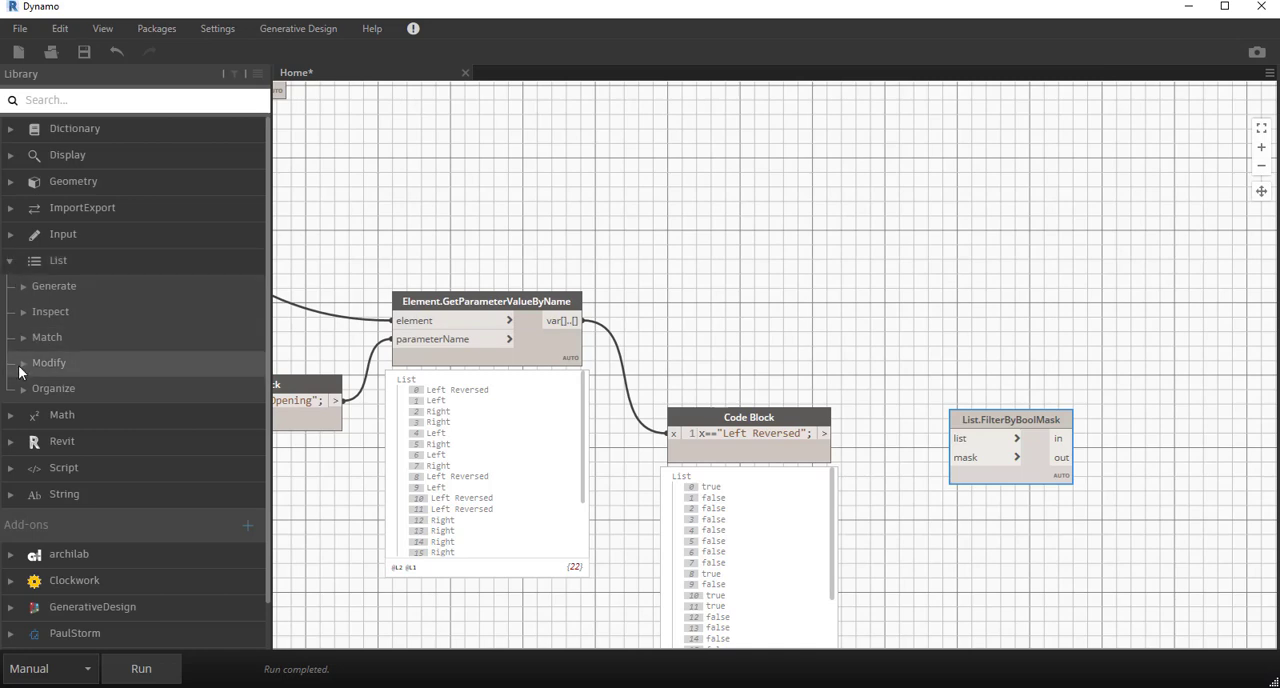
pyautogui.click(48, 362)
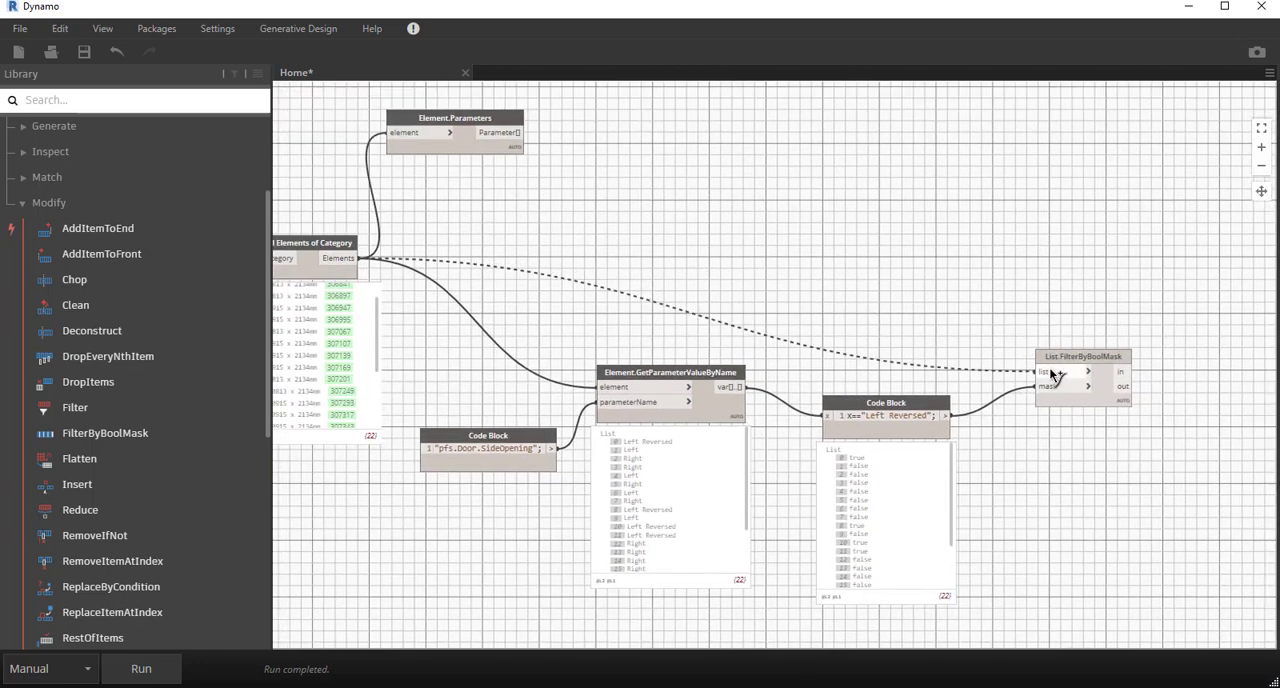
# Step: Wire the door Elements output into List.FilterByBoolMask's list port and rearrange the parameter and SideOpening nodes
pyautogui.moveTo(1084, 370); pyautogui.dragTo(1050, 256)
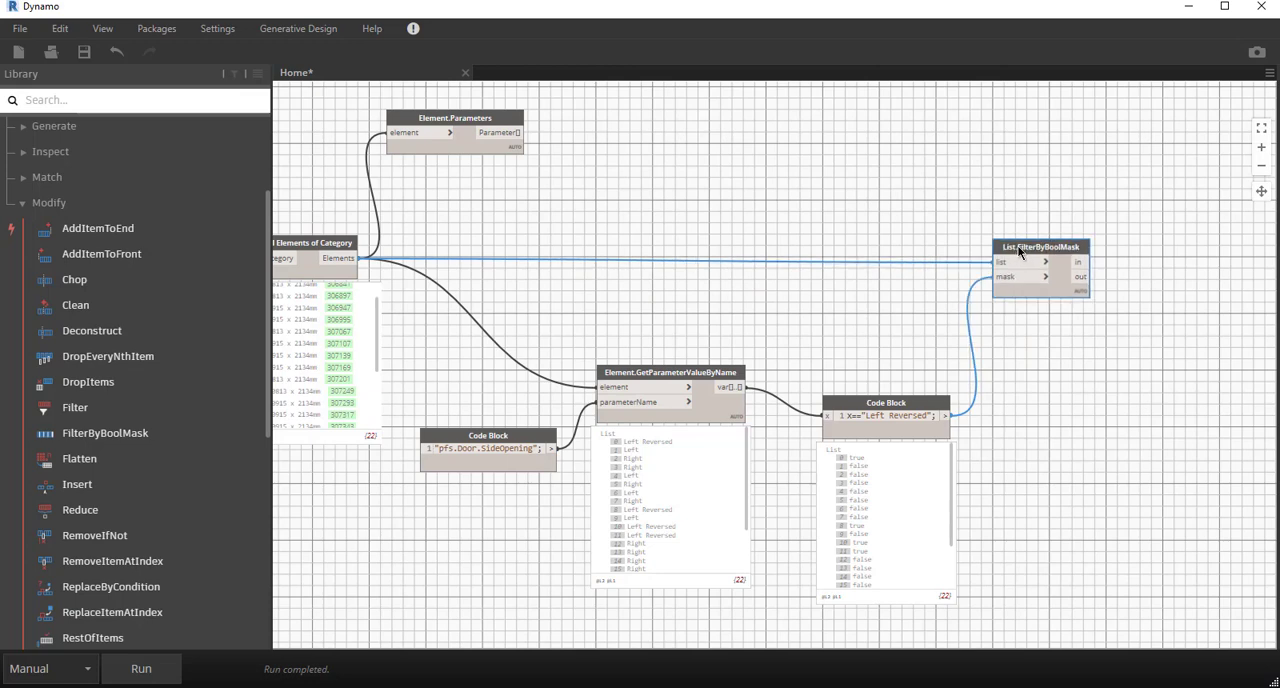
pyautogui.moveTo(884, 402); pyautogui.dragTo(890, 312)
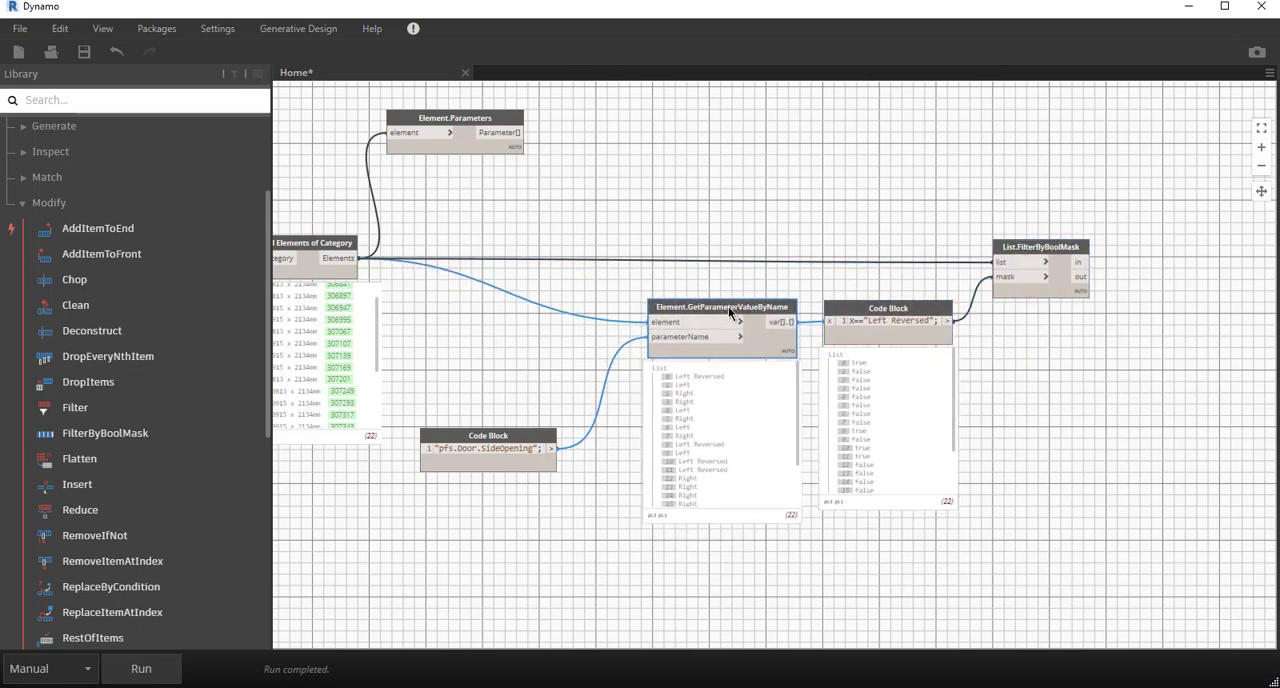
pyautogui.moveTo(488, 448); pyautogui.dragTo(524, 356)
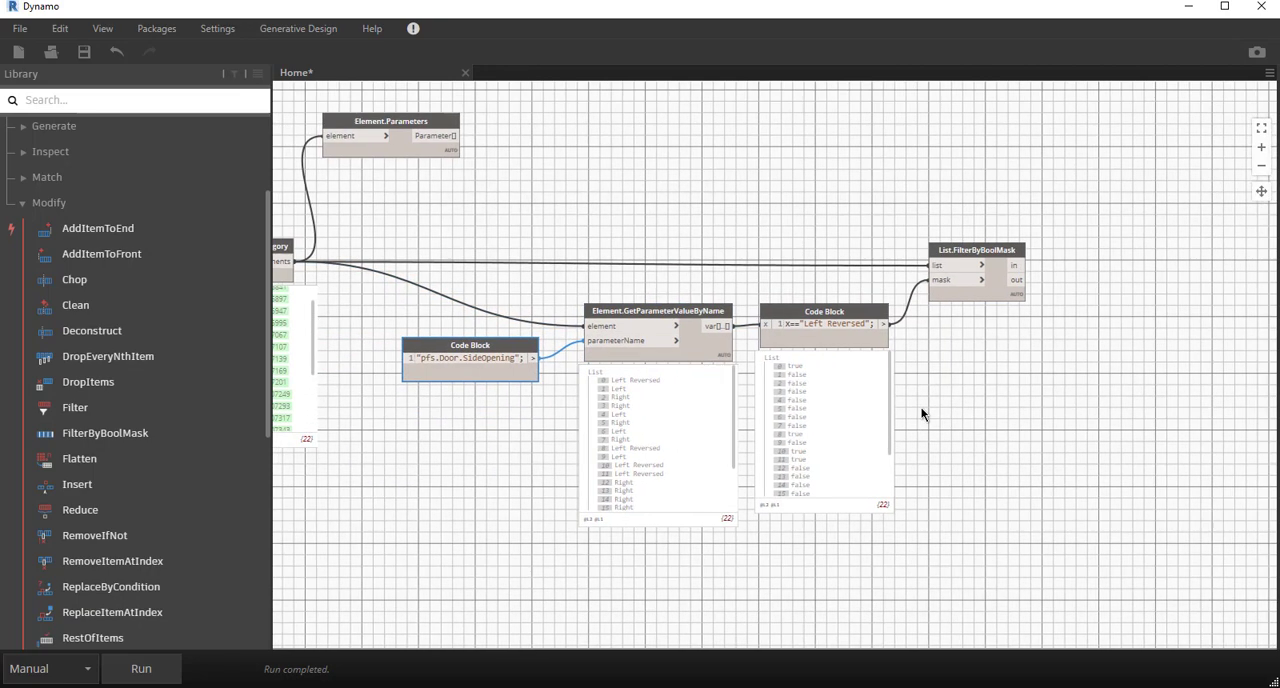
pyautogui.scroll(3)
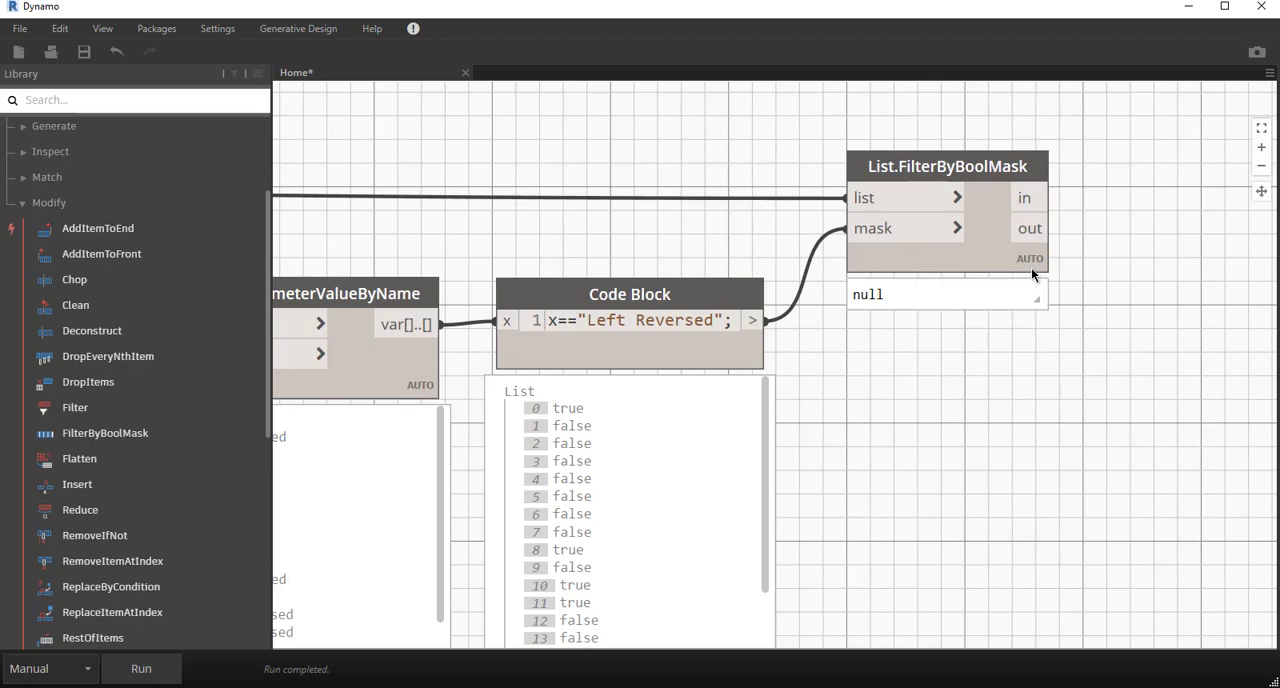
pyautogui.scroll(-3)
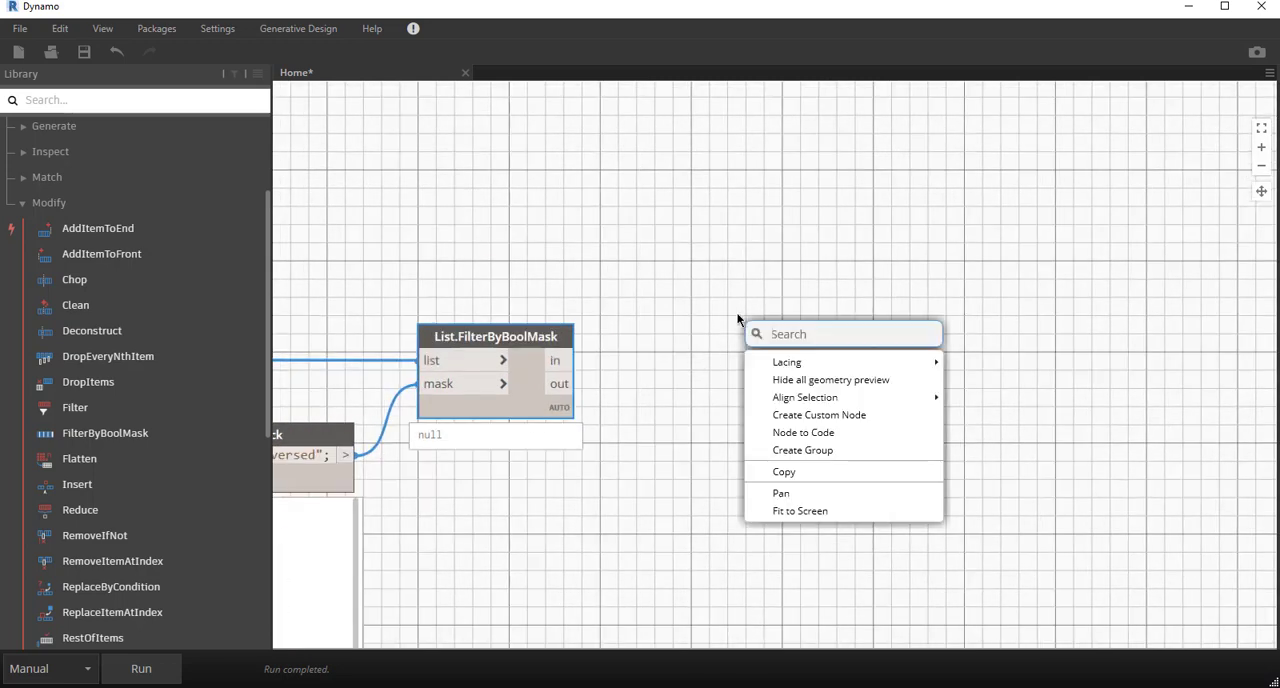
# Step: Add two Watch nodes to the graph via the canvas search
pyautogui.write('w')
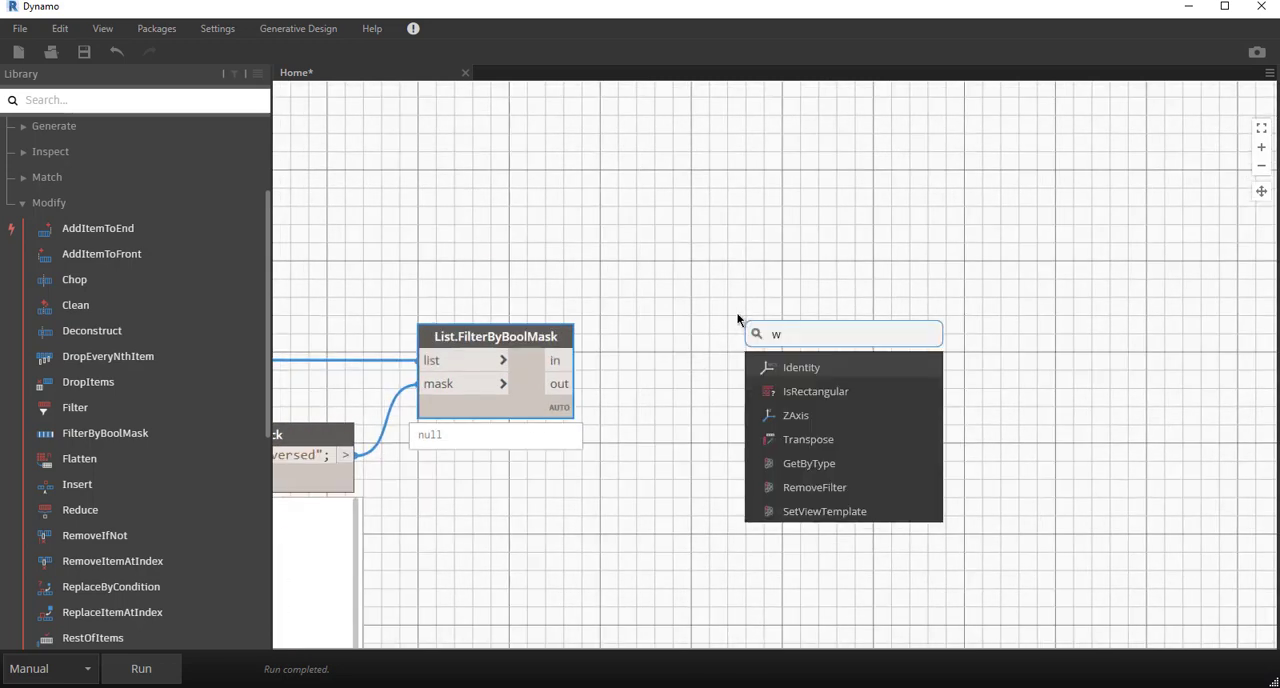
pyautogui.write('atch')
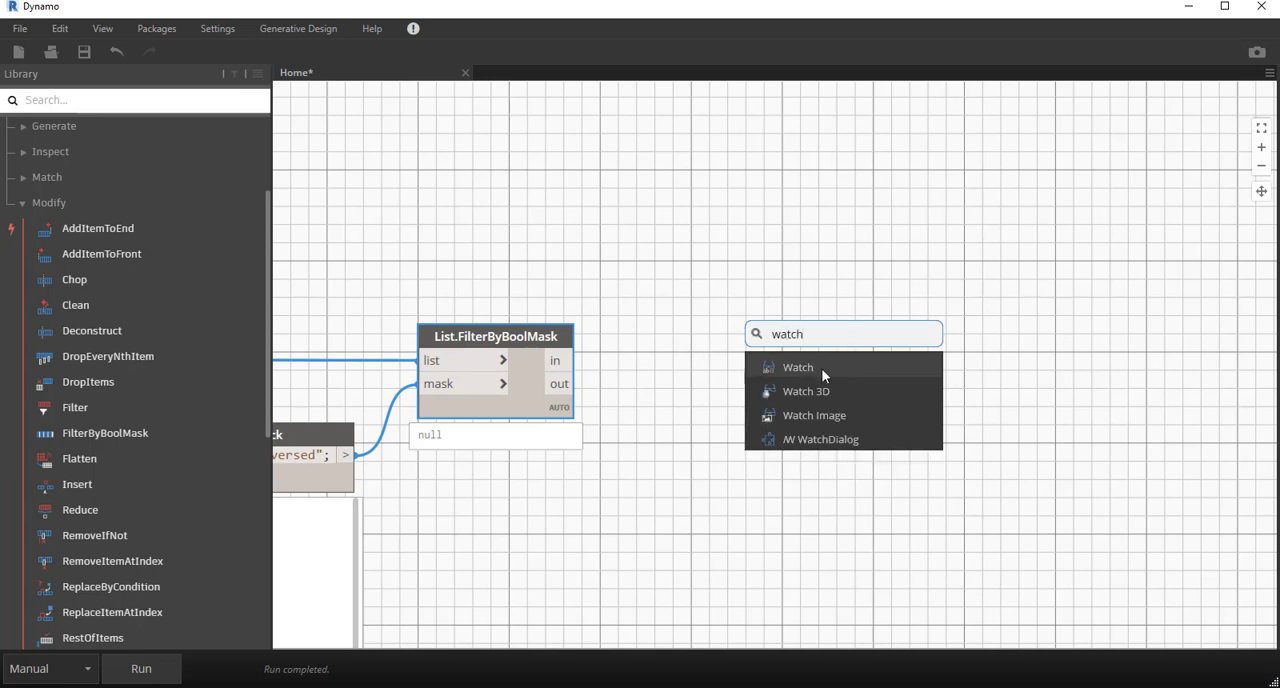
pyautogui.click(796, 366)
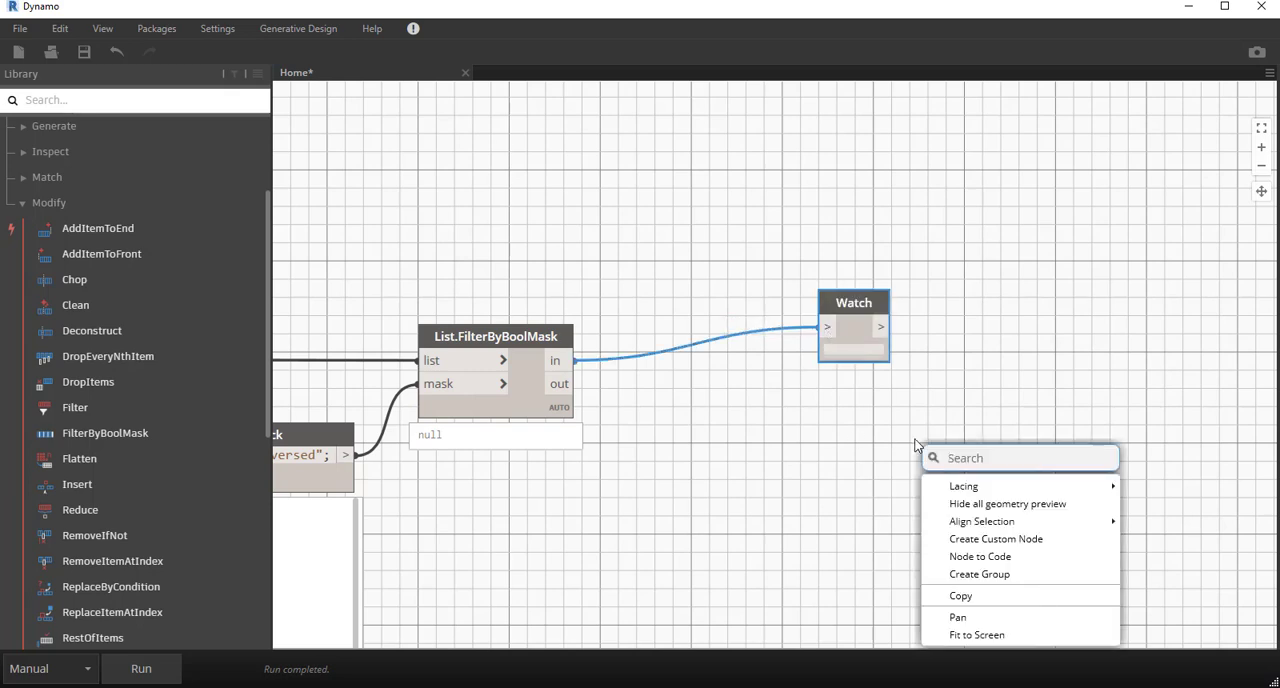
pyautogui.write('watch')
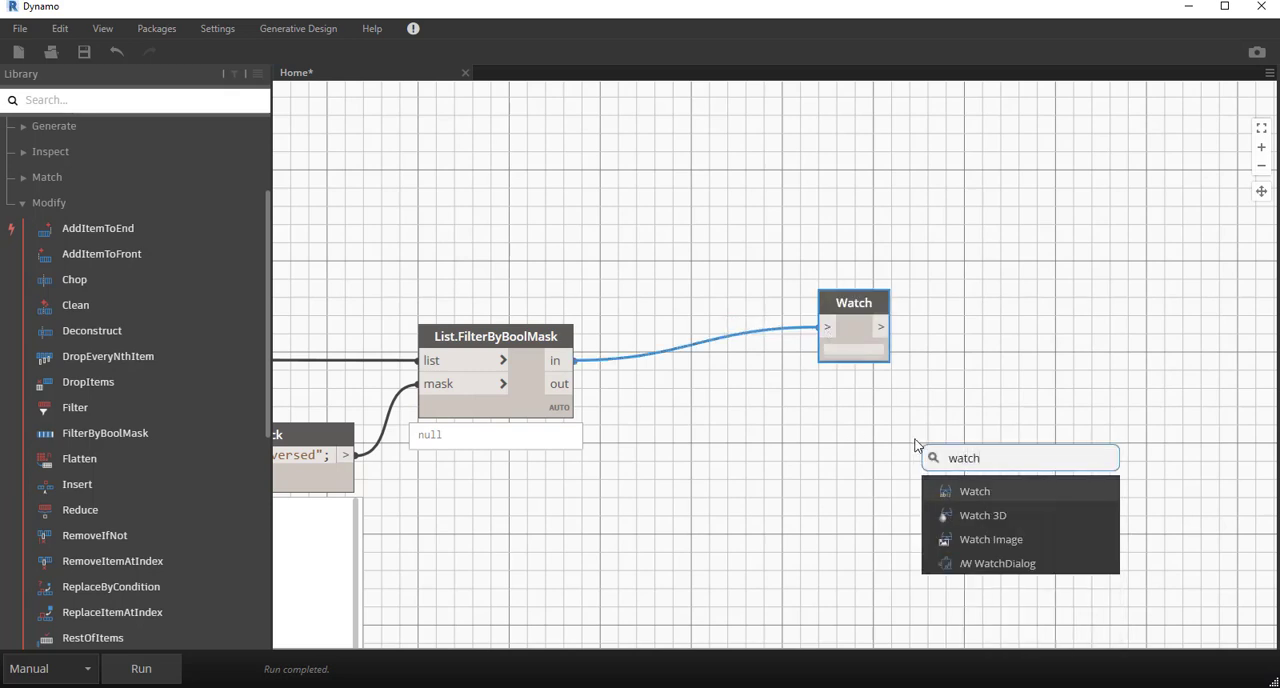
pyautogui.click(976, 490)
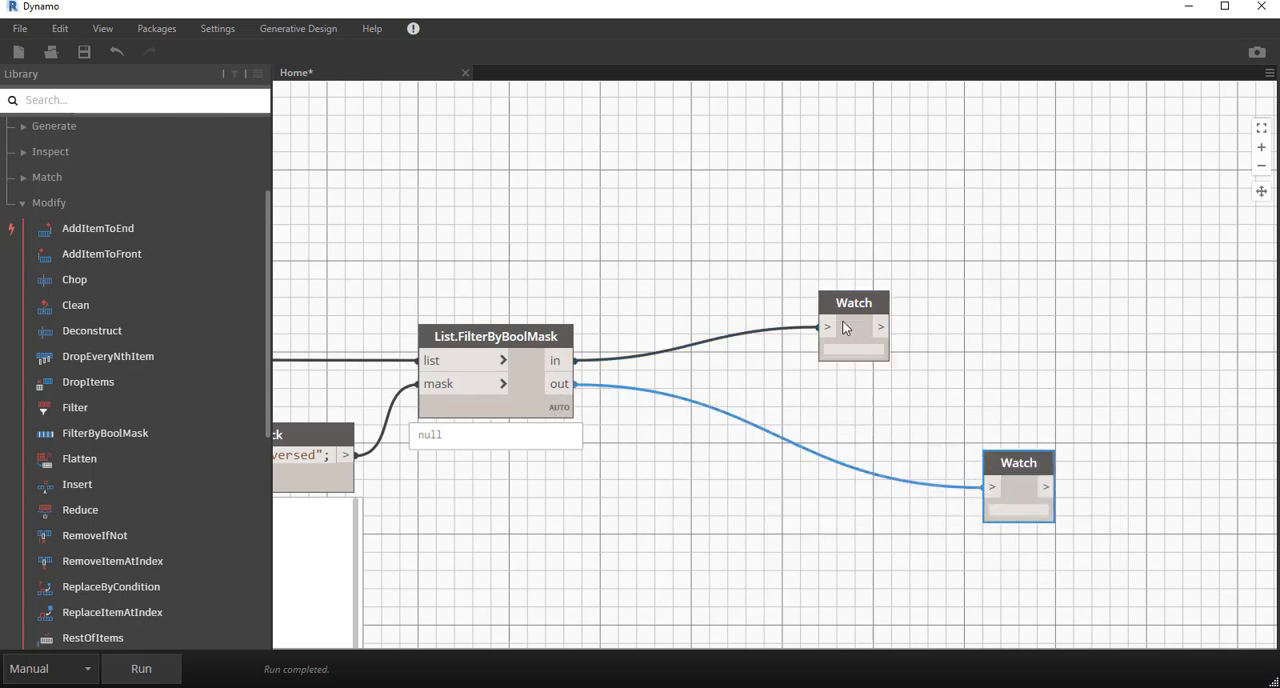
# Step: Connect the filter's out result to a Watch node and position the Watch nodes below the filter
pyautogui.moveTo(854, 324); pyautogui.dragTo(704, 484)
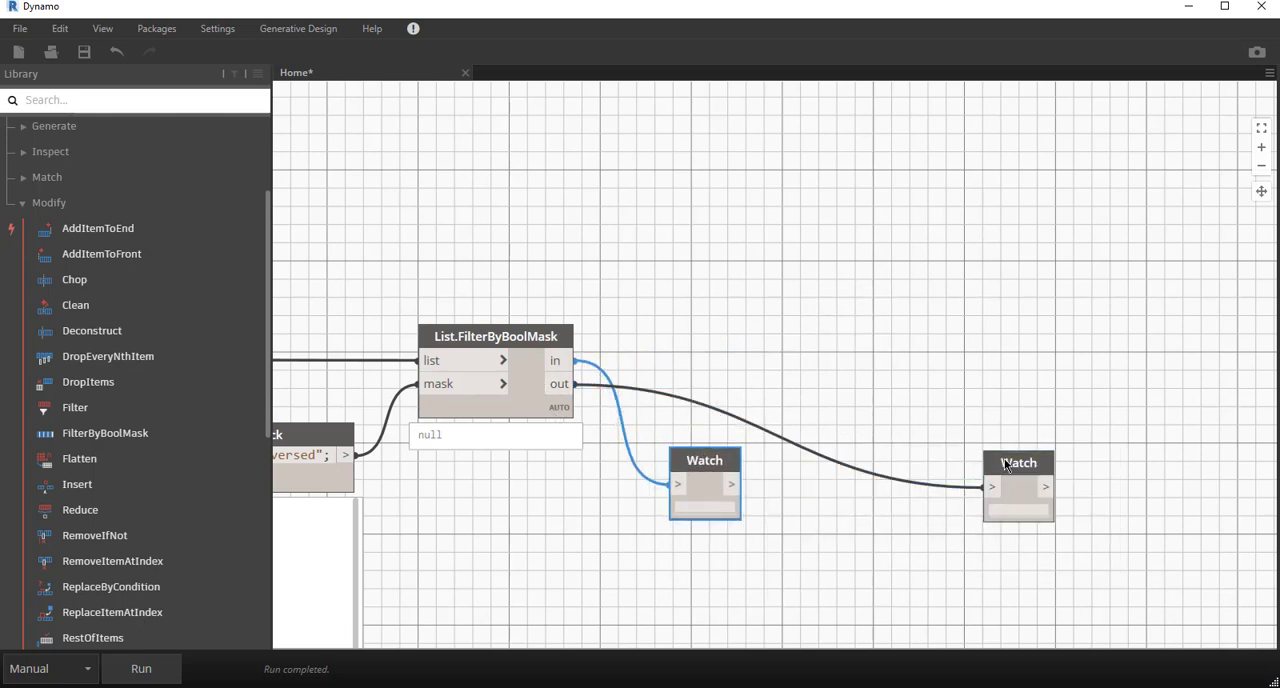
pyautogui.moveTo(1018, 484); pyautogui.dragTo(876, 480)
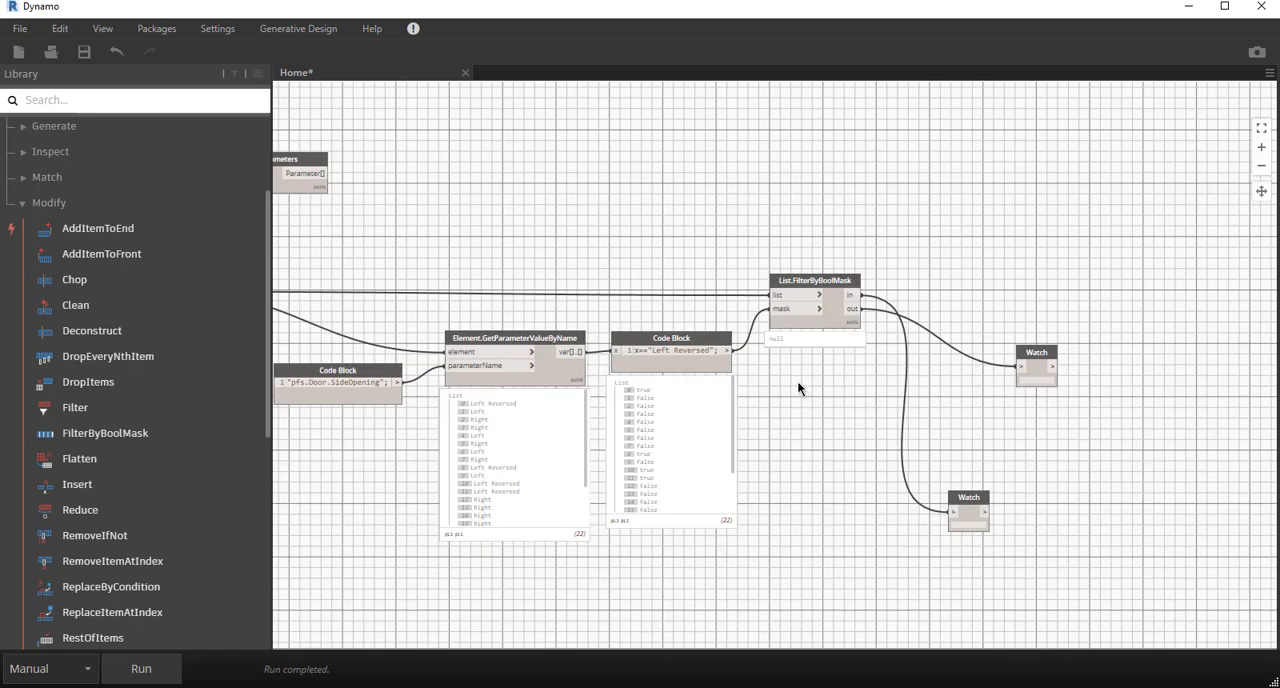
pyautogui.moveTo(338, 382)
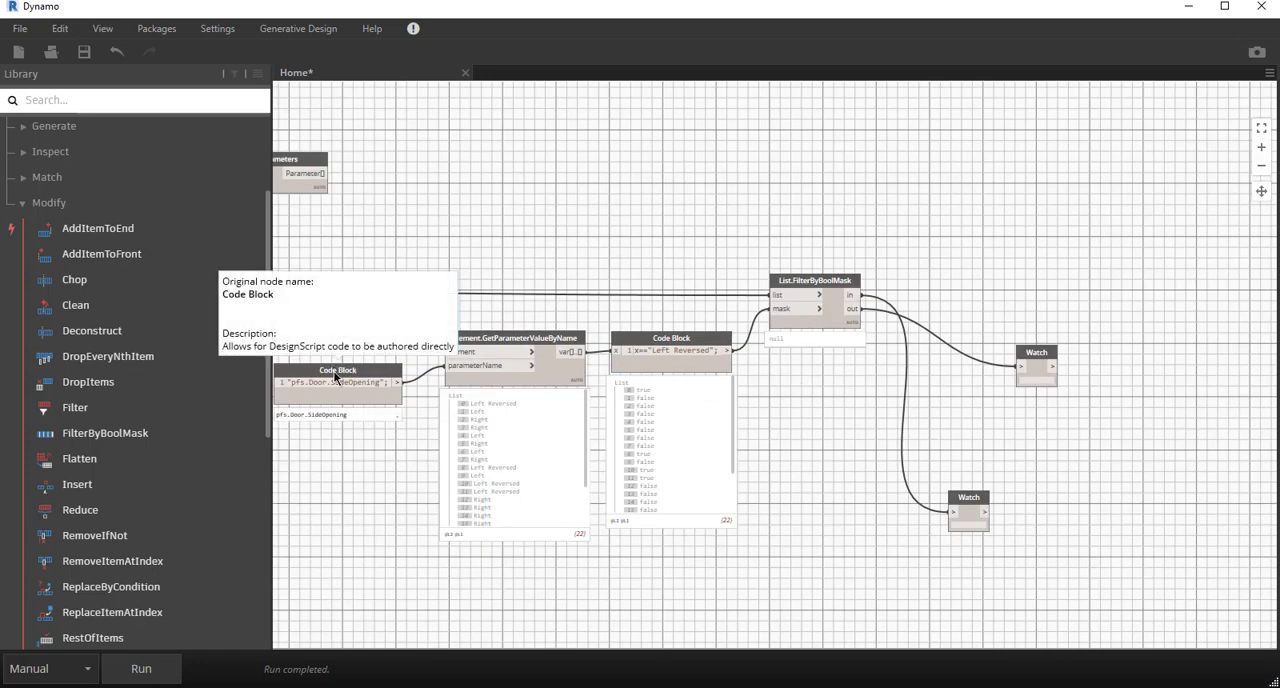
pyautogui.moveTo(500, 344)
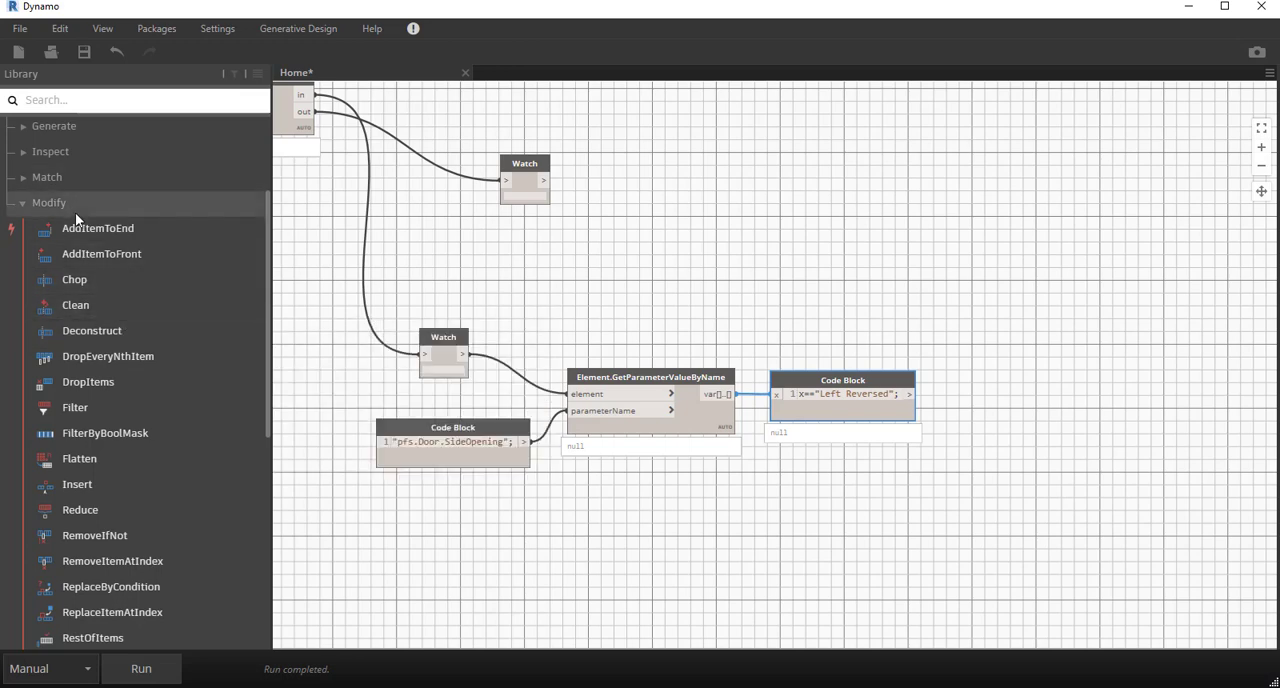
# Step: Add a List.CountFalse node from List > Inspect, wire it to the Left Reversed comparison output and position it right of the branch
pyautogui.scroll(3)
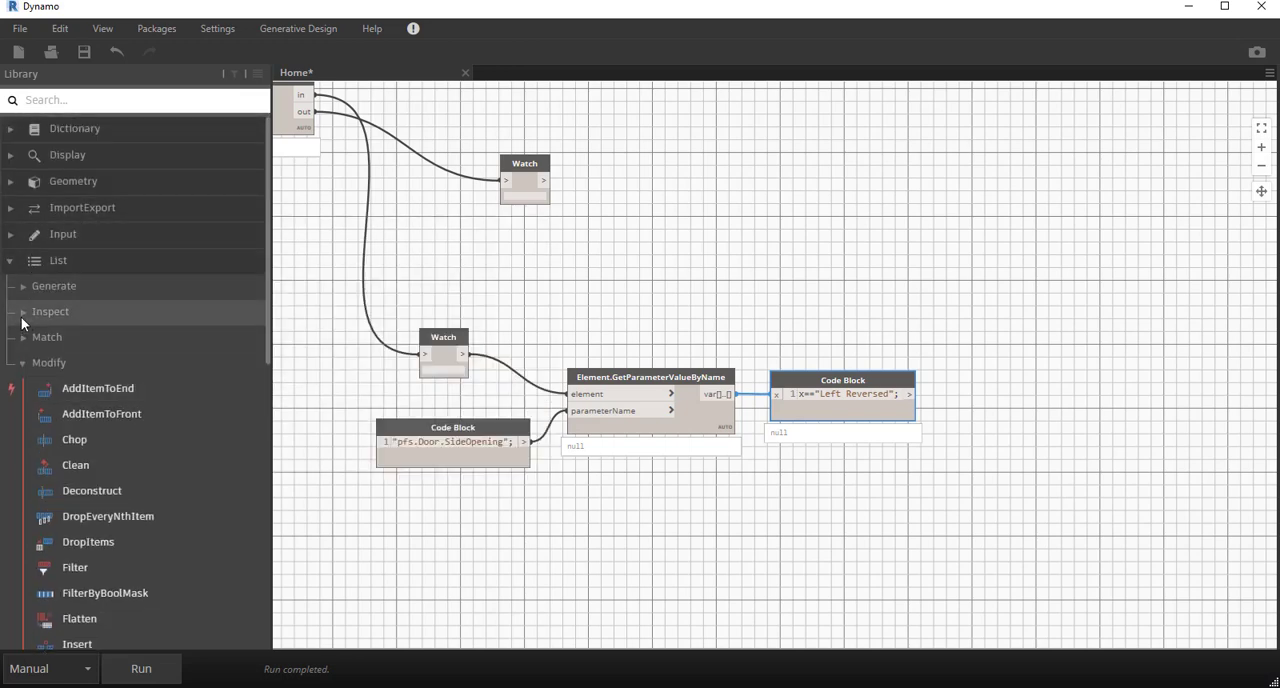
pyautogui.click(50, 312)
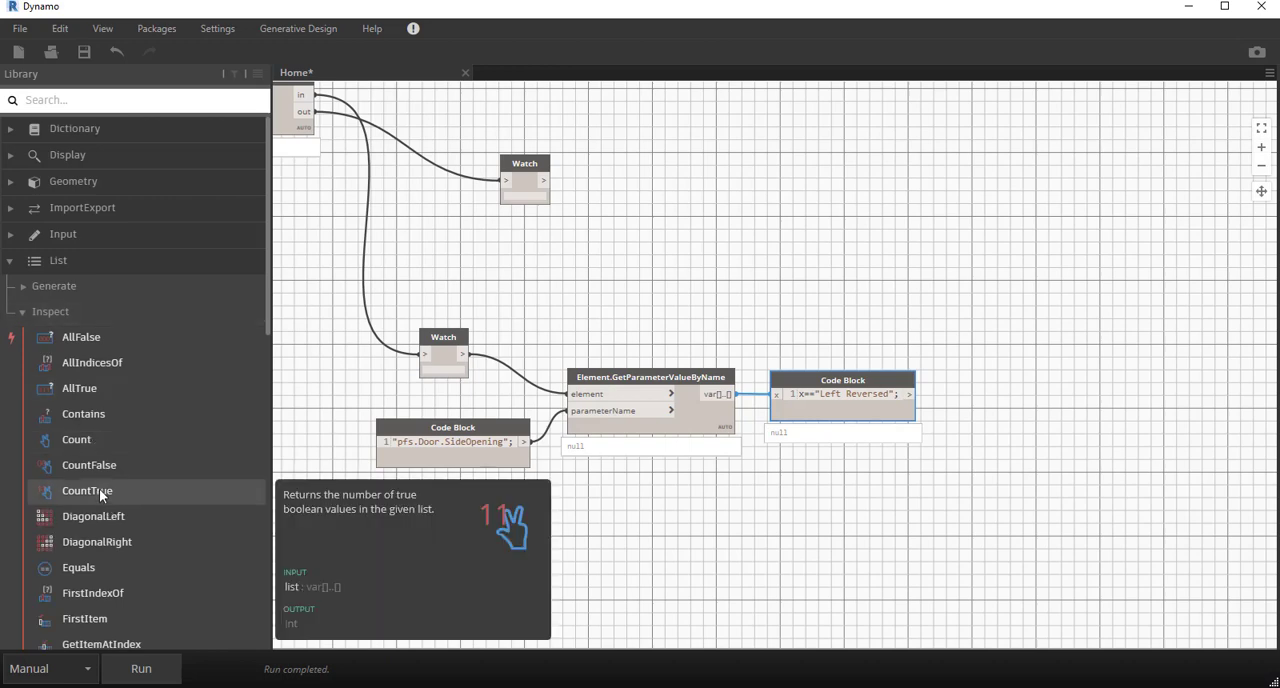
pyautogui.doubleClick(88, 490)
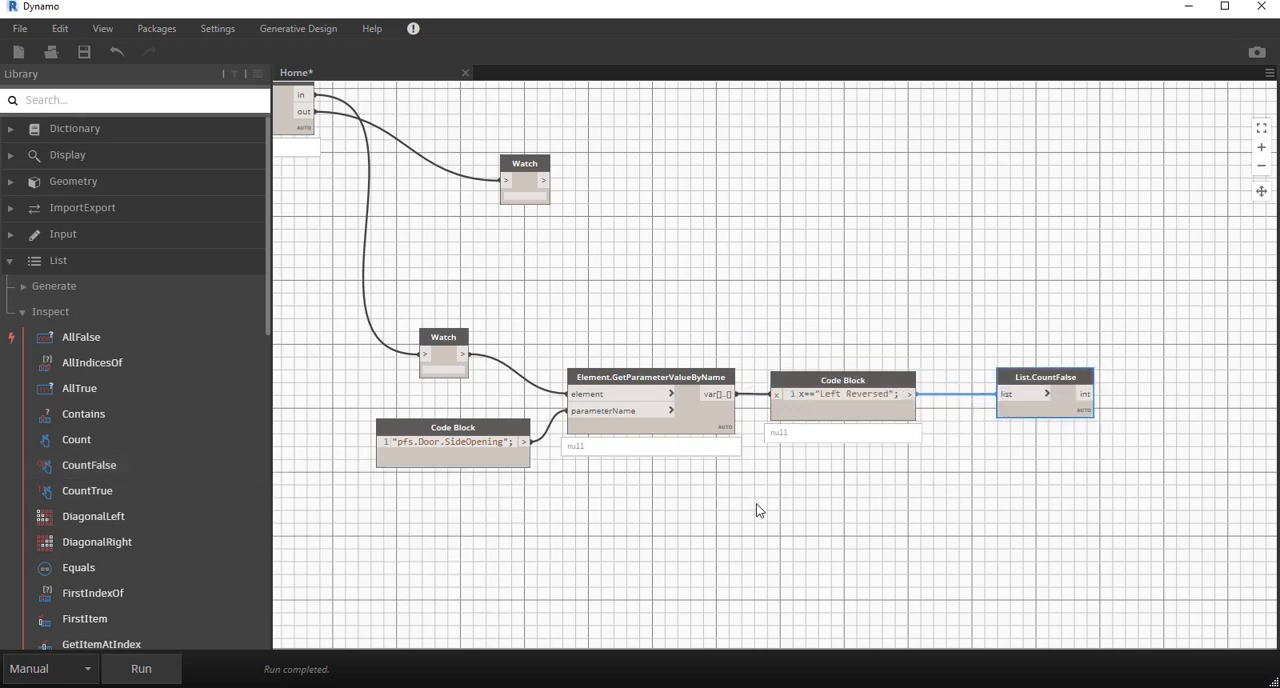
pyautogui.moveTo(1044, 394); pyautogui.dragTo(1120, 396)
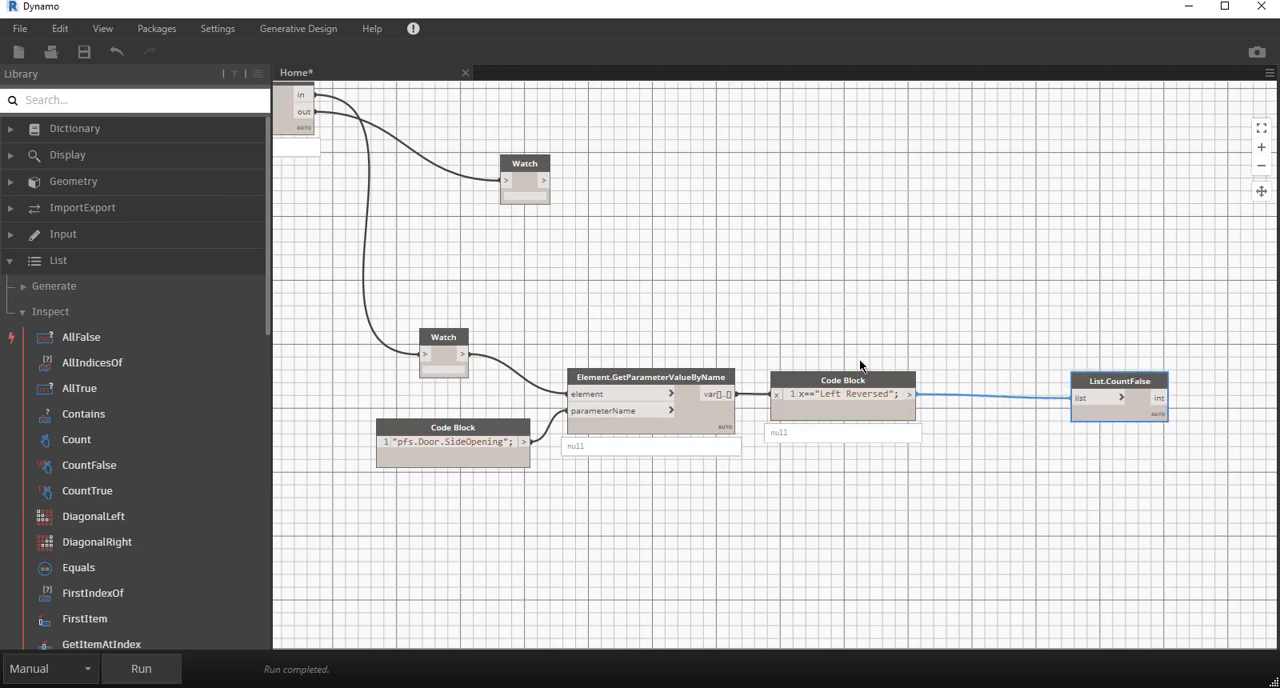
pyautogui.moveTo(844, 380); pyautogui.dragTo(976, 388)
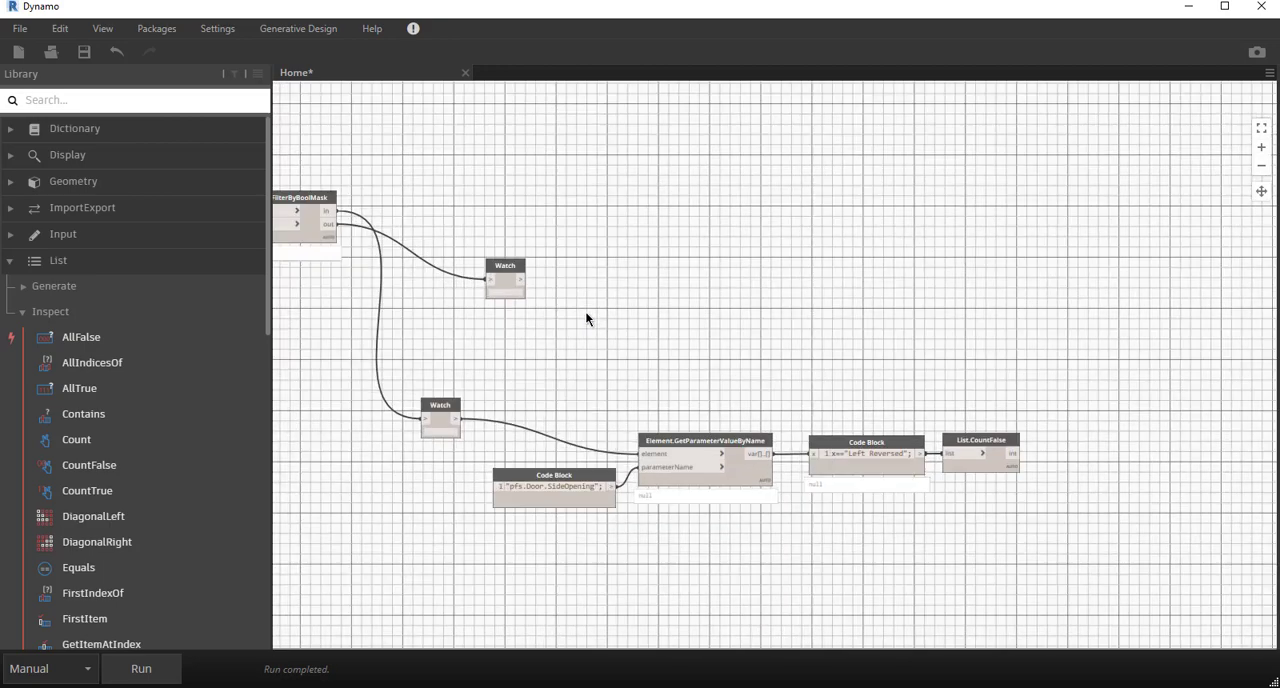
pyautogui.moveTo(504, 376)
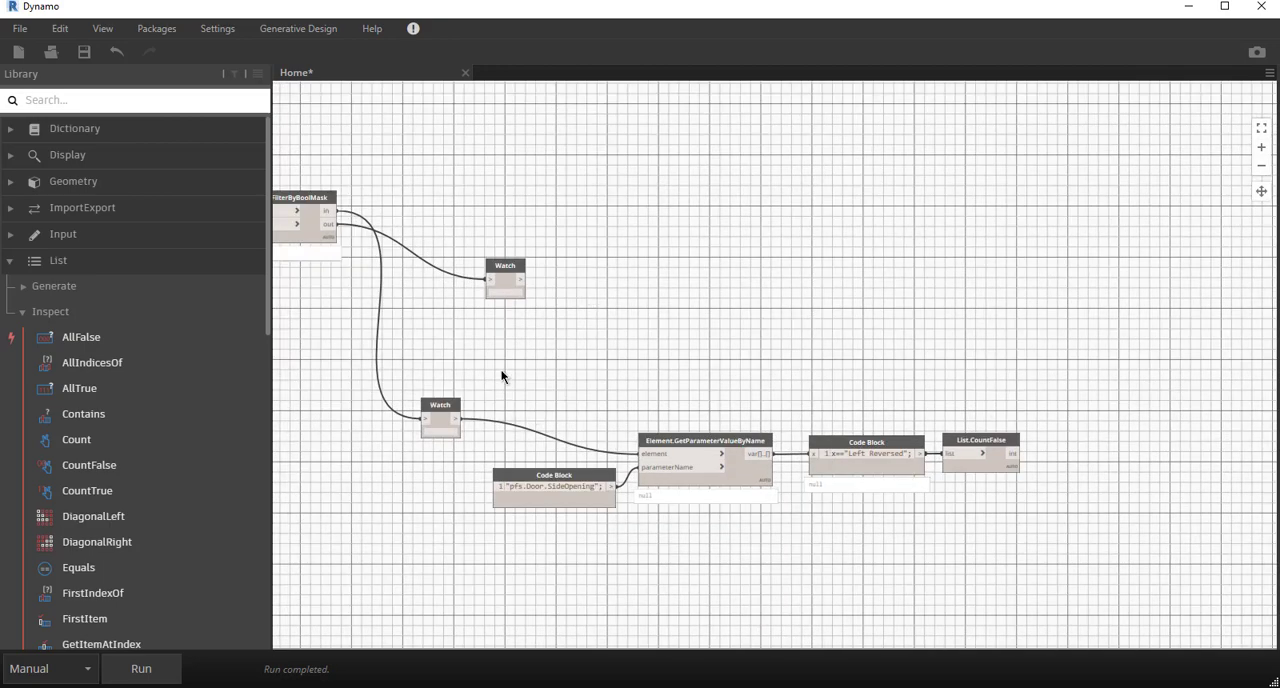
pyautogui.click(704, 440)
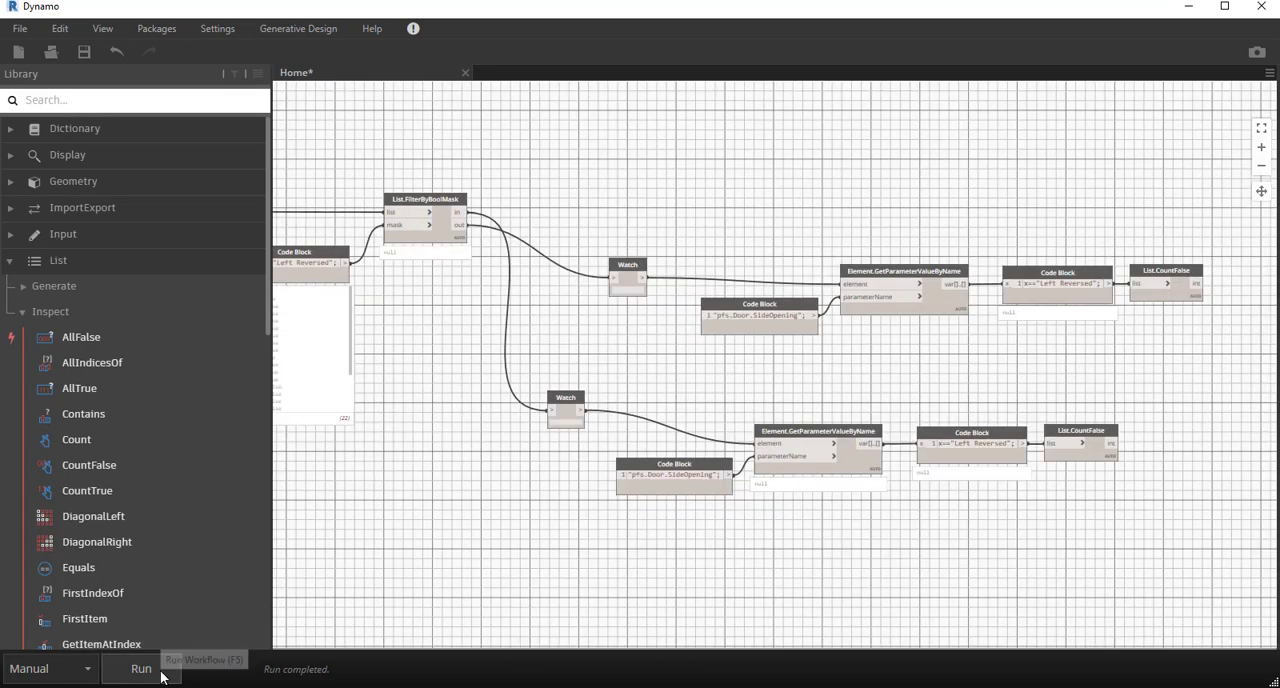
# Step: Run the graph and expand the all-doors branch previews showing 18 false comparison results
pyautogui.click(140, 668)
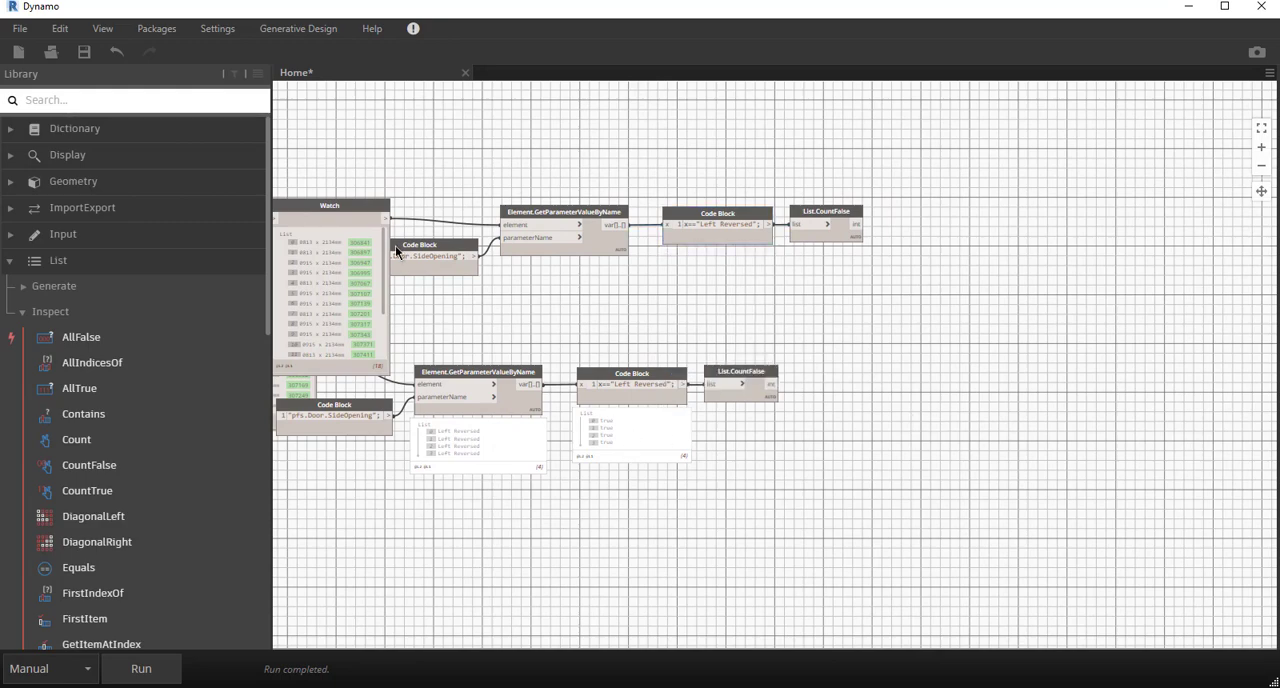
pyautogui.moveTo(328, 204); pyautogui.dragTo(320, 128)
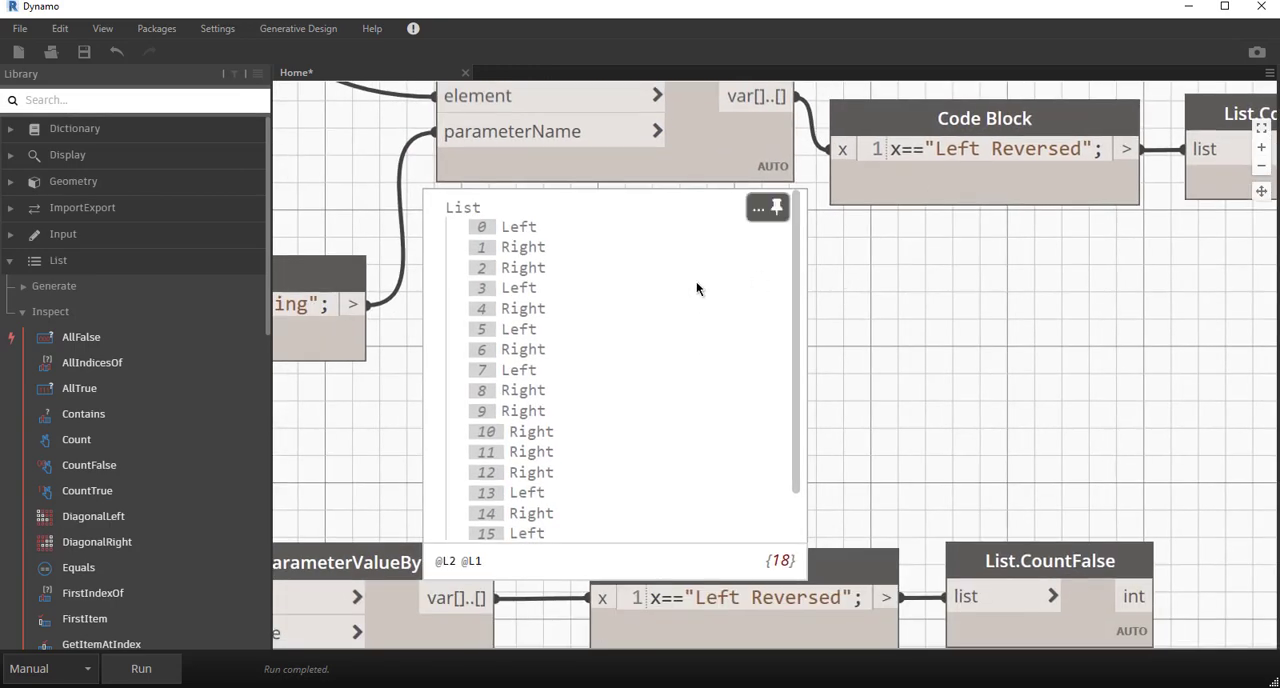
pyautogui.moveTo(684, 312)
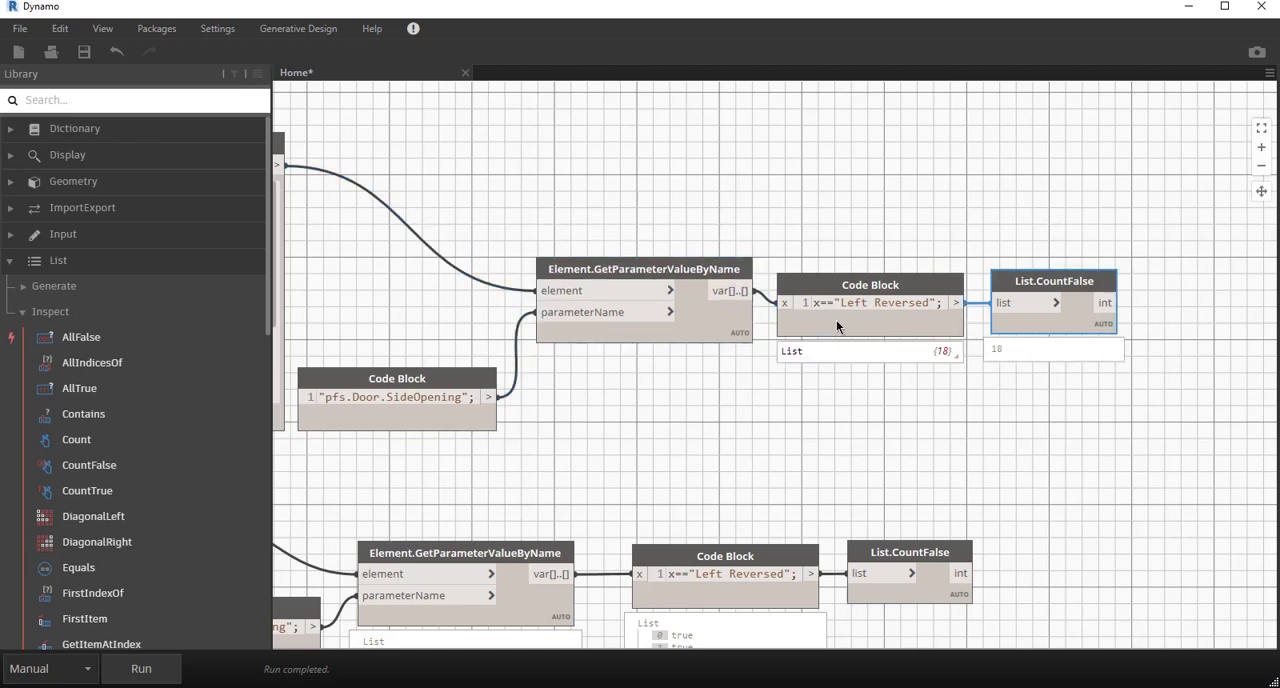
pyautogui.click(948, 352)
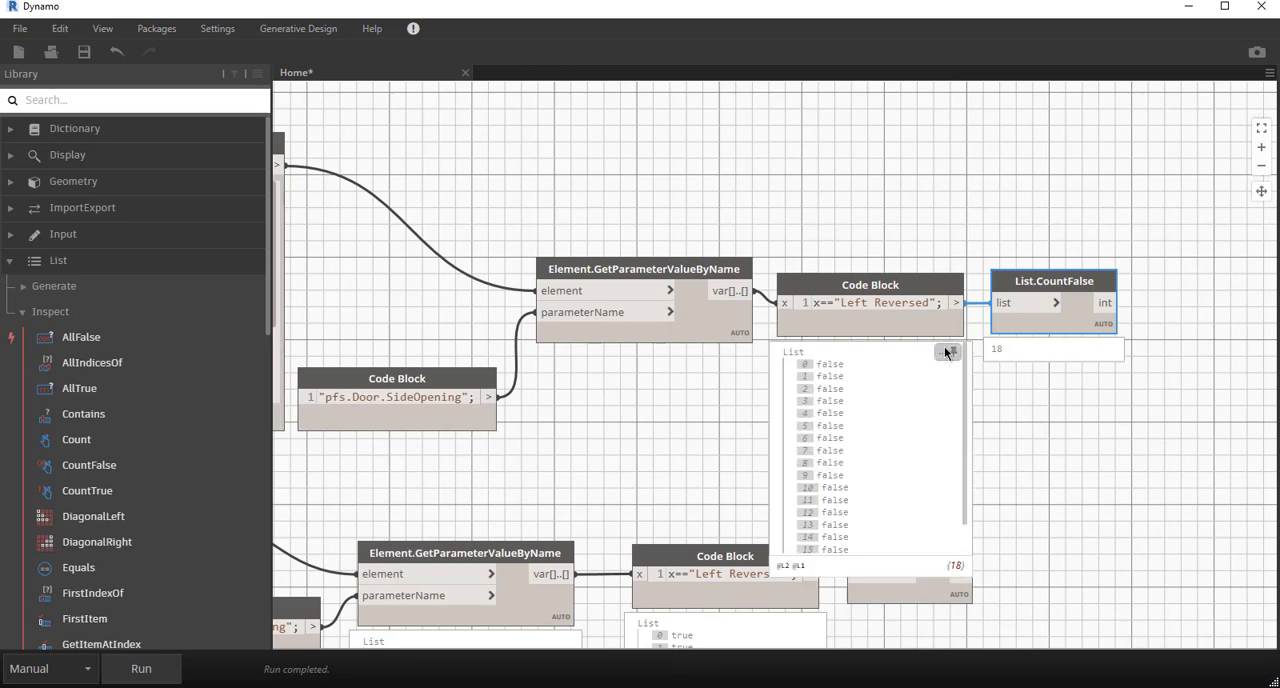
pyautogui.click(870, 284)
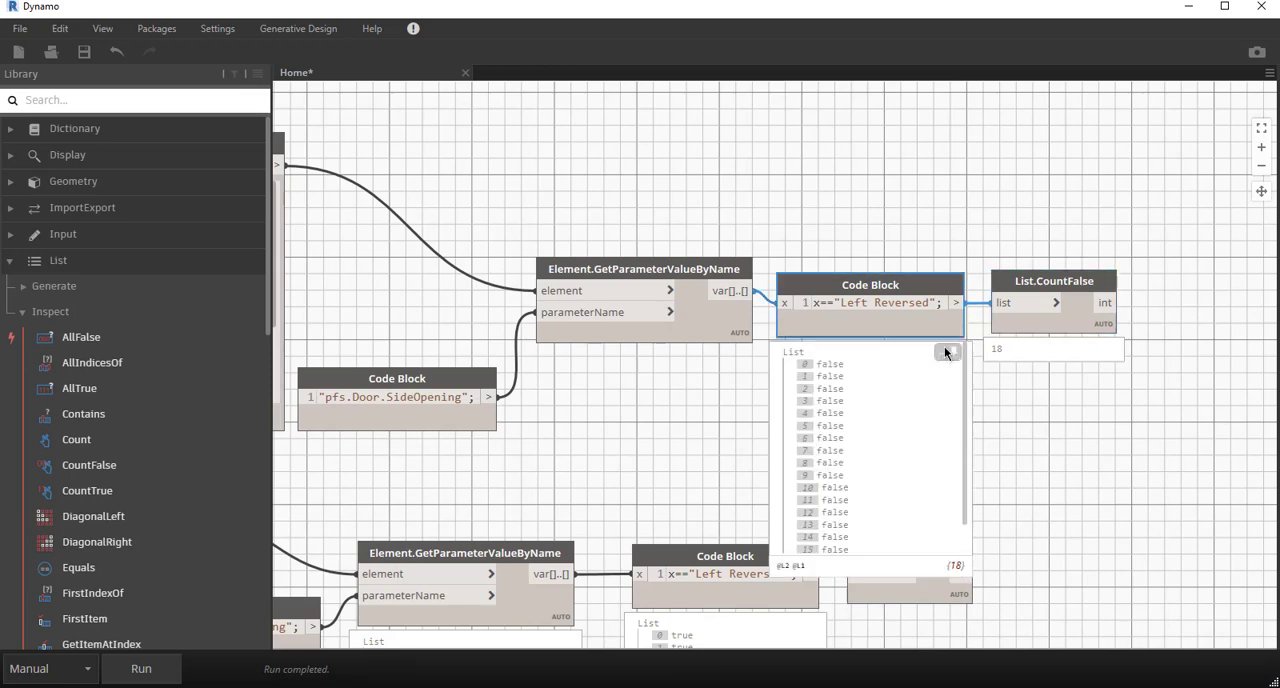
# Step: Inspect the filtered branch showing 4 Left Reversed doors all true, nudging the parameter lookup node left
pyautogui.moveTo(870, 284); pyautogui.dragTo(912, 220)
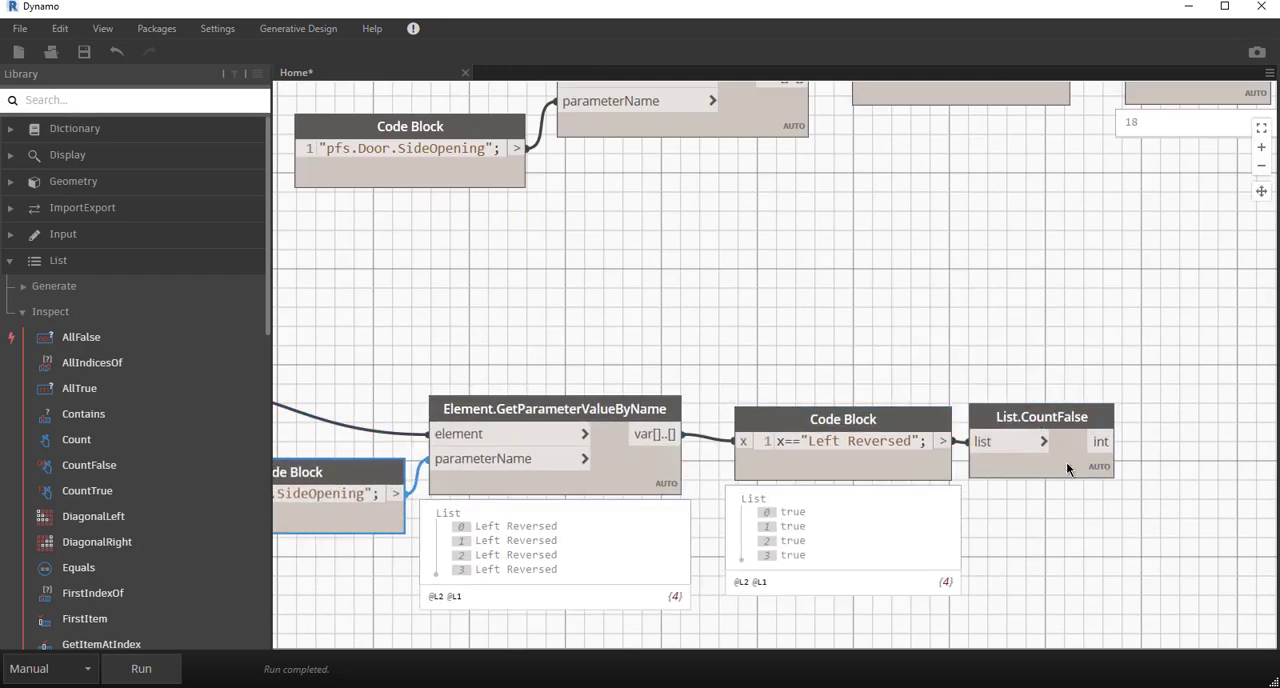
pyautogui.click(1040, 440)
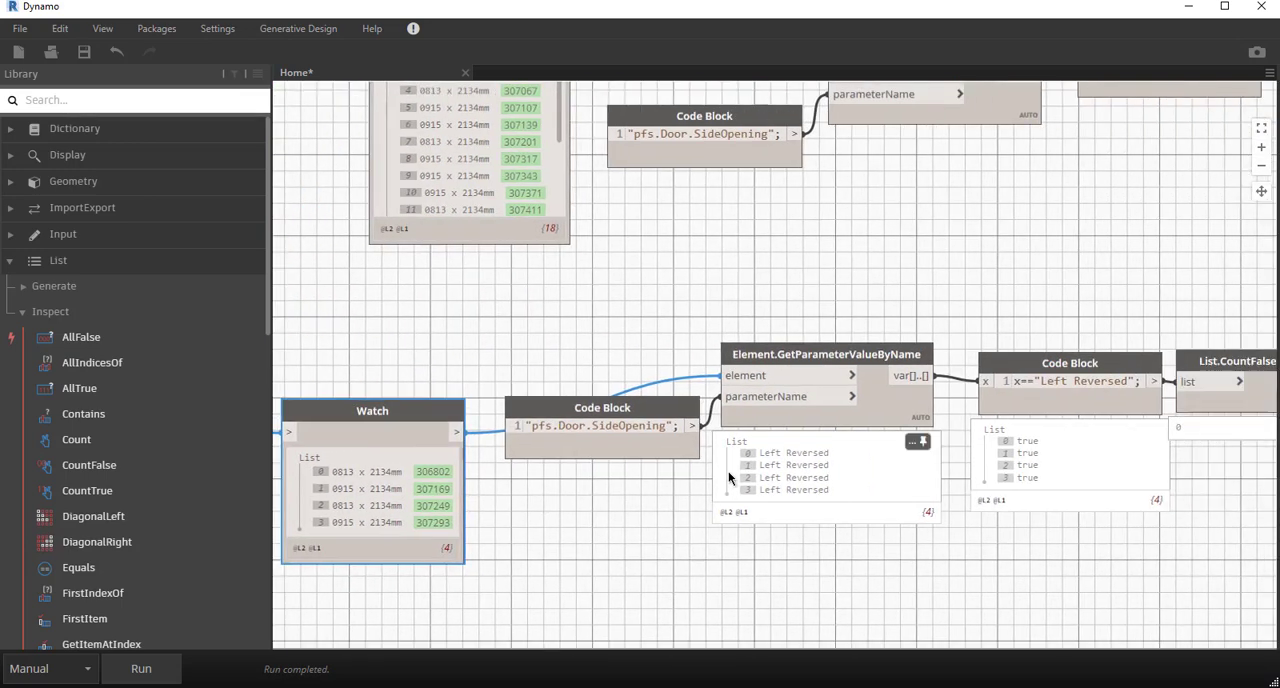
pyautogui.moveTo(602, 424); pyautogui.dragTo(588, 480)
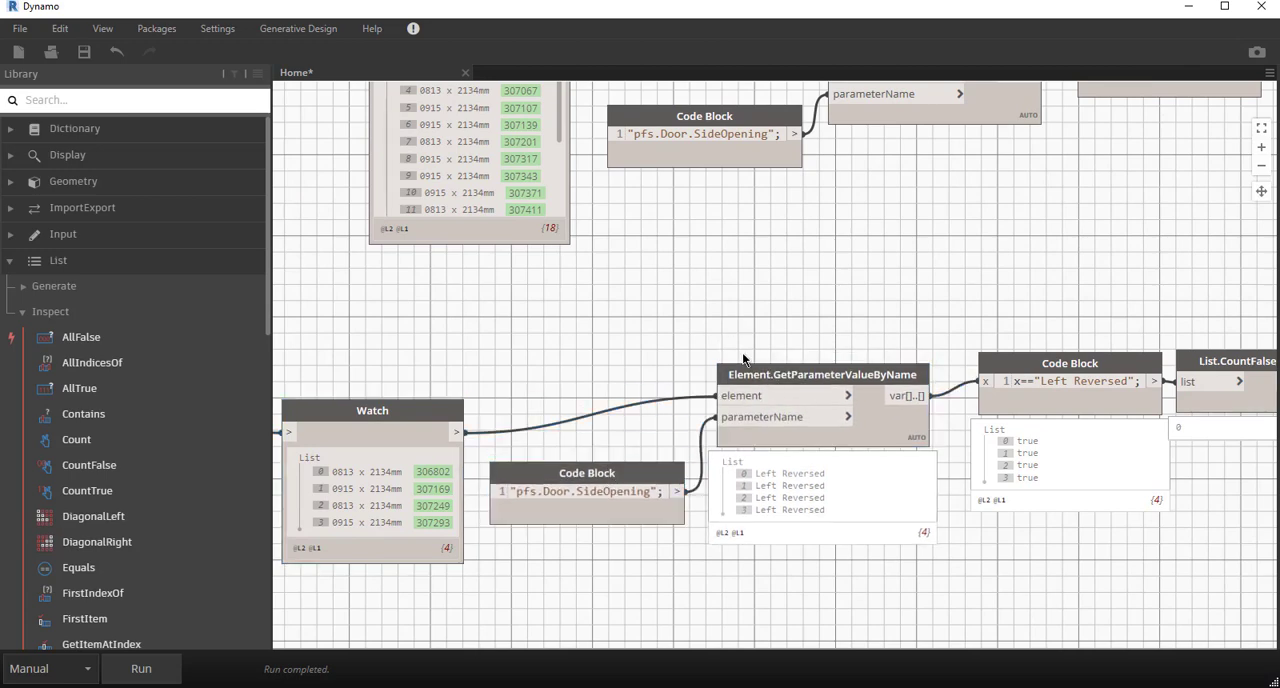
pyautogui.scroll(-3)
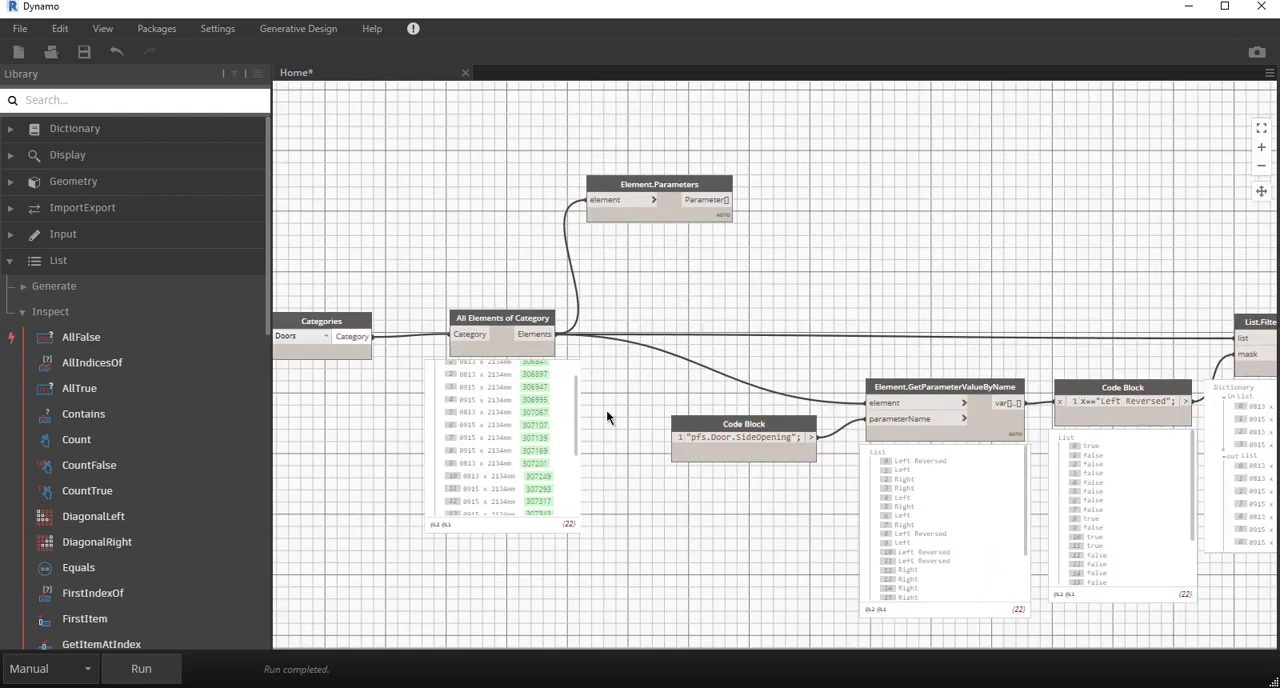
pyautogui.scroll(-3)
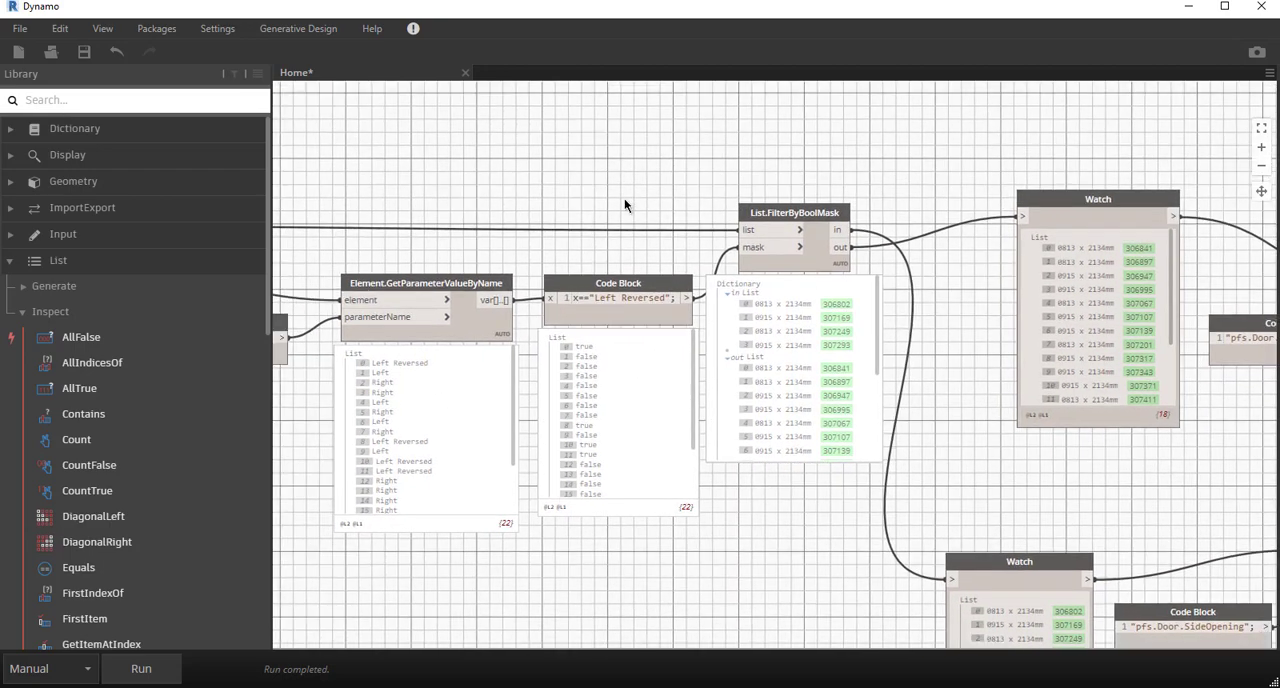
pyautogui.scroll(3)
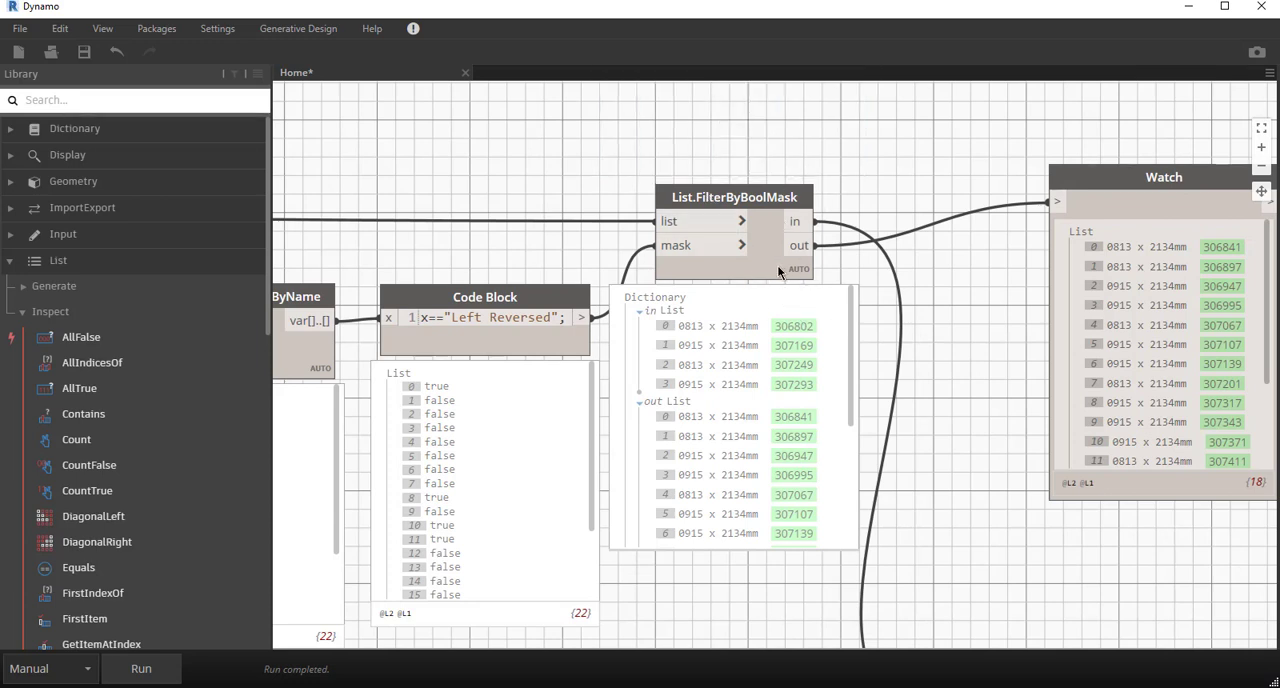
pyautogui.moveTo(796, 220)
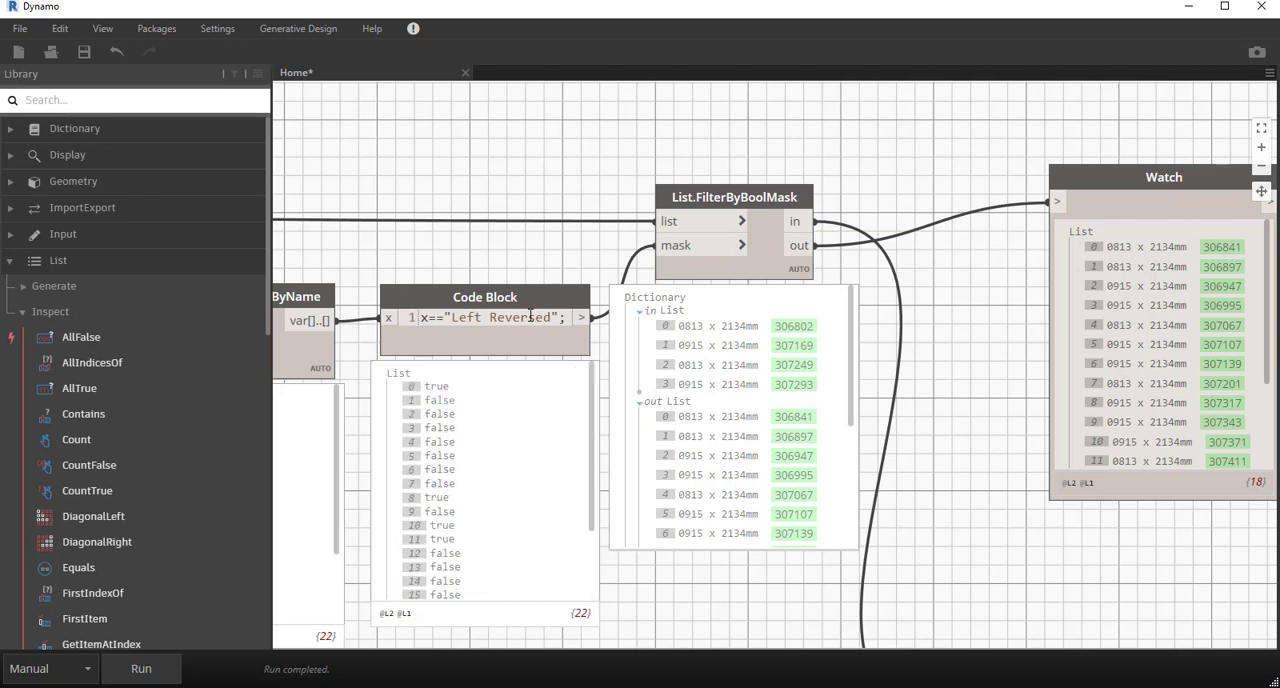
pyautogui.moveTo(532, 366)
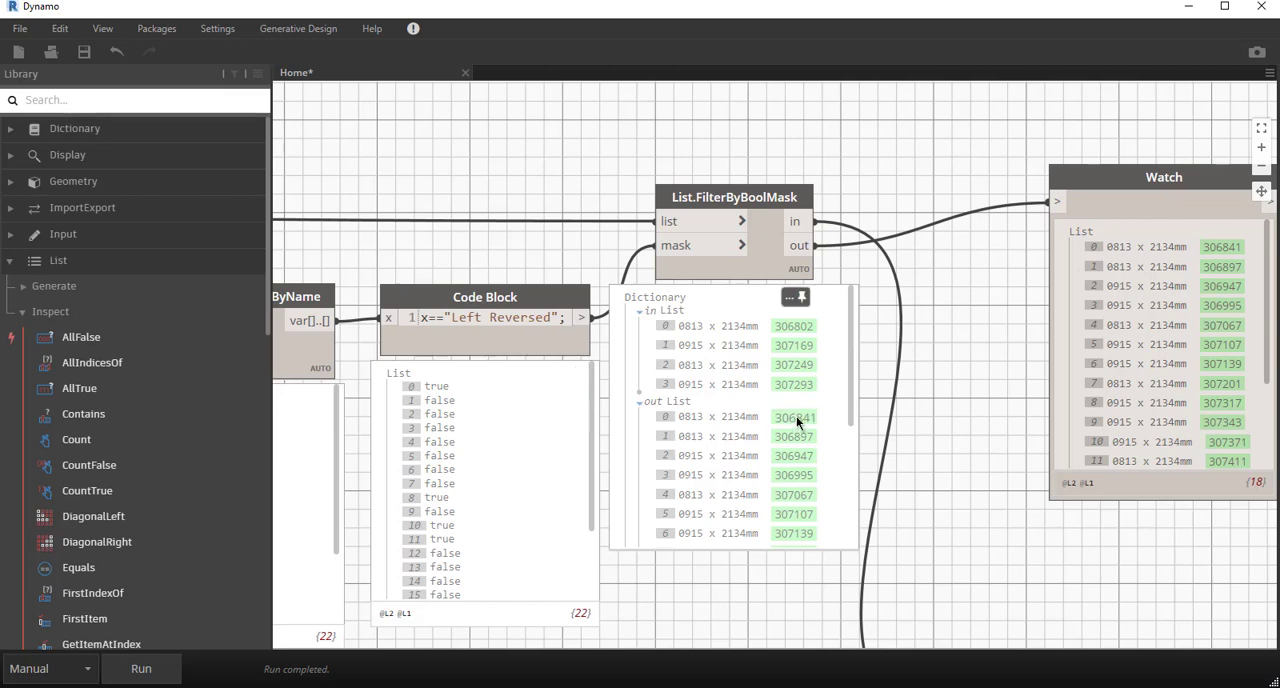
pyautogui.moveTo(628, 508)
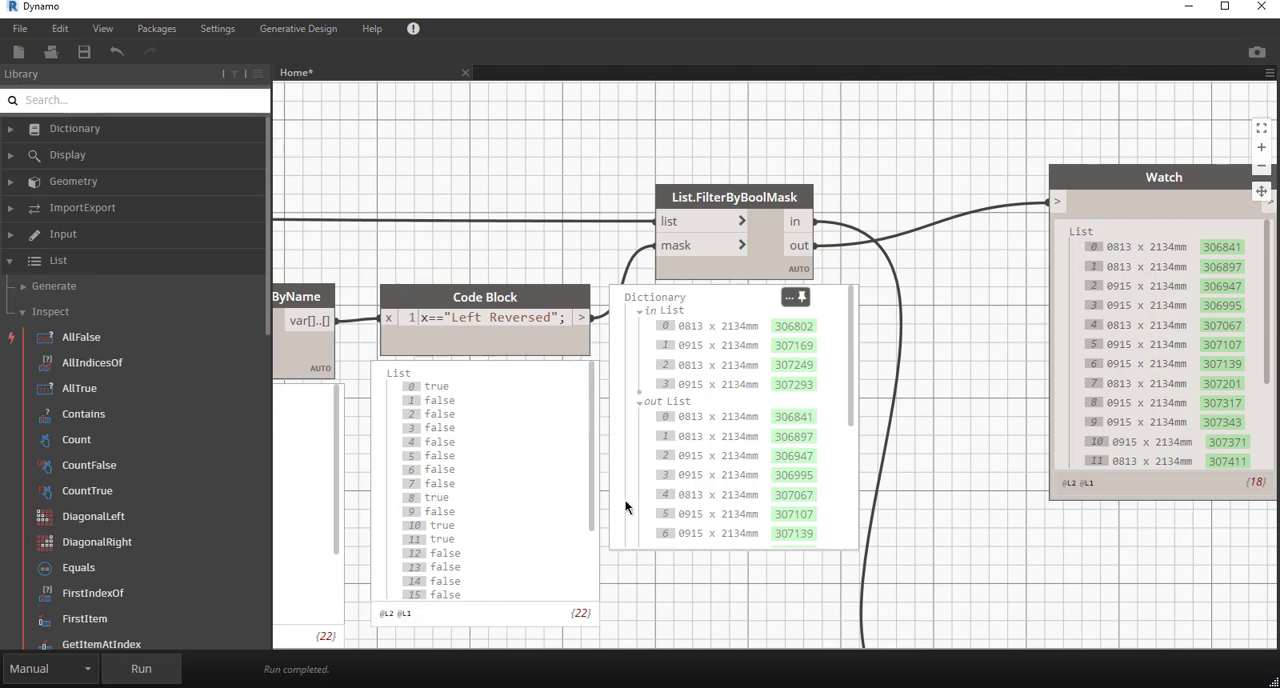
pyautogui.moveTo(612, 504)
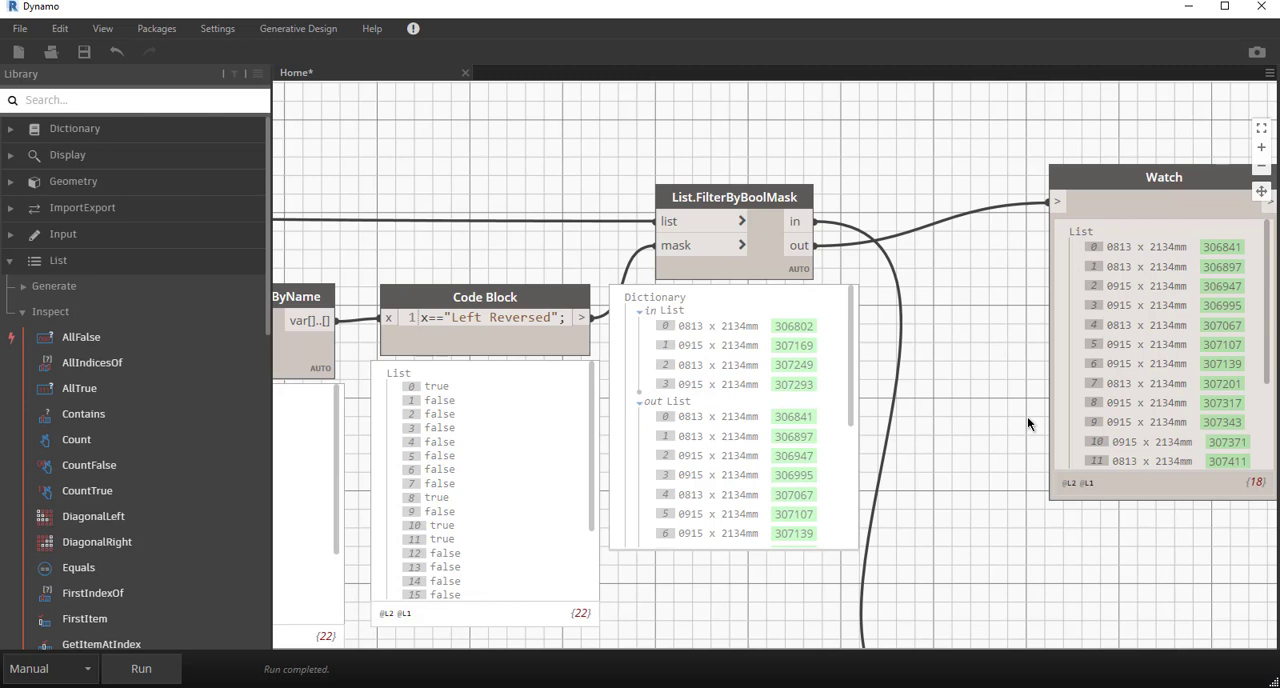
pyautogui.moveTo(942, 404)
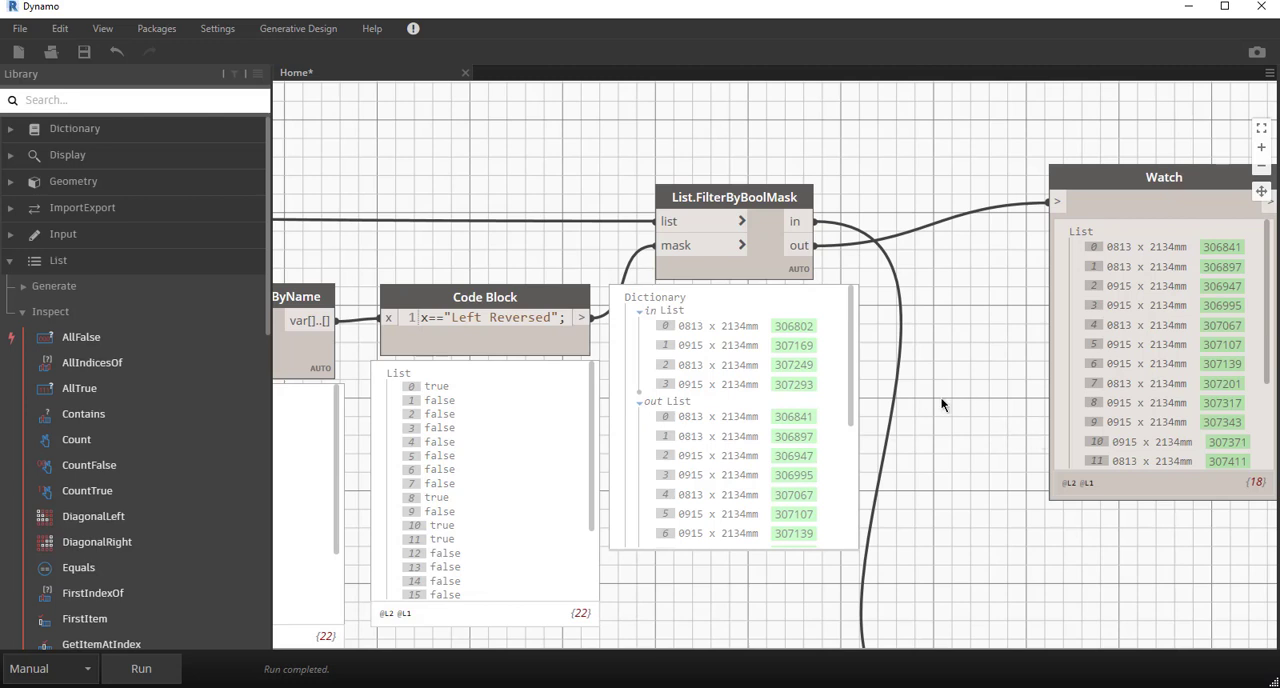
pyautogui.moveTo(932, 410)
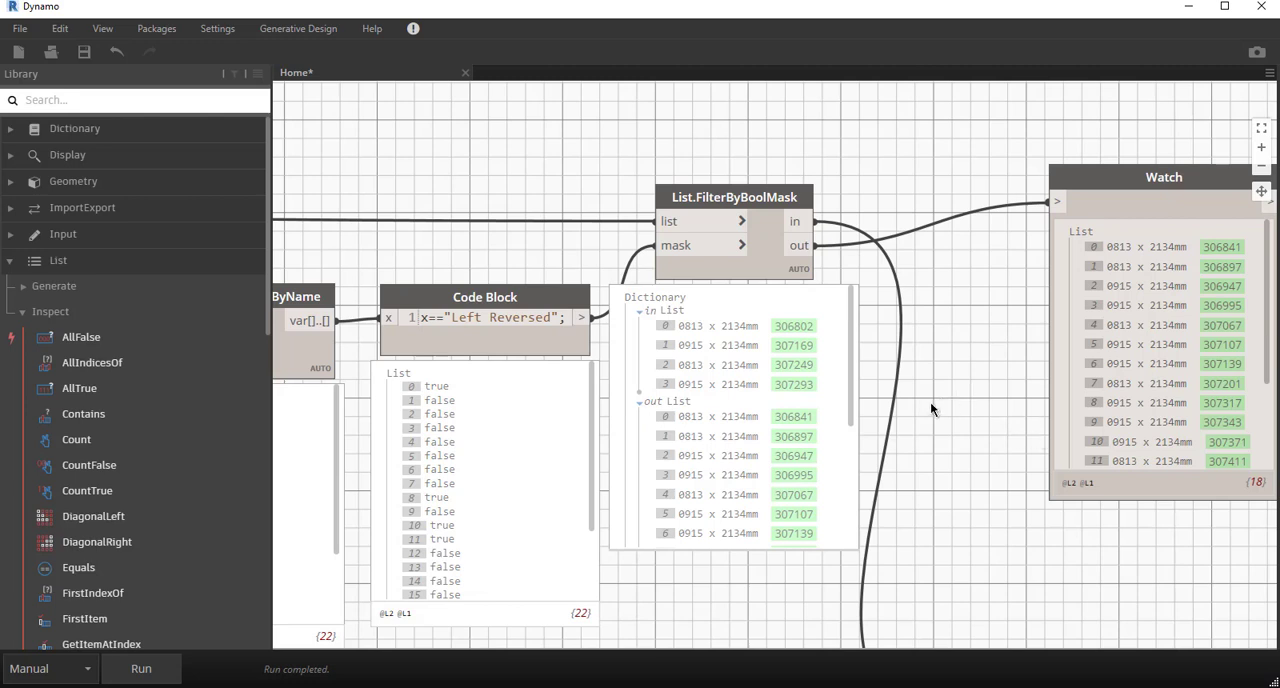